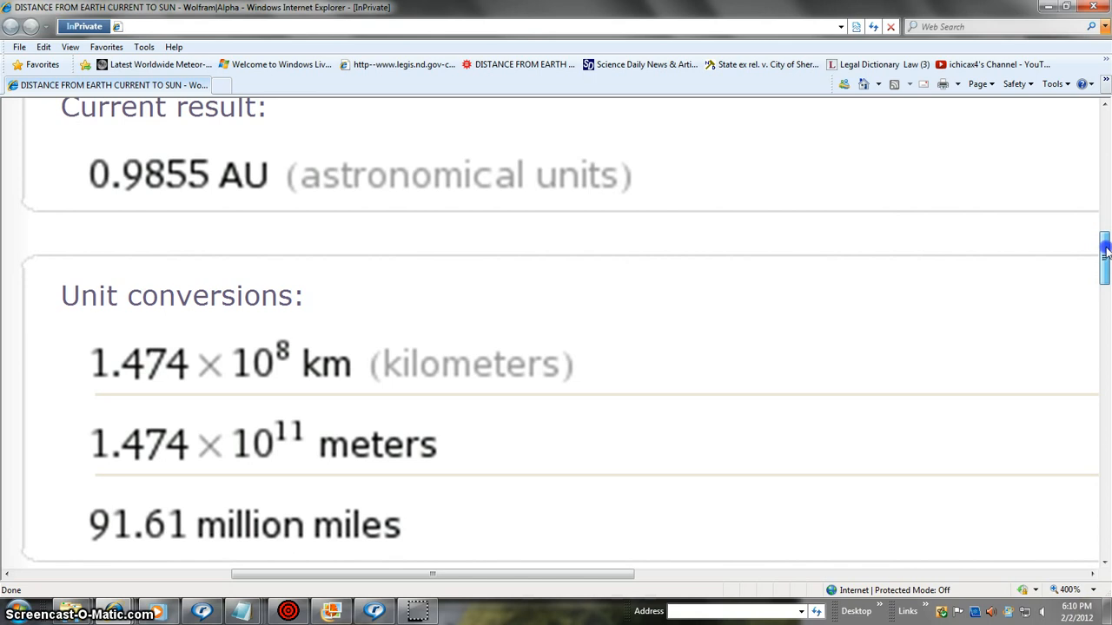
mouse_move(1095, 259)
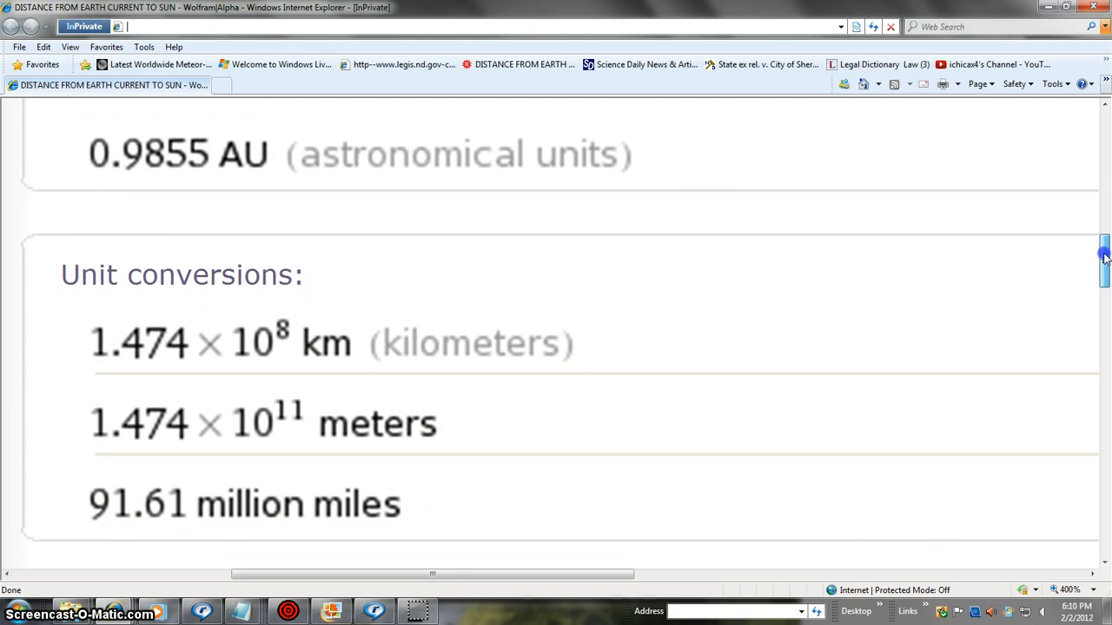
Scroll through the 91.61 million miles results to find the 8.196 light minutes conversion.
scroll("down", 3)
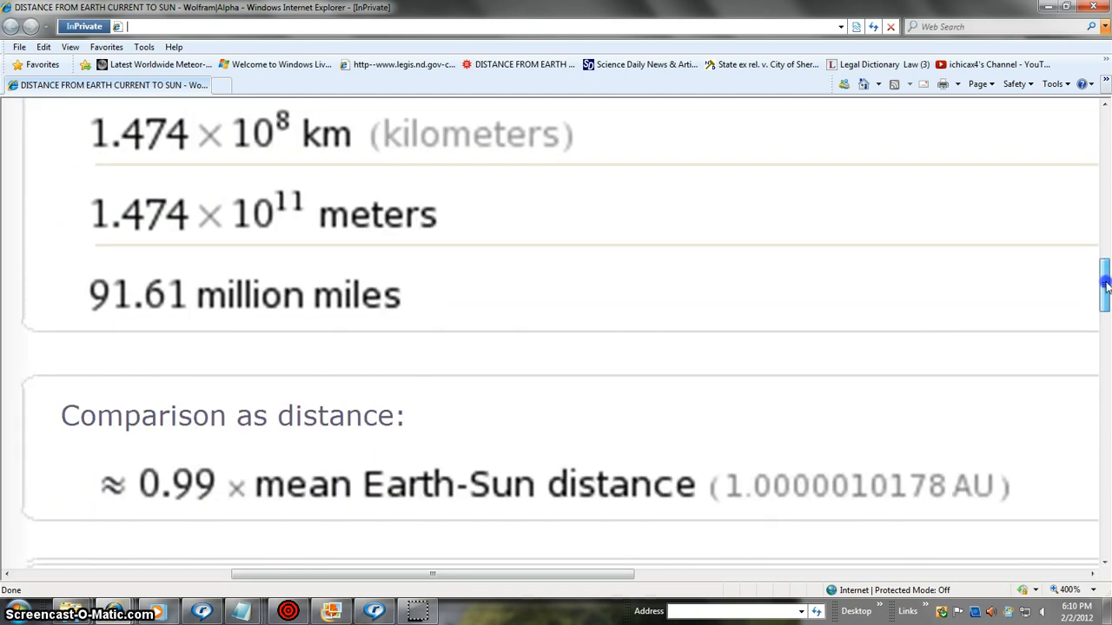
scroll("down", 3)
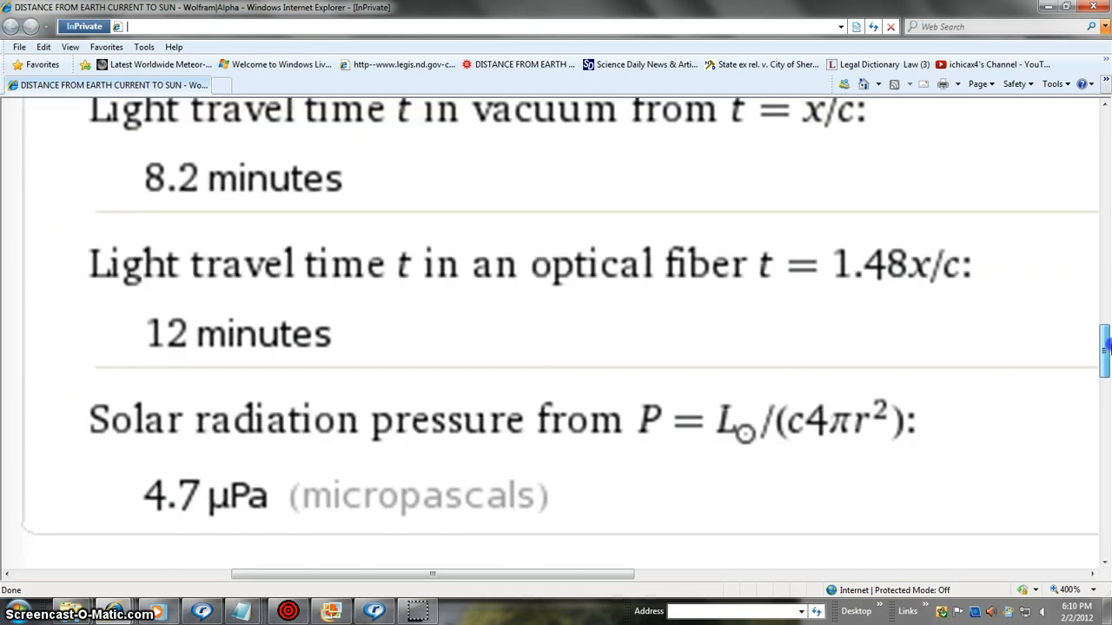
scroll("up", 3)
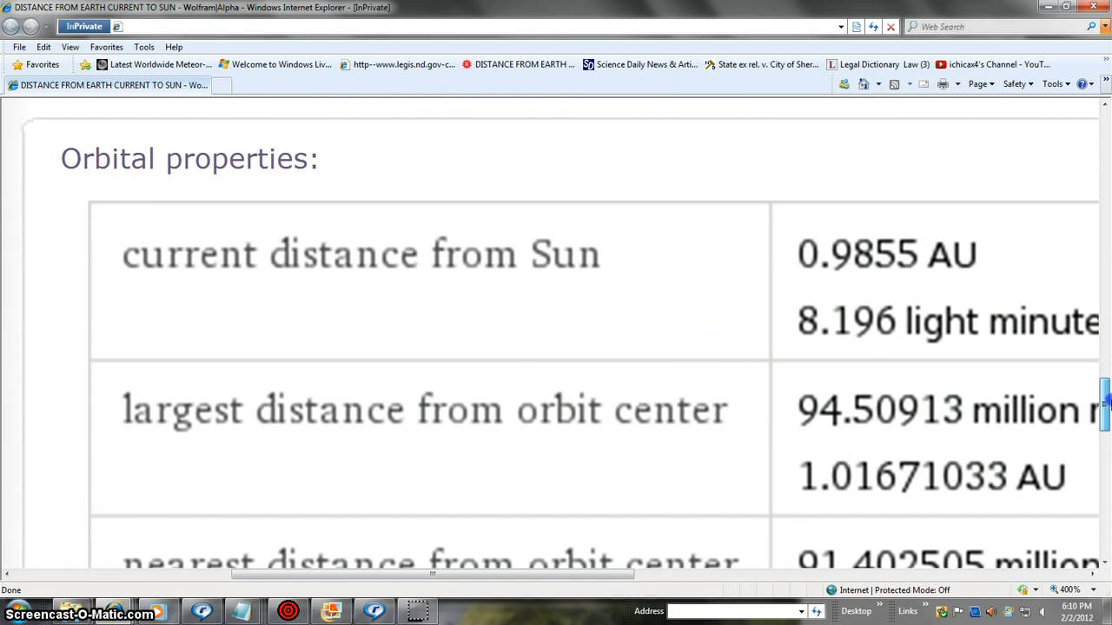
scroll("down", 3)
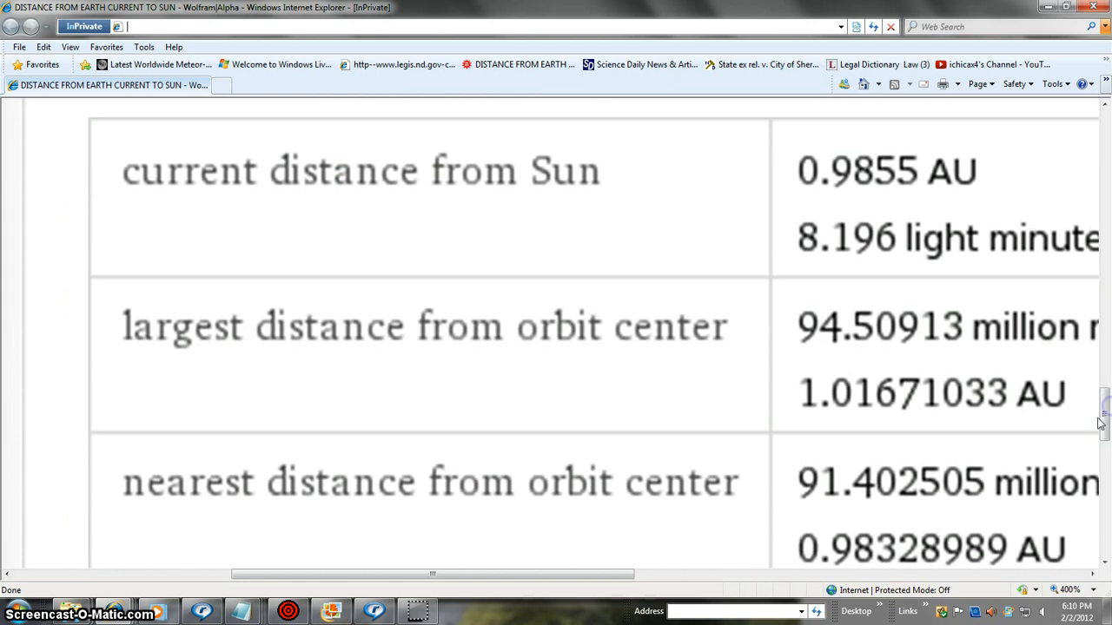
mouse_move(925, 511)
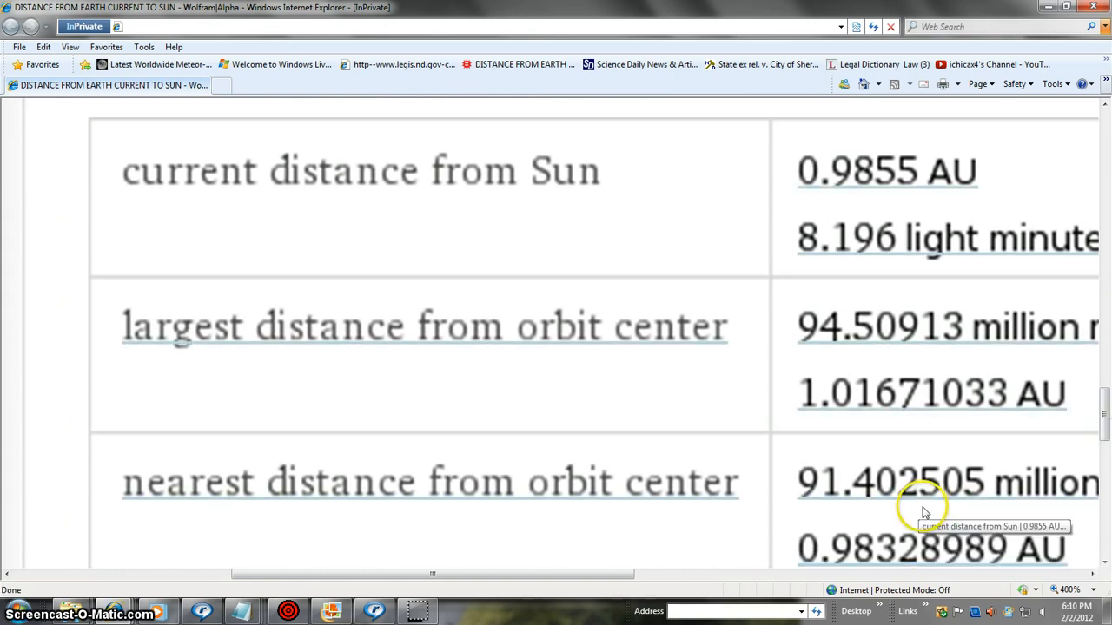
mouse_move(929, 516)
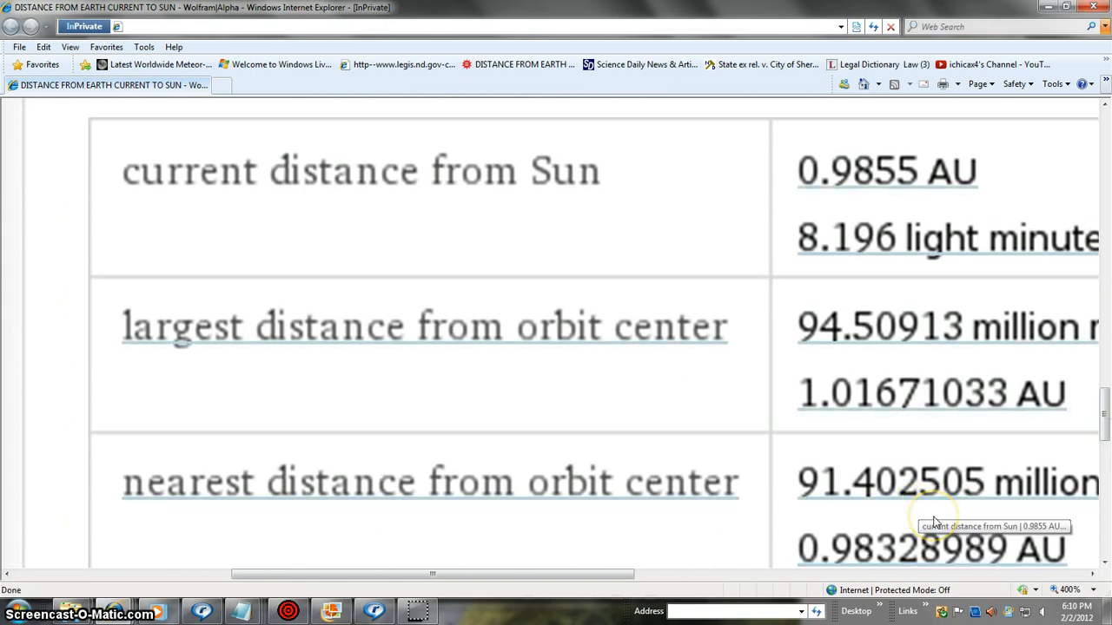
mouse_move(847, 334)
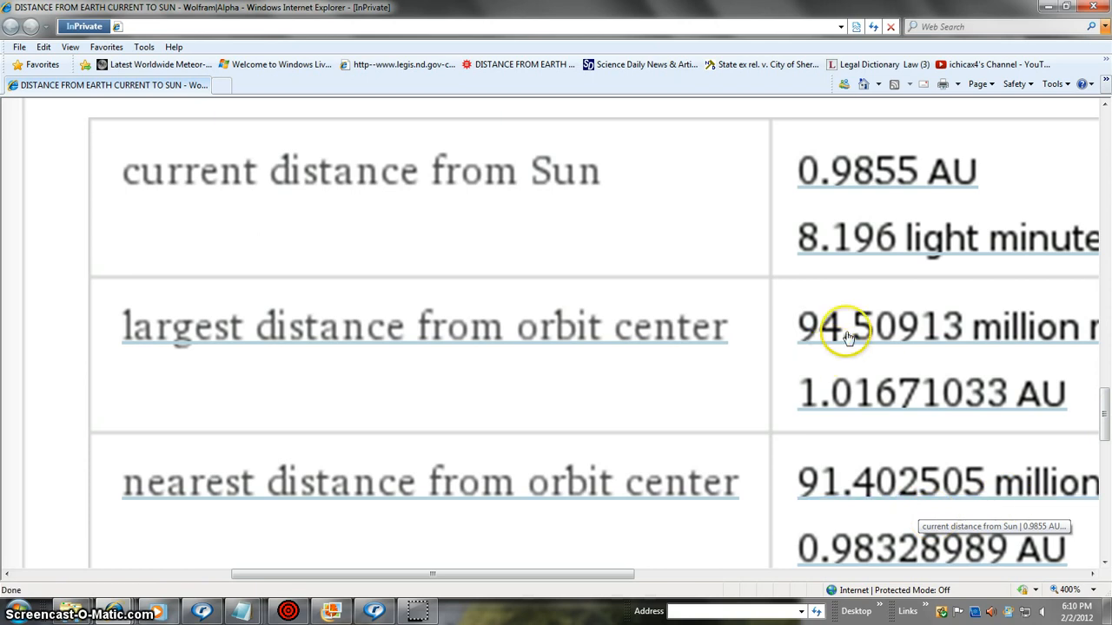
mouse_move(1064, 369)
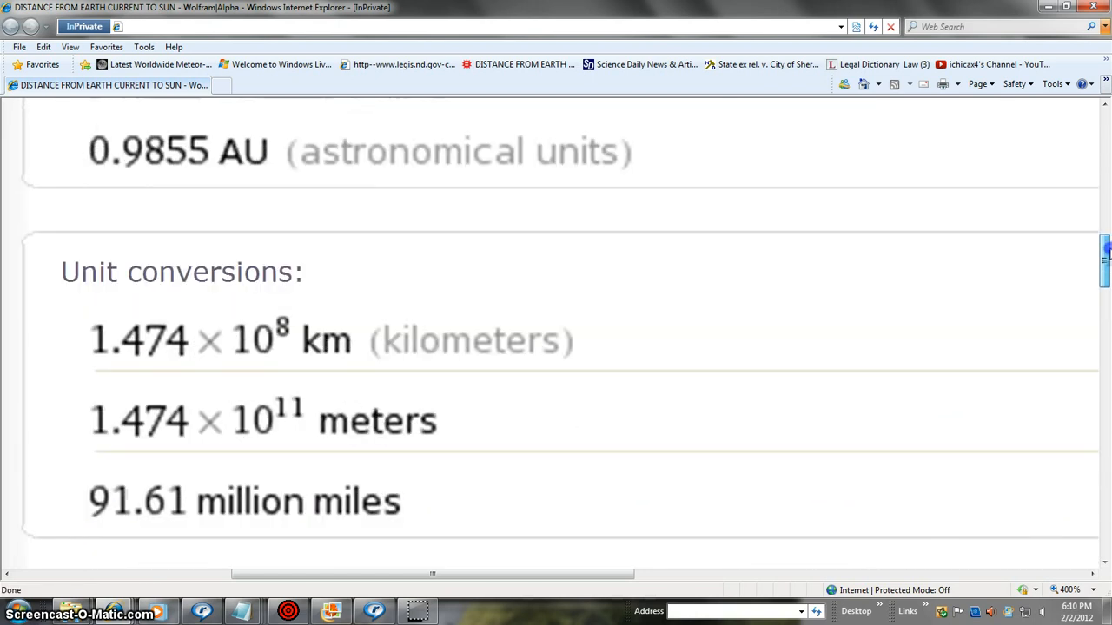
scroll("up", 3)
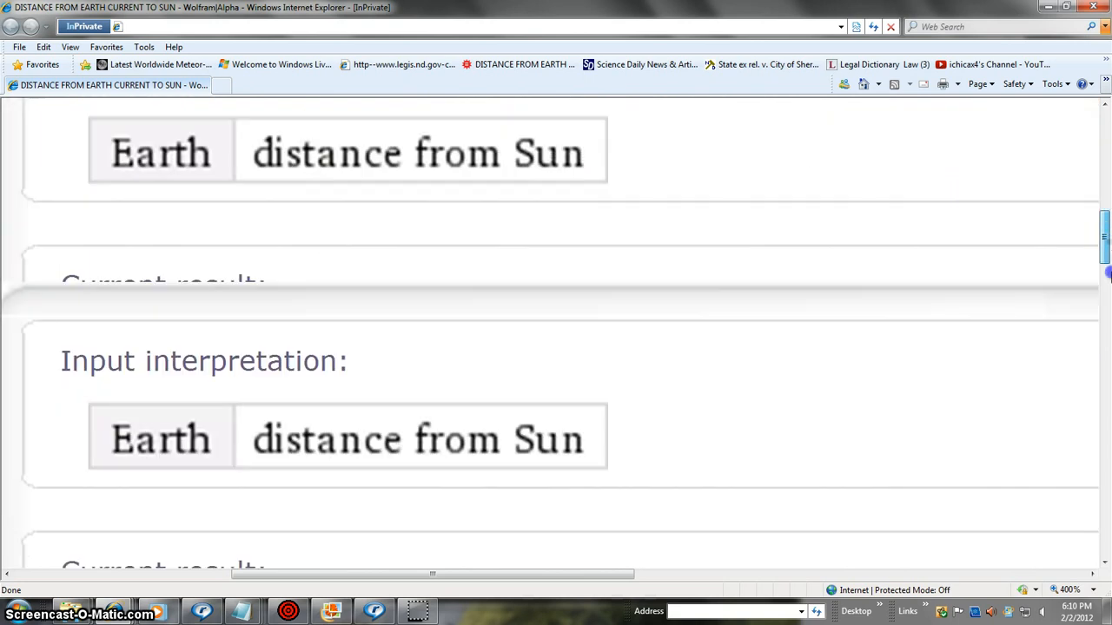
scroll("down", 3)
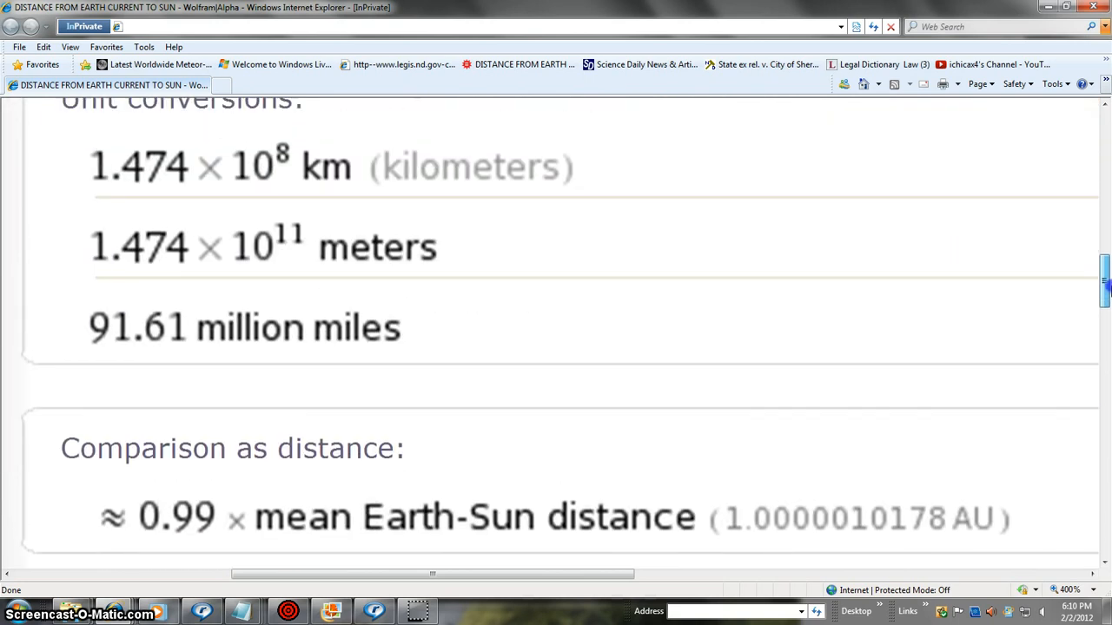
scroll("up", 3)
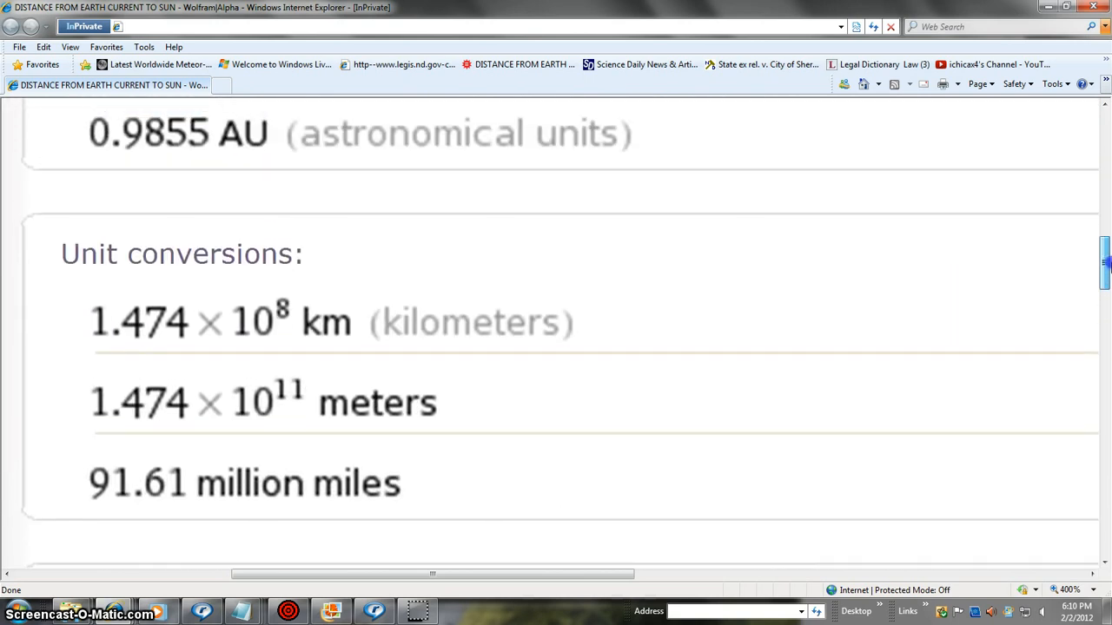
scroll("up", 3)
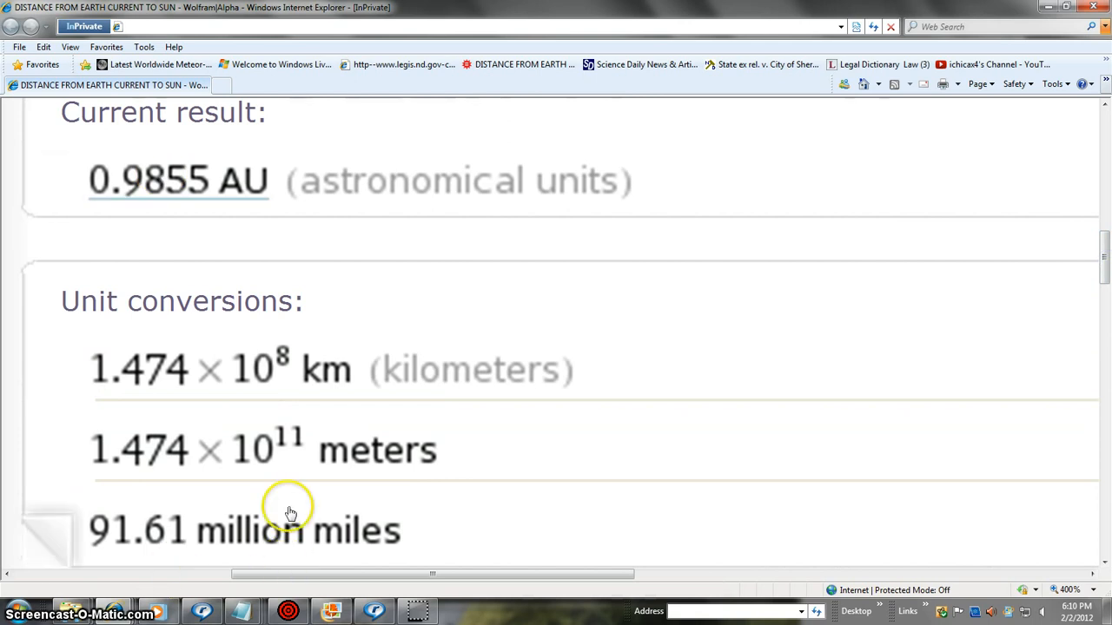
scroll("down", 3)
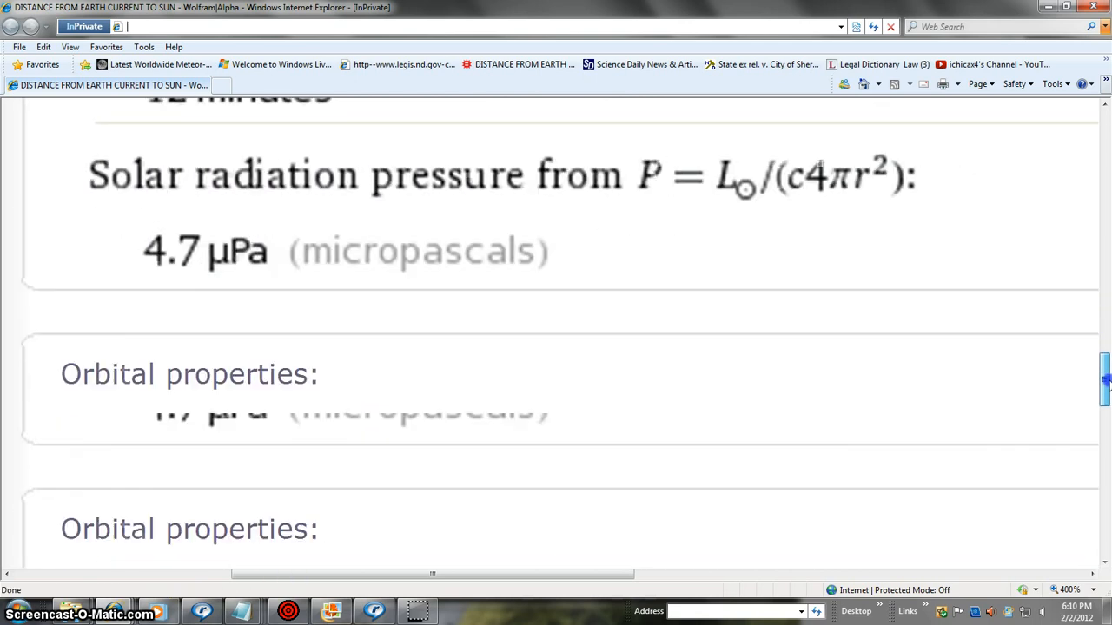
scroll("down", 3)
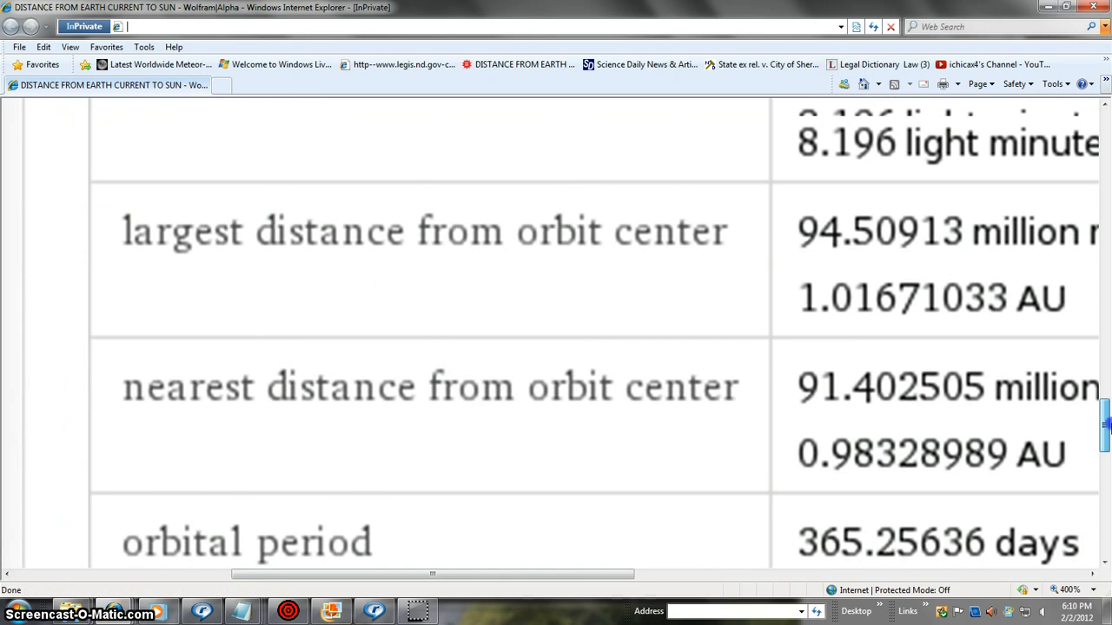
scroll("up", 3)
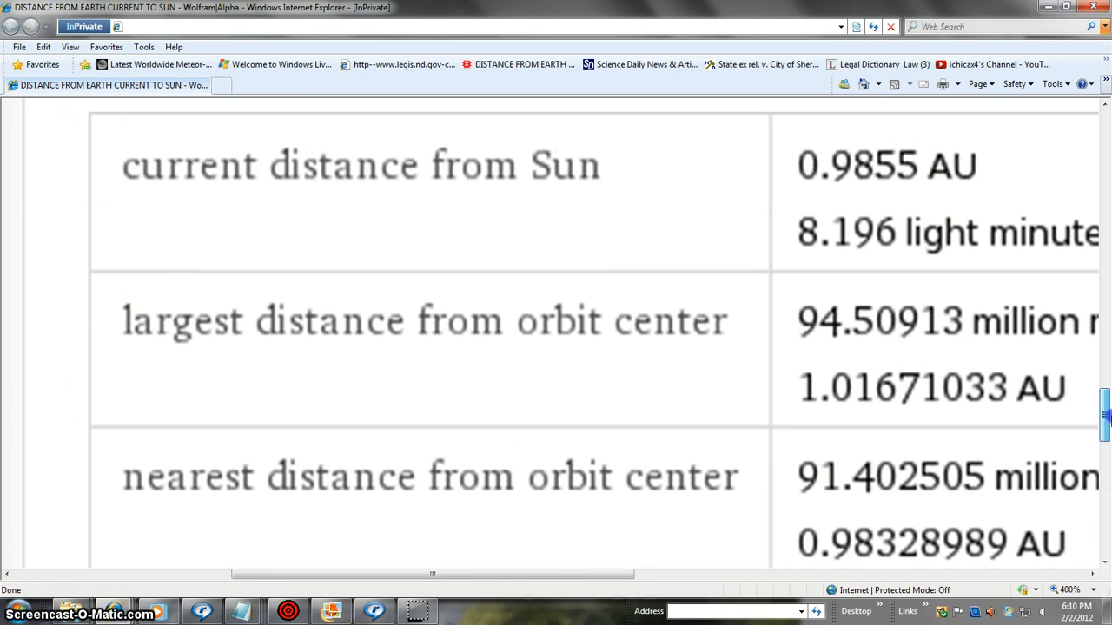
scroll("up", 3)
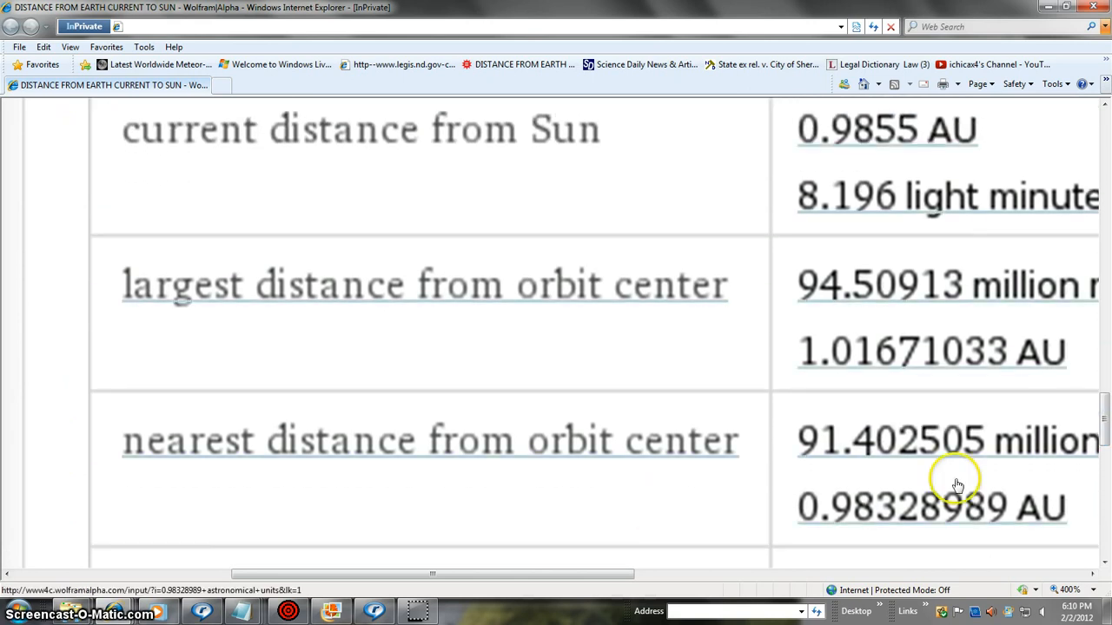
scroll("up", 3)
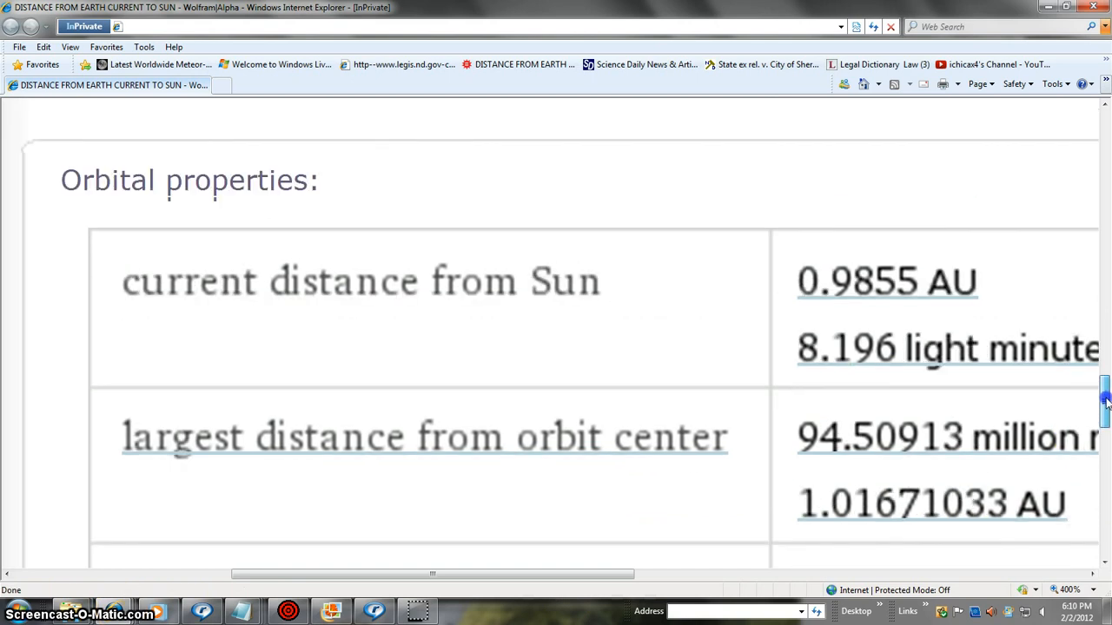
scroll("down", 3)
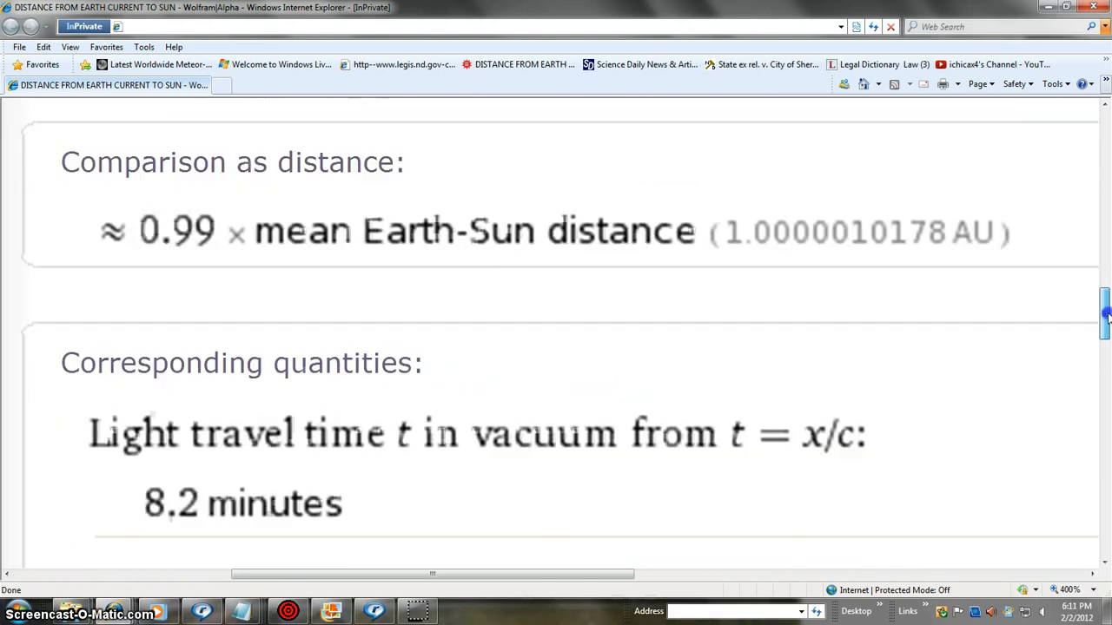
scroll("up", 3)
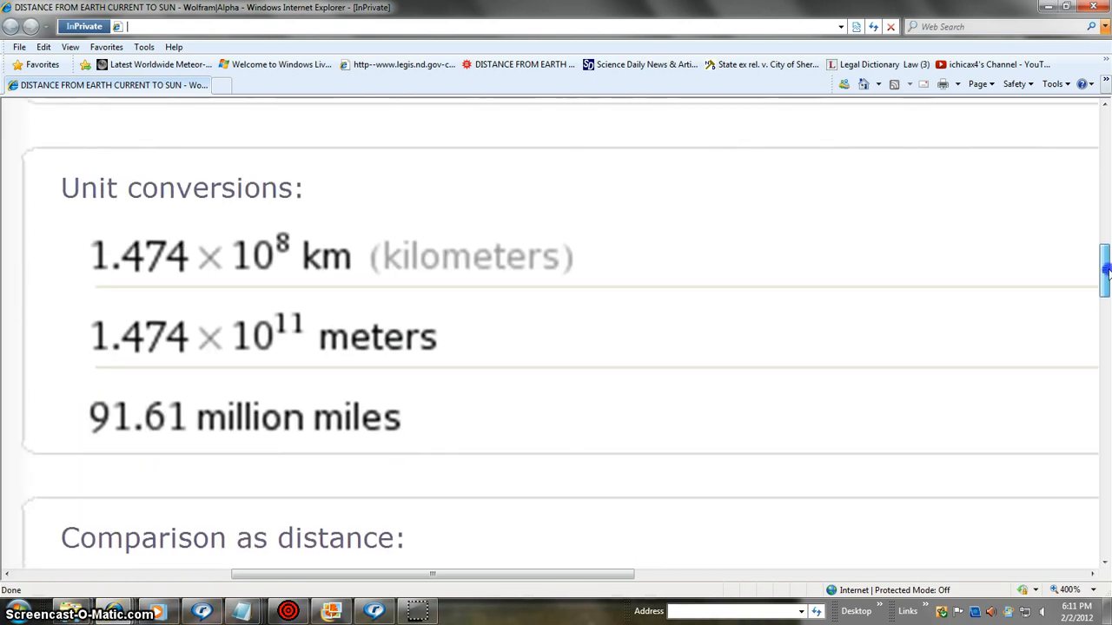
scroll("up", 3)
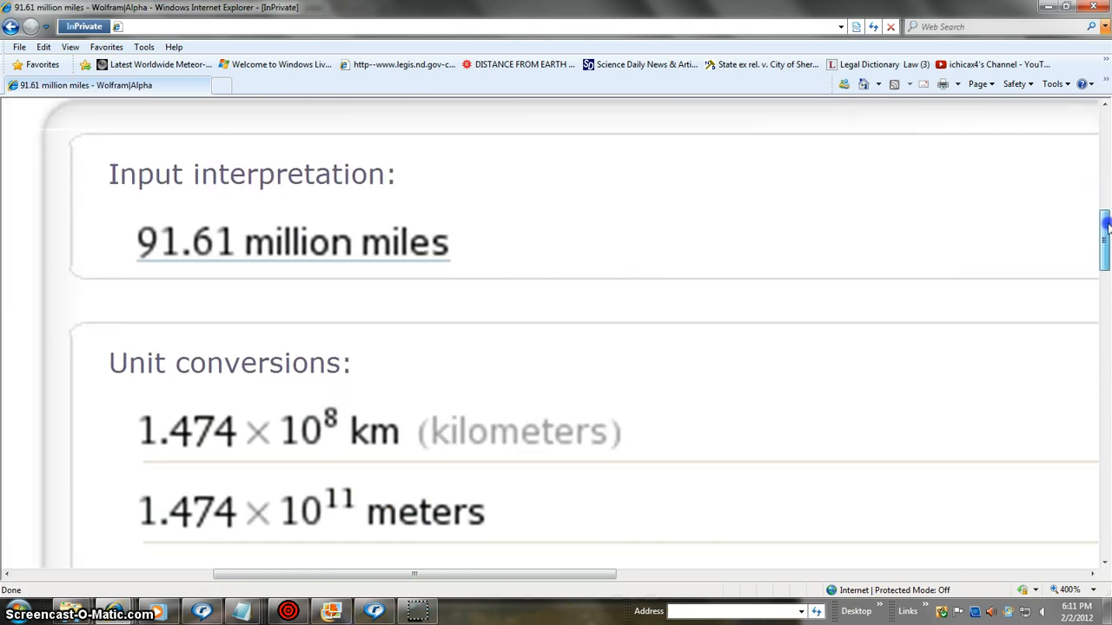
scroll("down", 3)
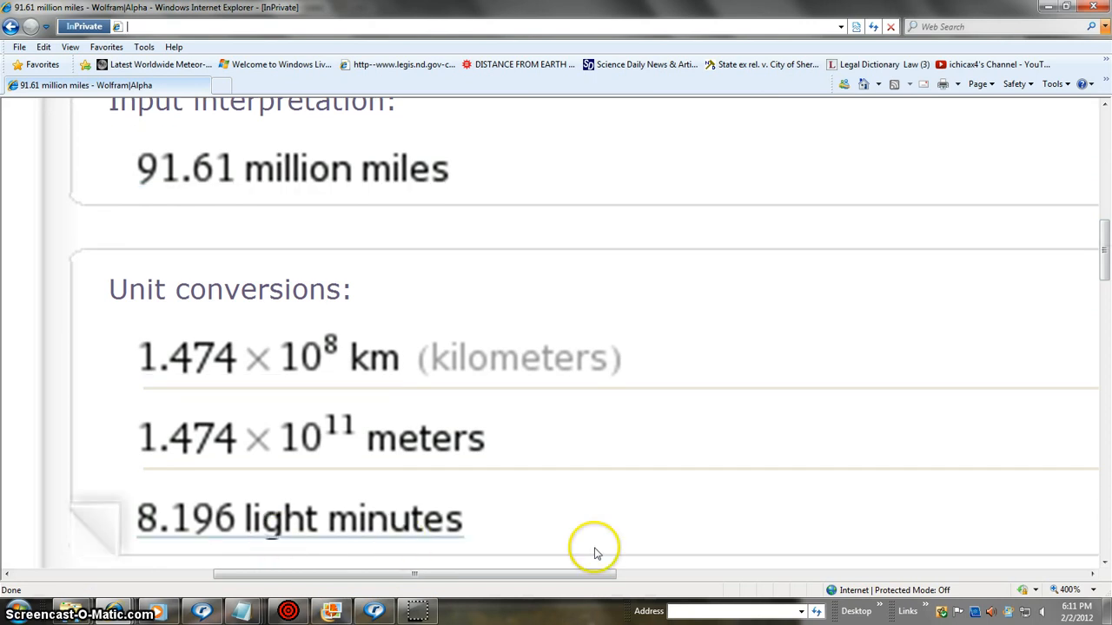
mouse_move(887, 544)
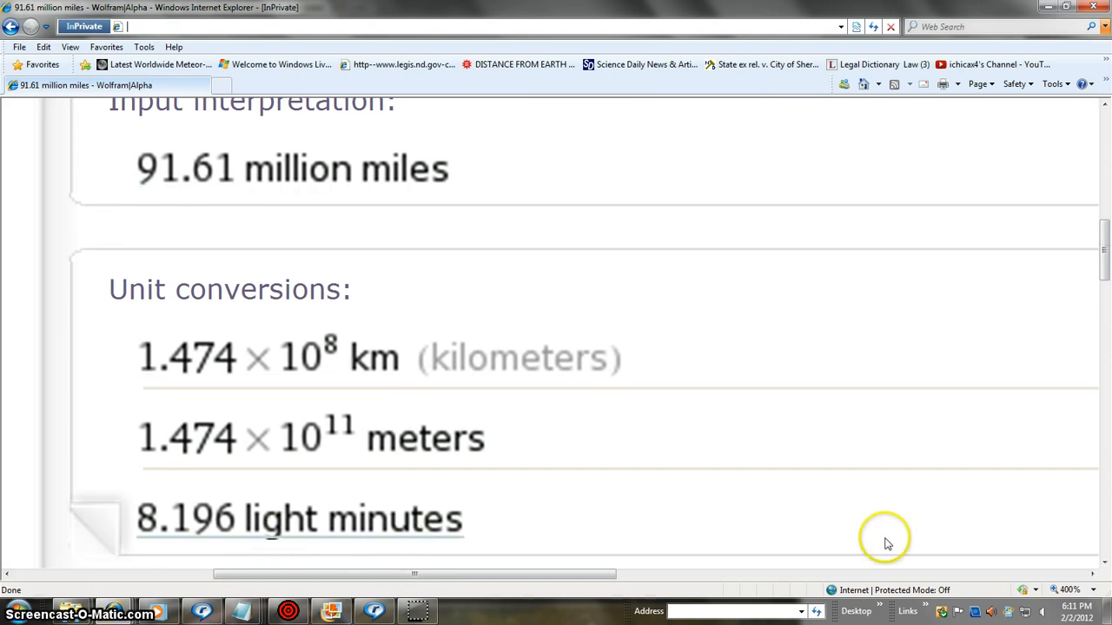
mouse_move(293, 402)
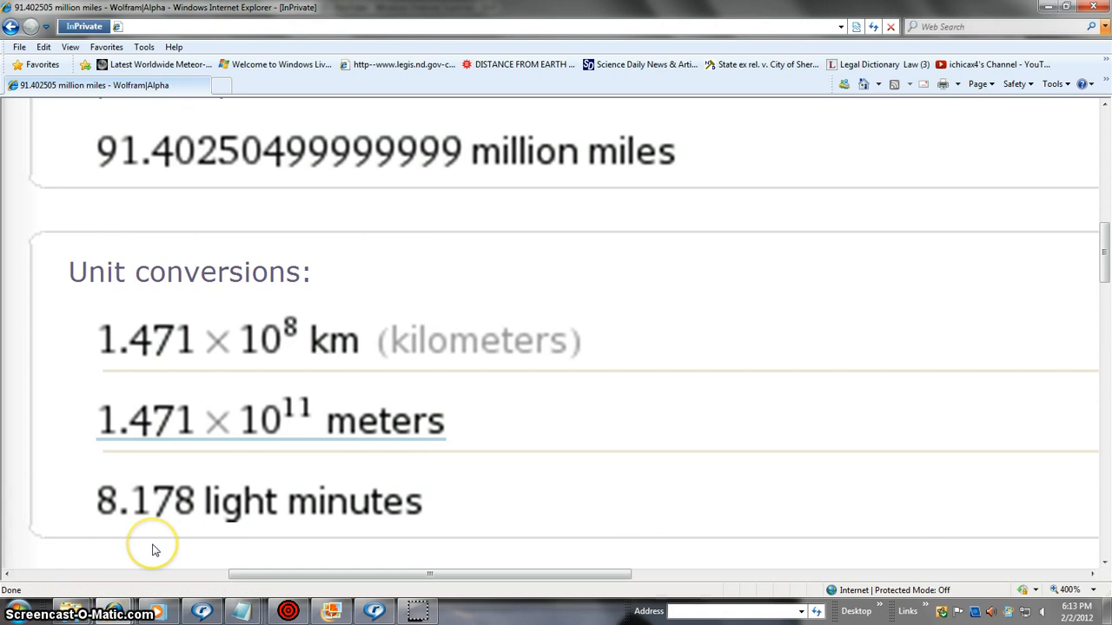
mouse_move(716, 549)
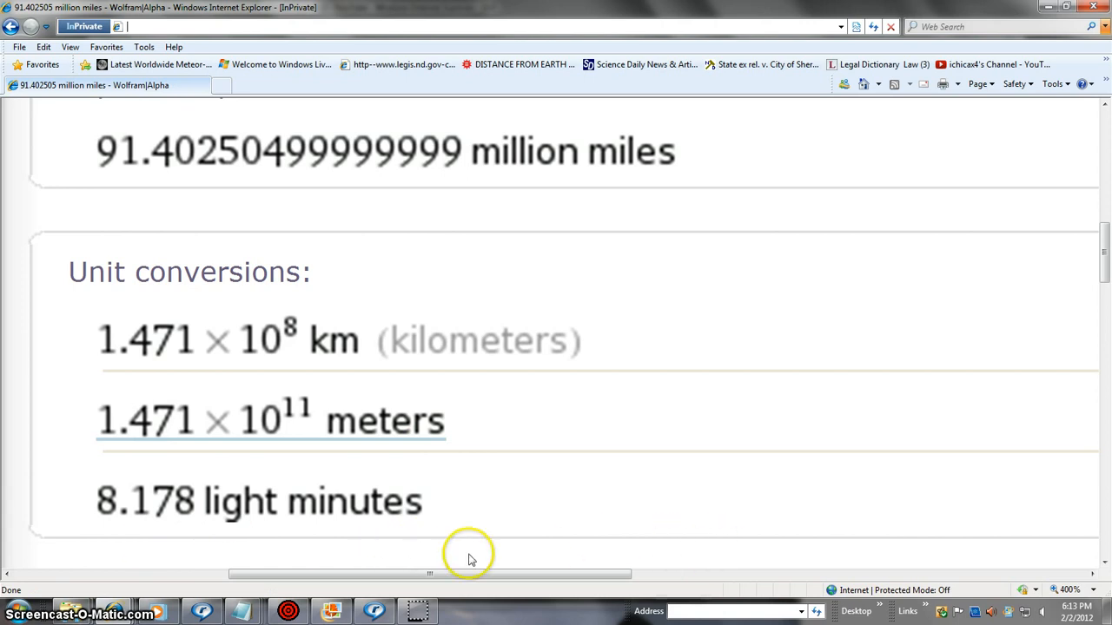
mouse_move(176, 539)
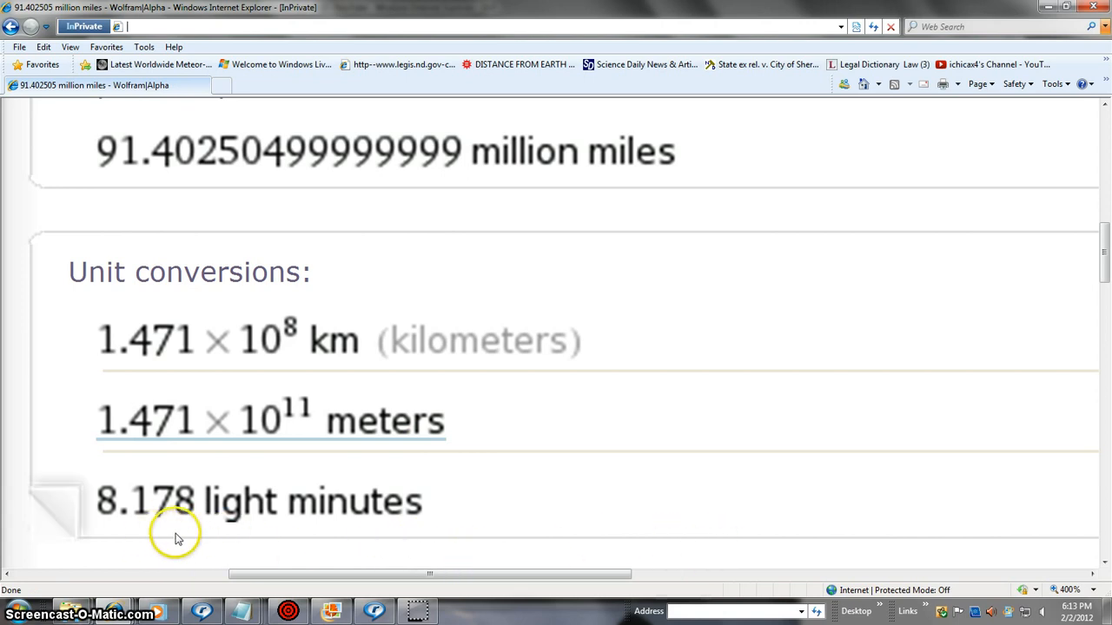
mouse_move(790, 409)
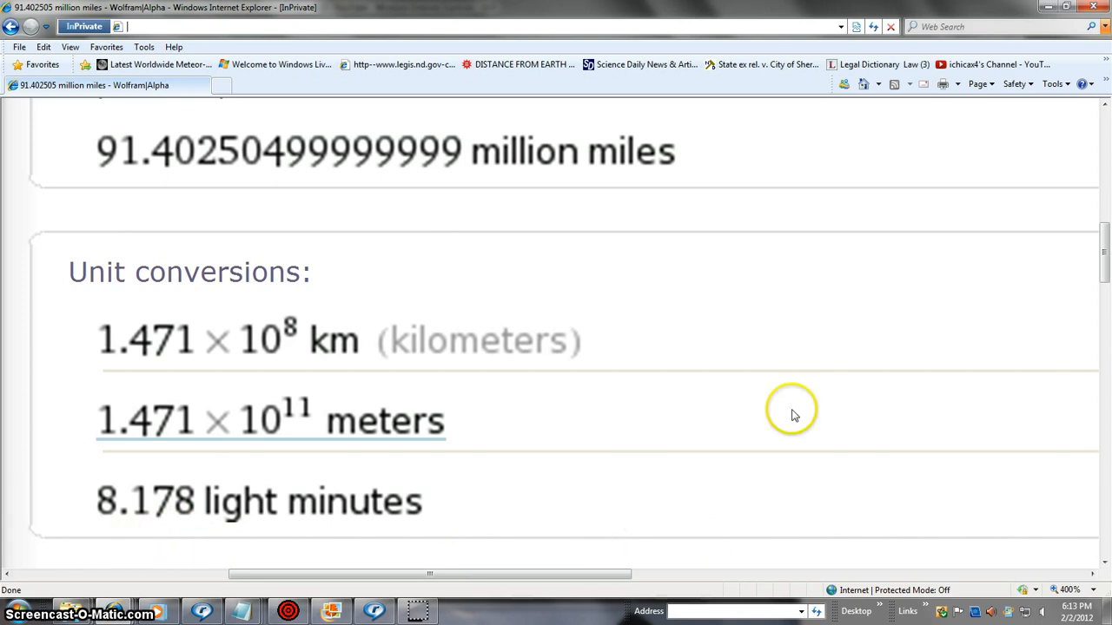
mouse_move(140, 554)
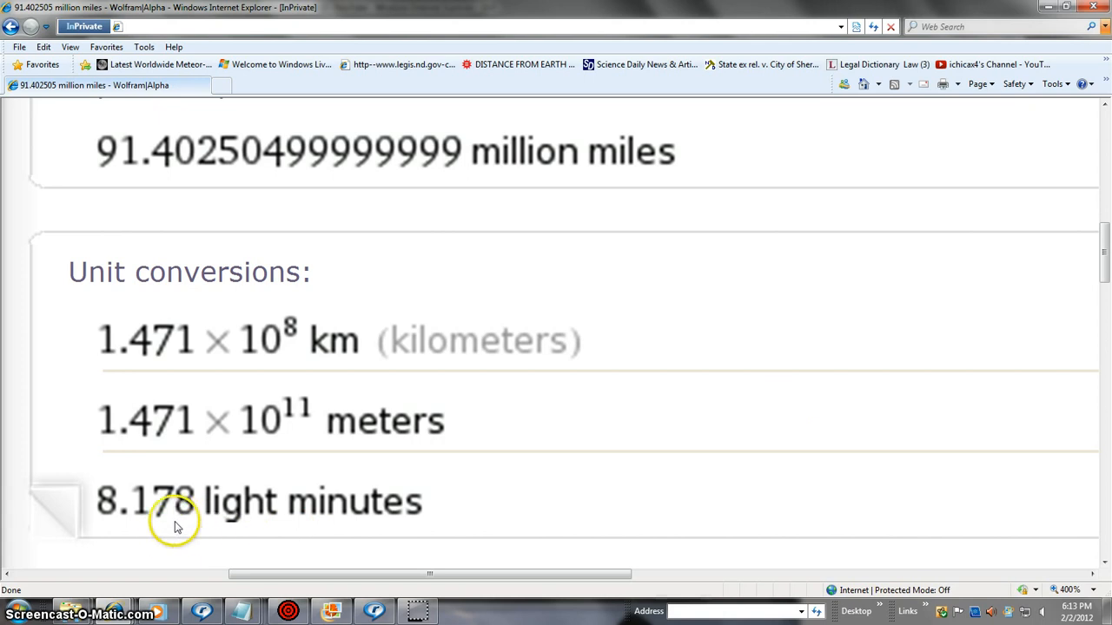
mouse_move(293, 544)
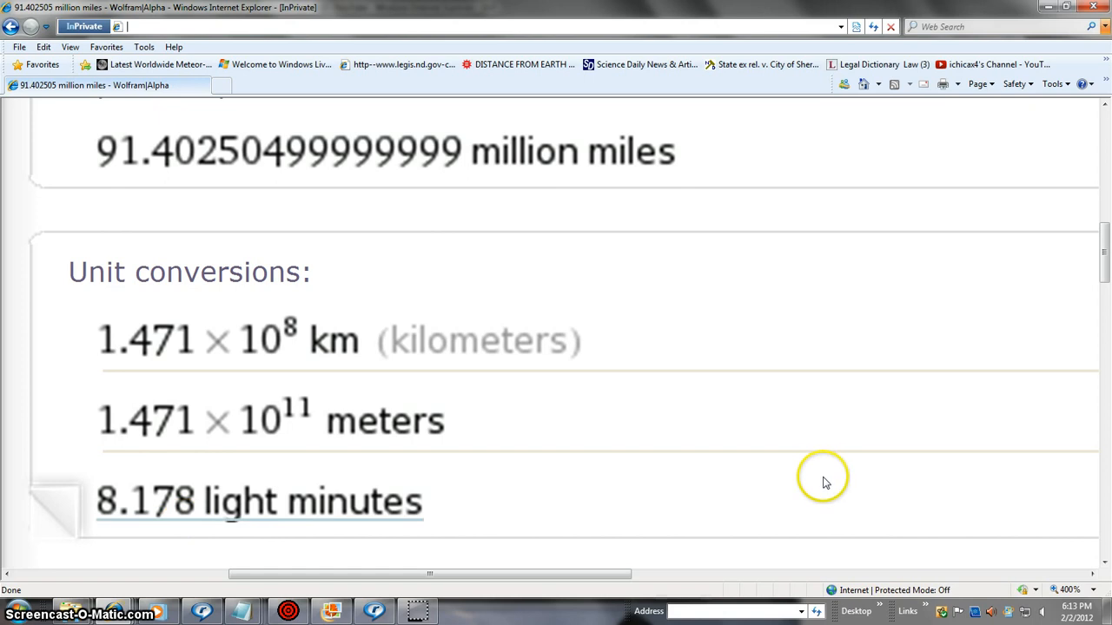
mouse_move(890, 306)
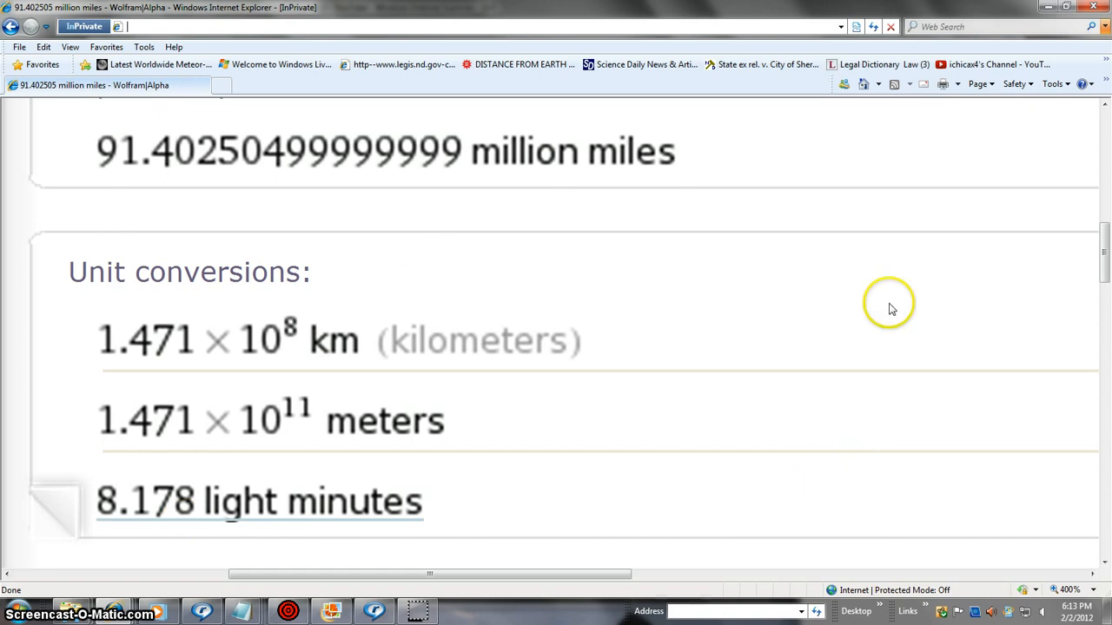
mouse_move(228, 328)
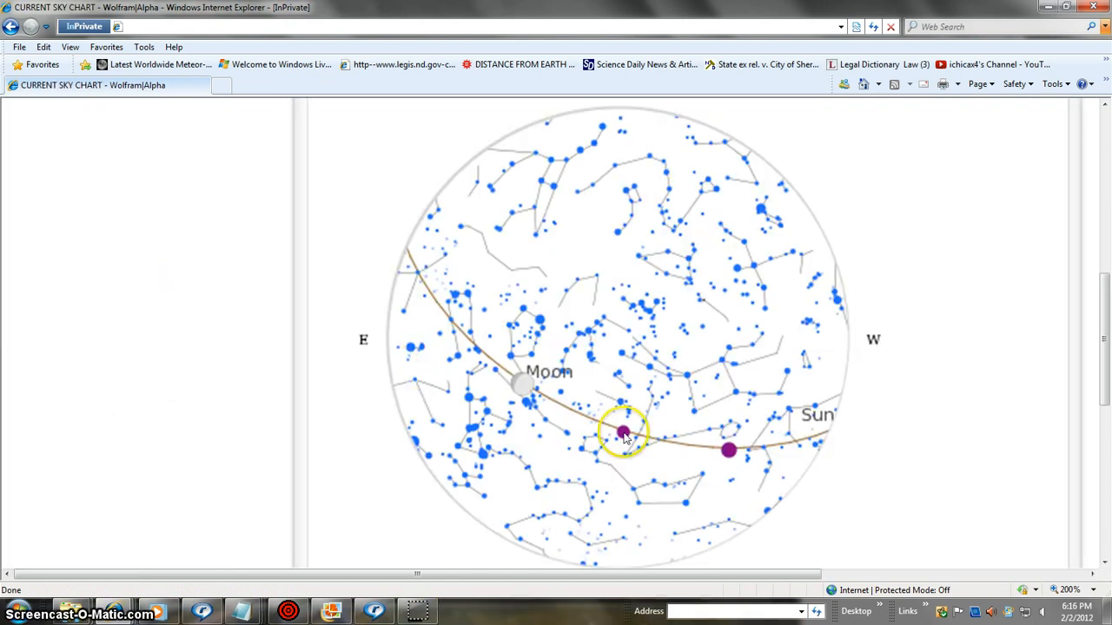
mouse_move(624, 434)
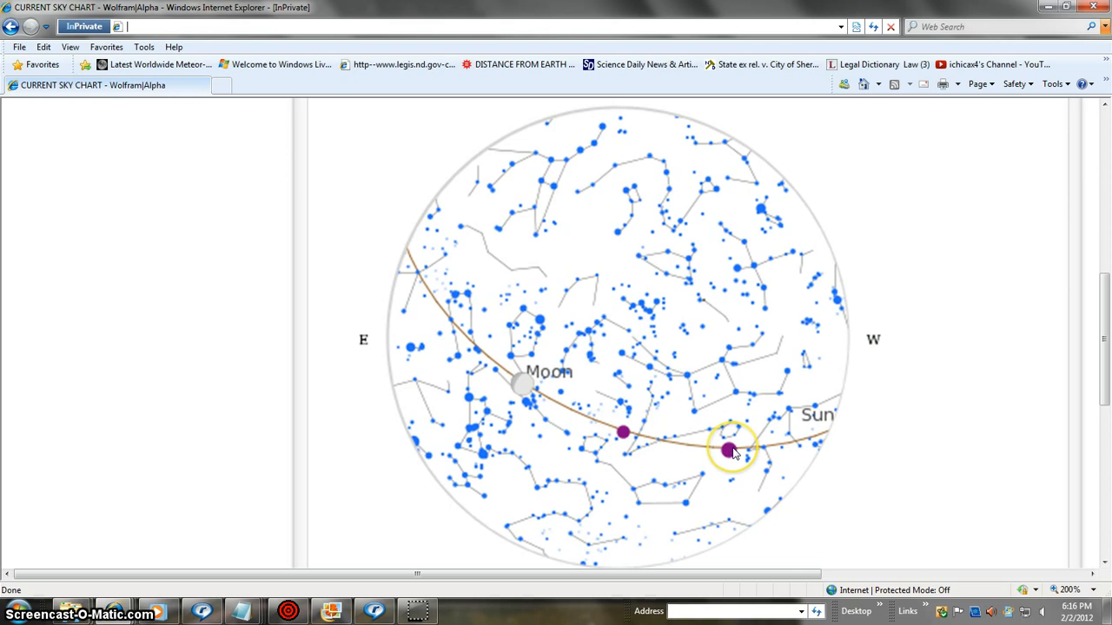
mouse_move(728, 450)
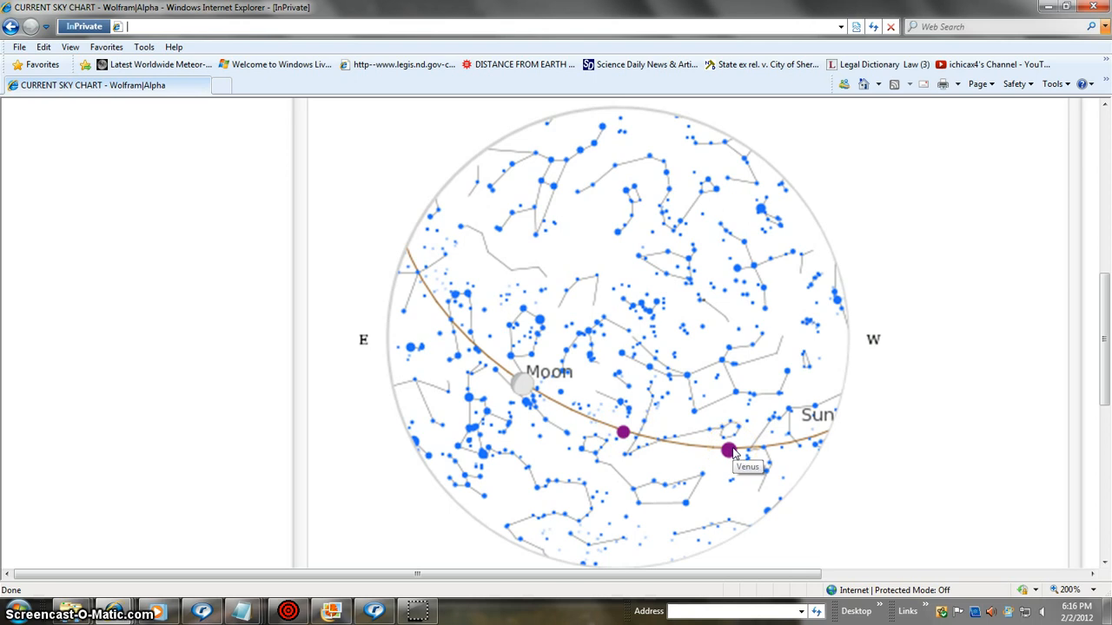
mouse_move(559, 430)
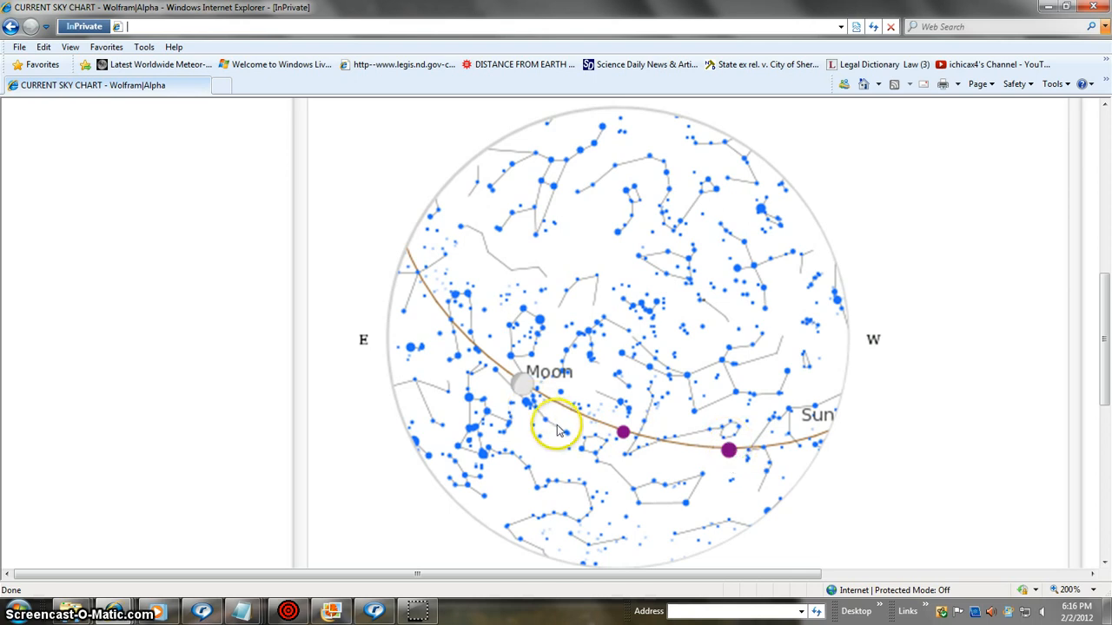
mouse_move(525, 404)
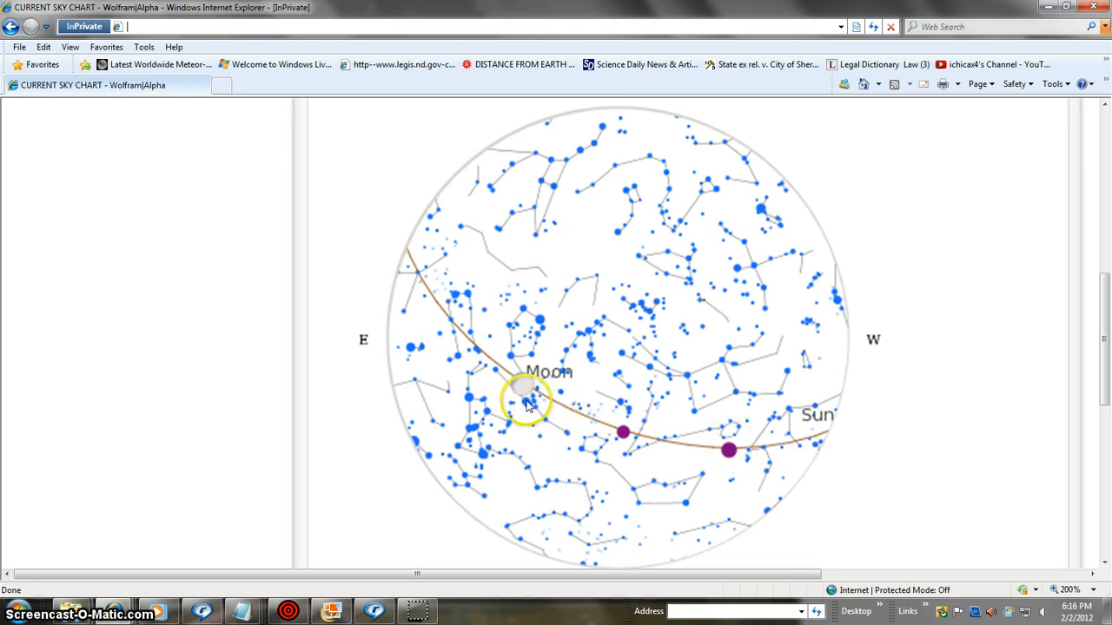
mouse_move(113, 491)
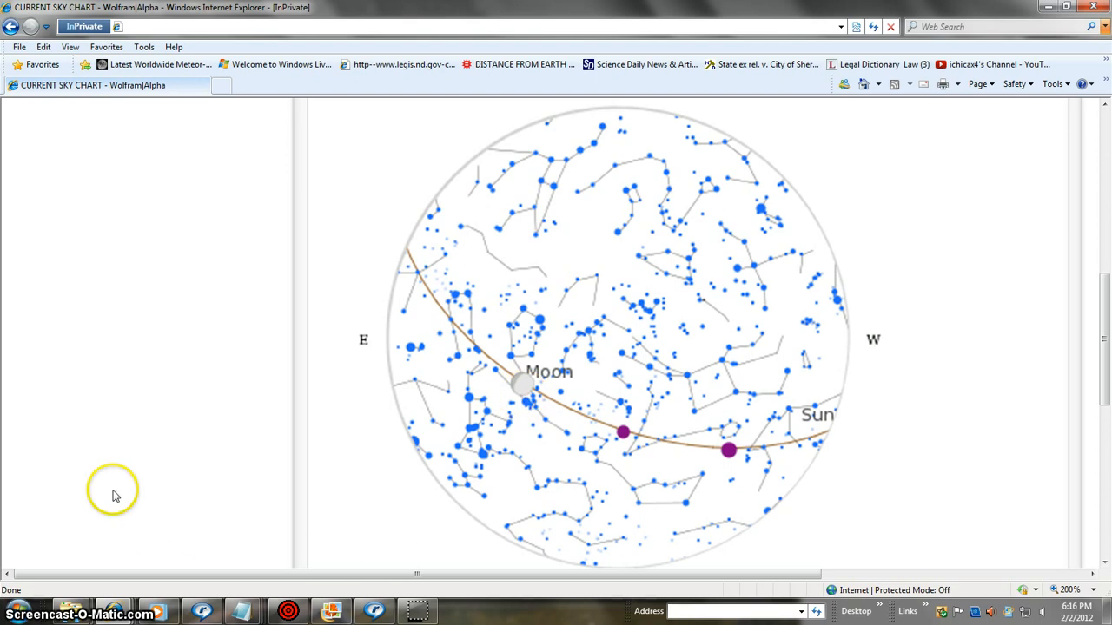
mouse_move(195, 502)
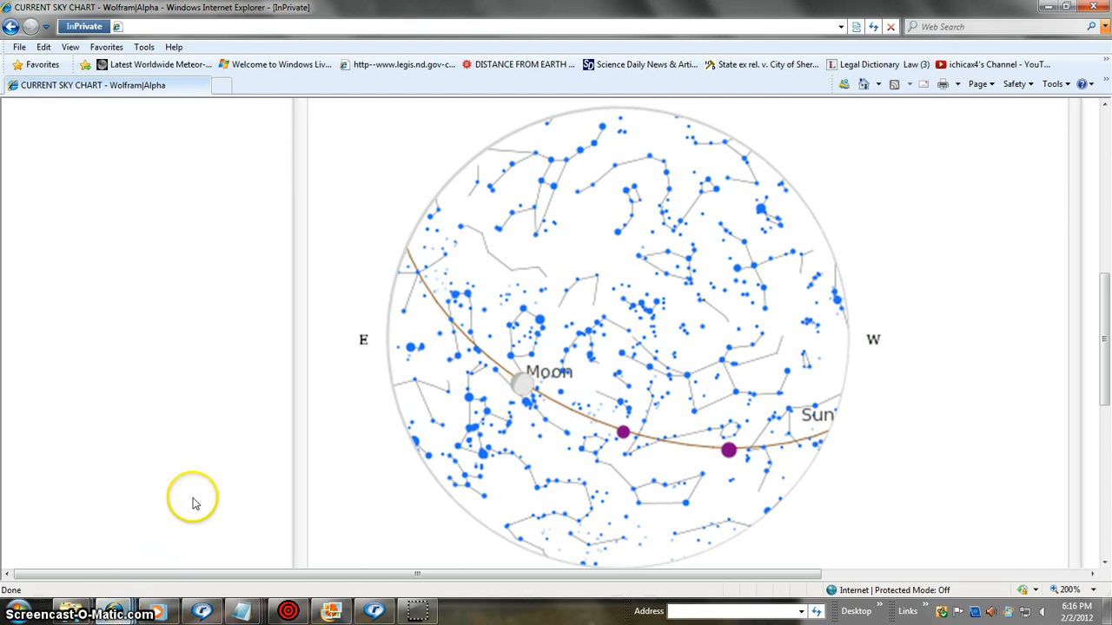
mouse_move(698, 406)
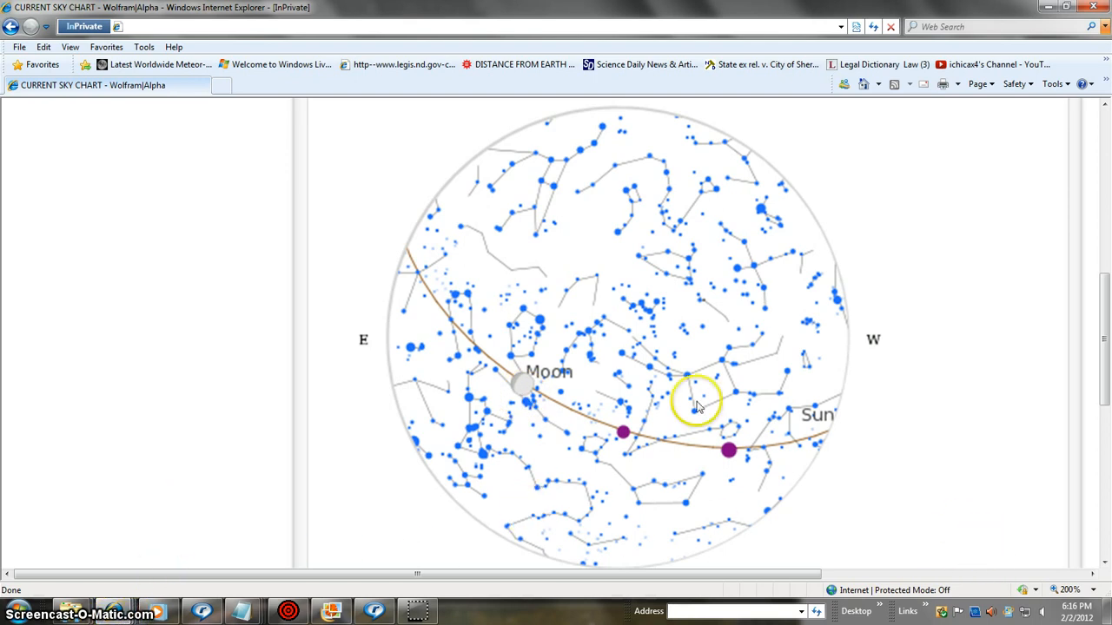
mouse_move(488, 493)
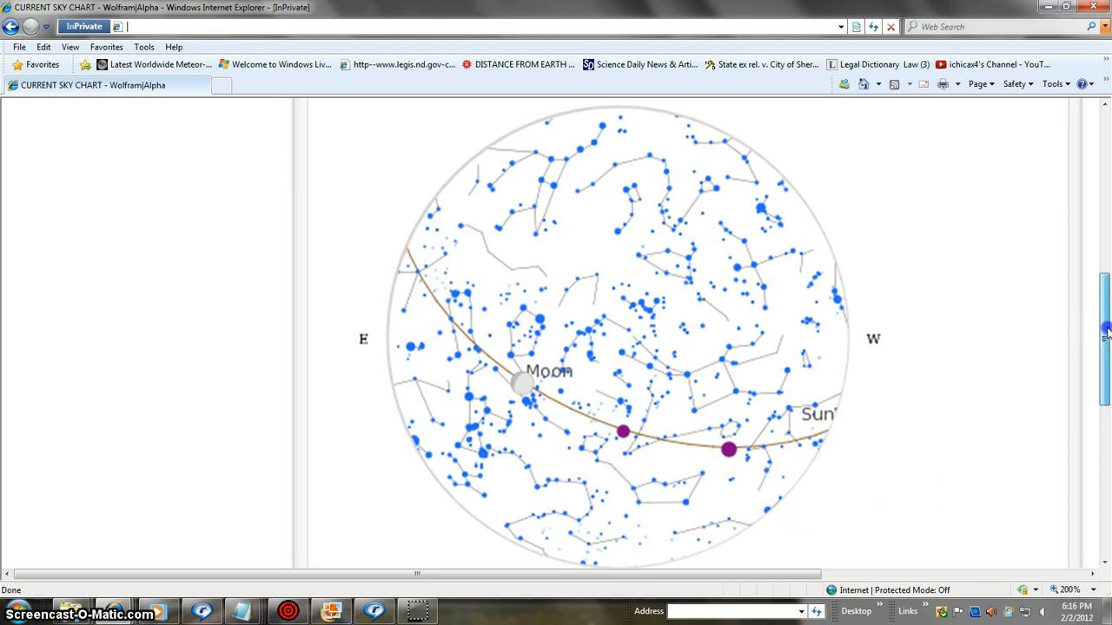
scroll("down", 3)
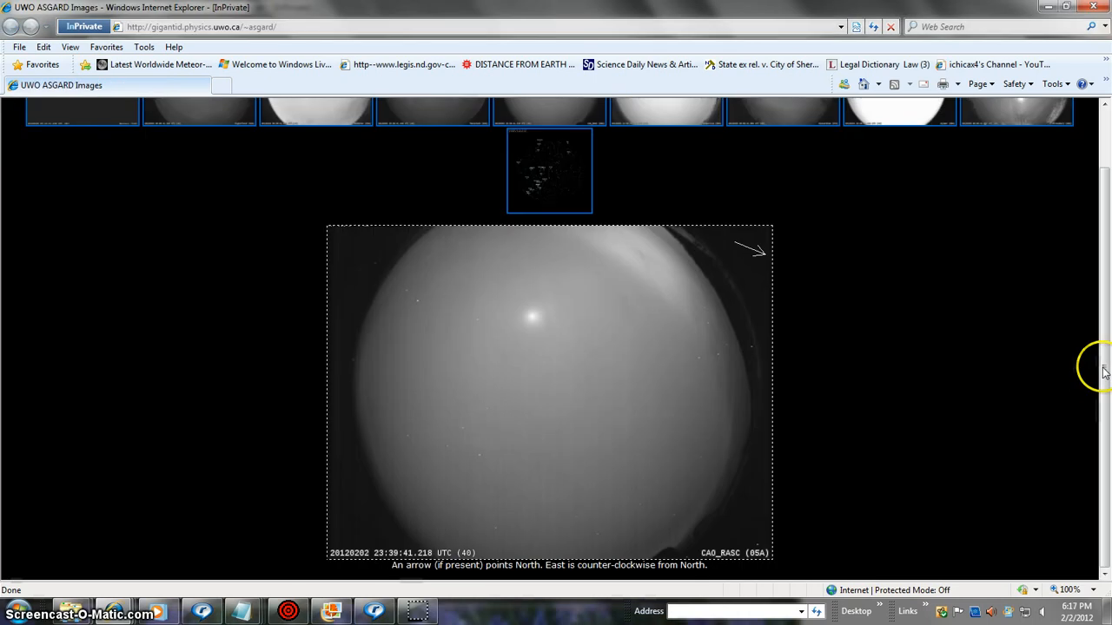
mouse_move(1103, 278)
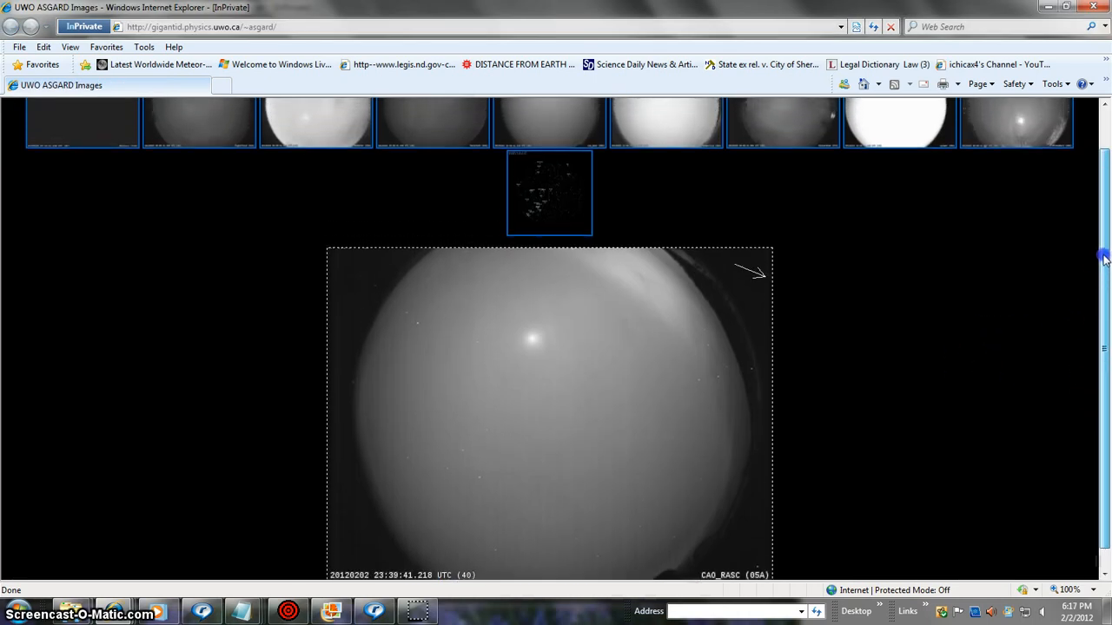
scroll("up", 3)
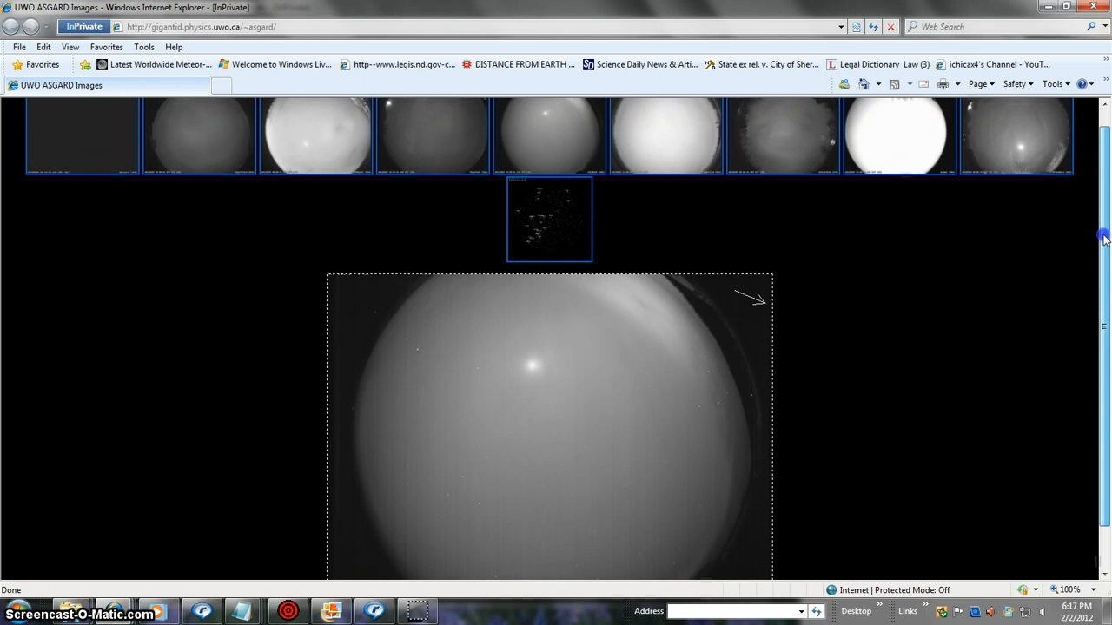
scroll("up", 3)
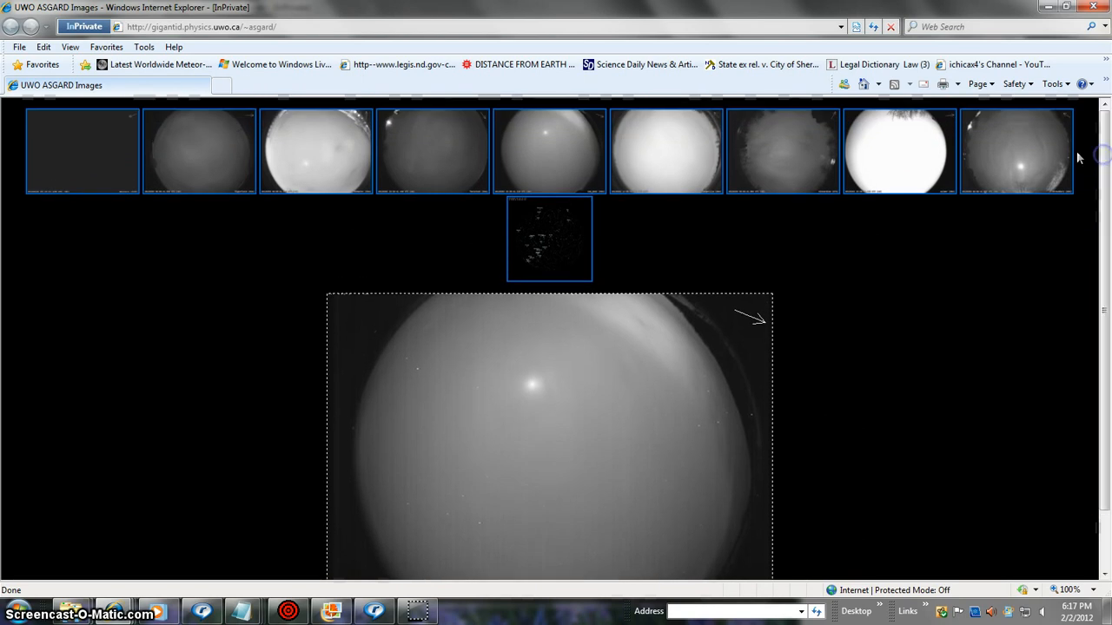
mouse_move(99, 180)
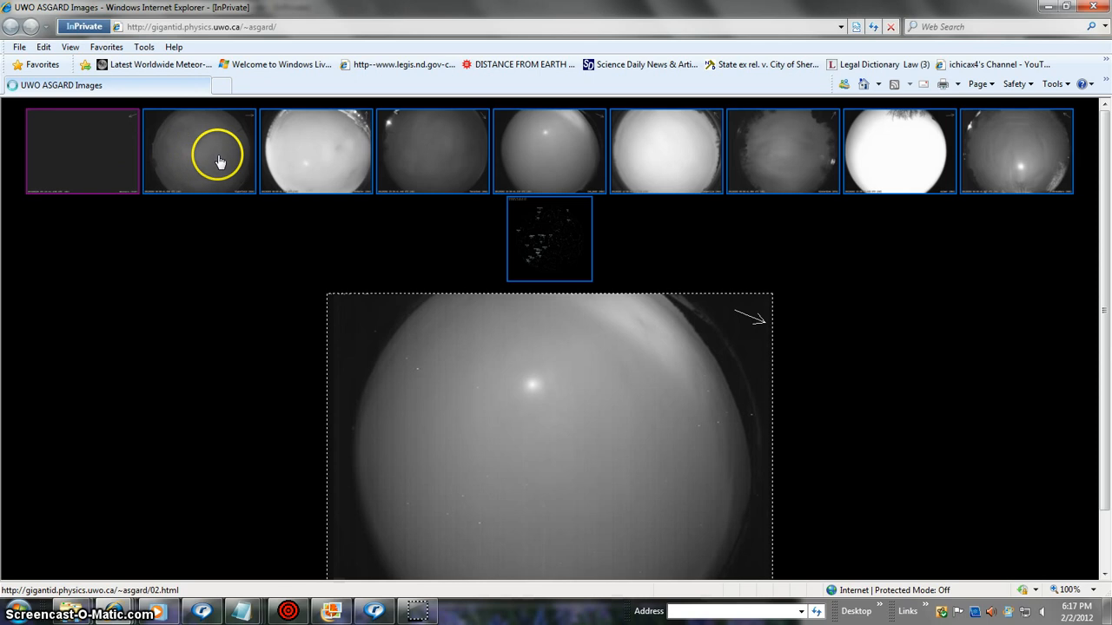
left_click(199, 151)
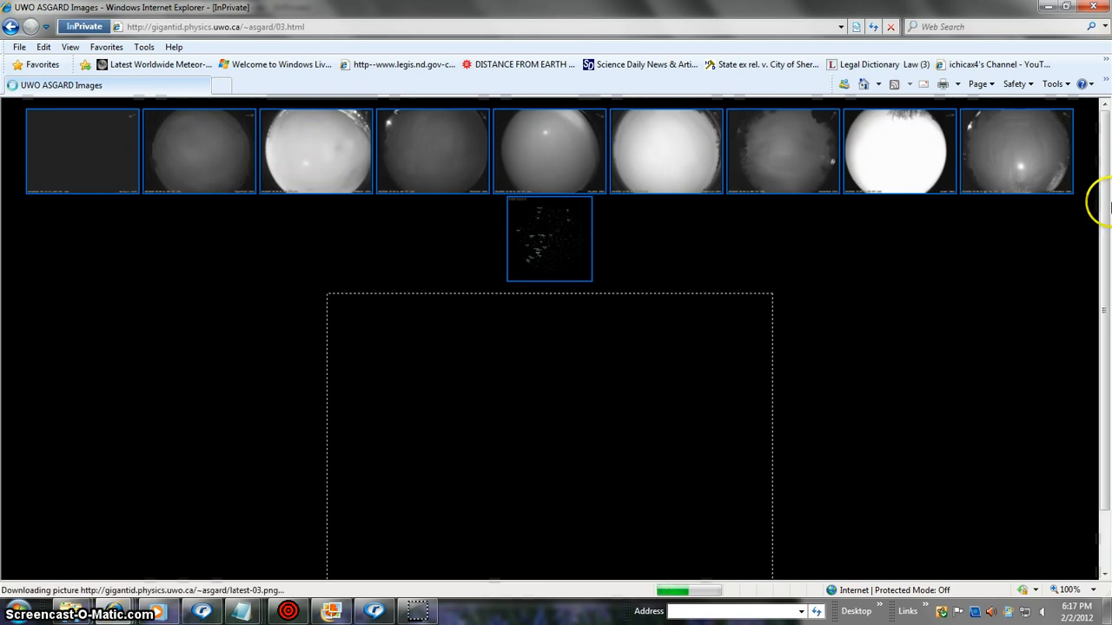
scroll("down", 3)
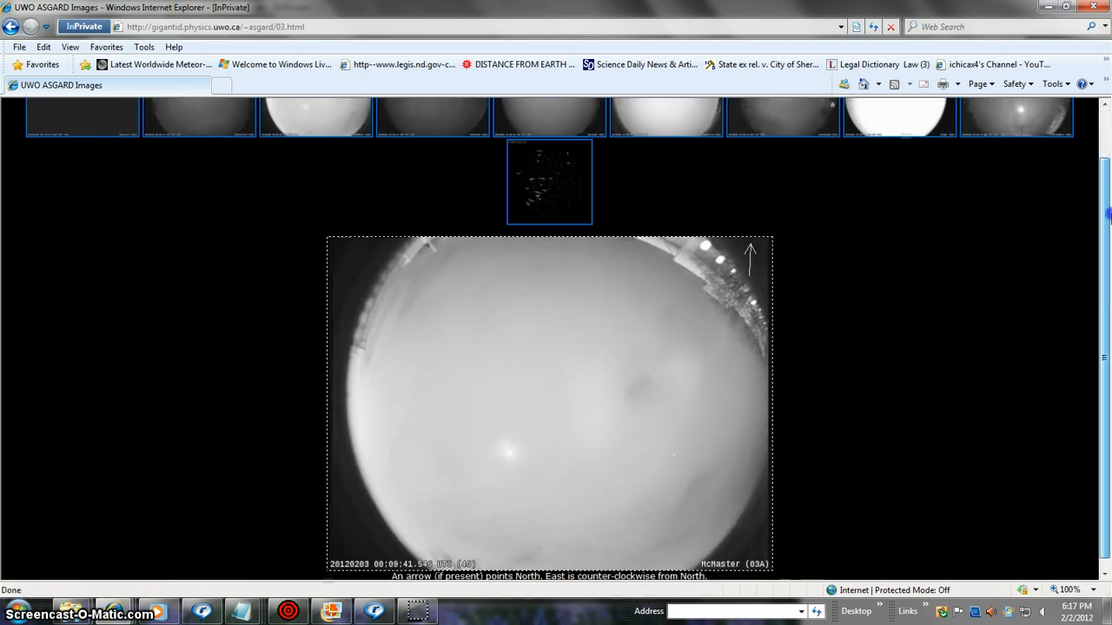
scroll("up", 3)
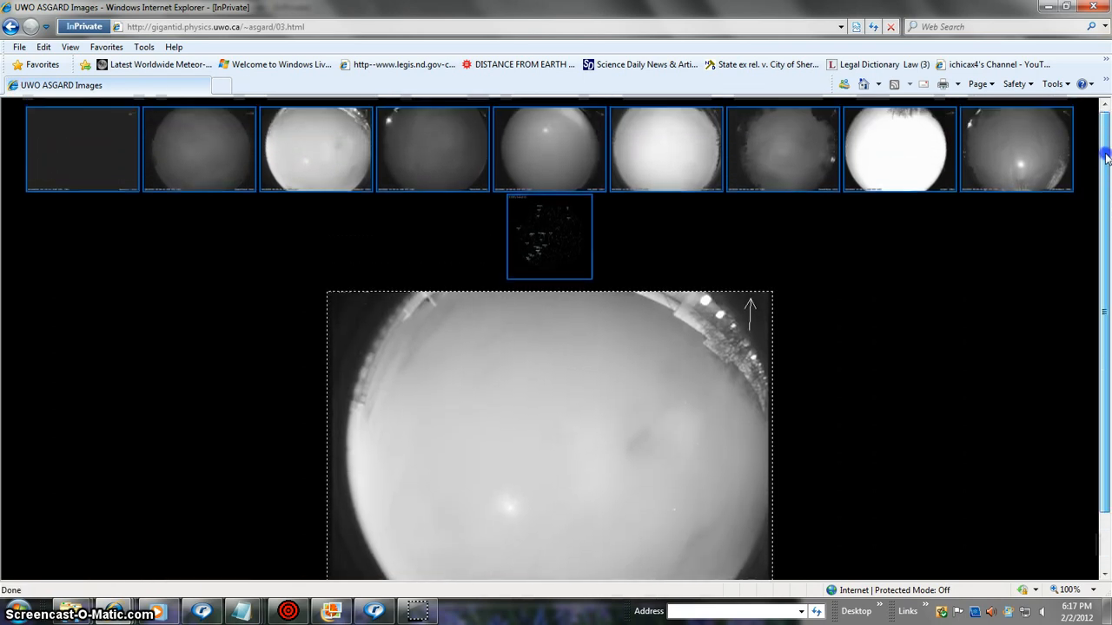
mouse_move(572, 156)
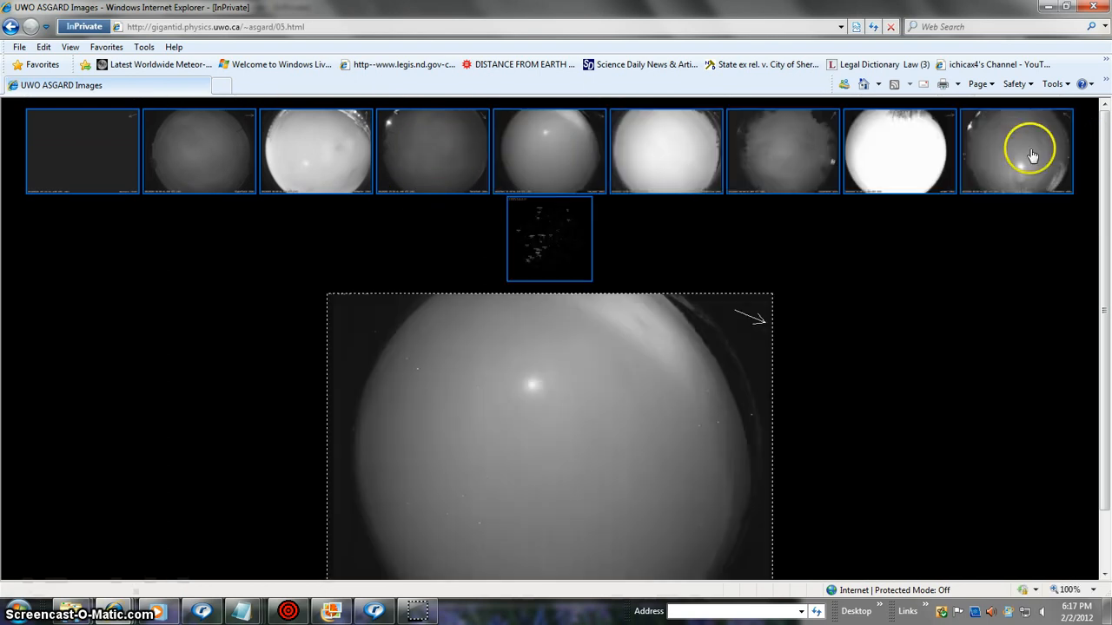
scroll("up", 3)
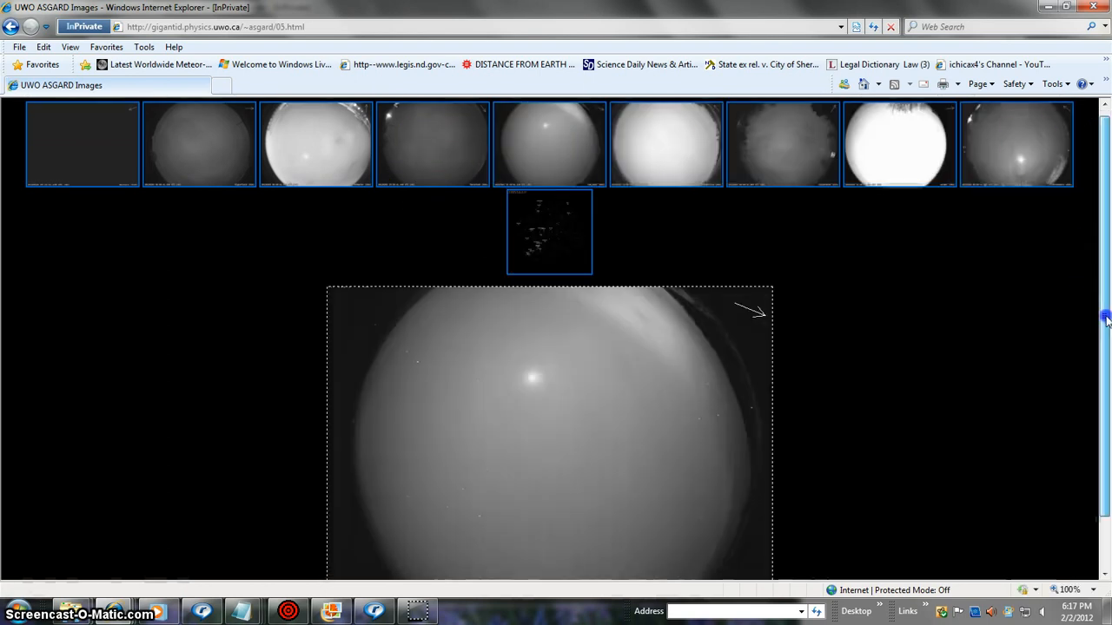
scroll("down", 3)
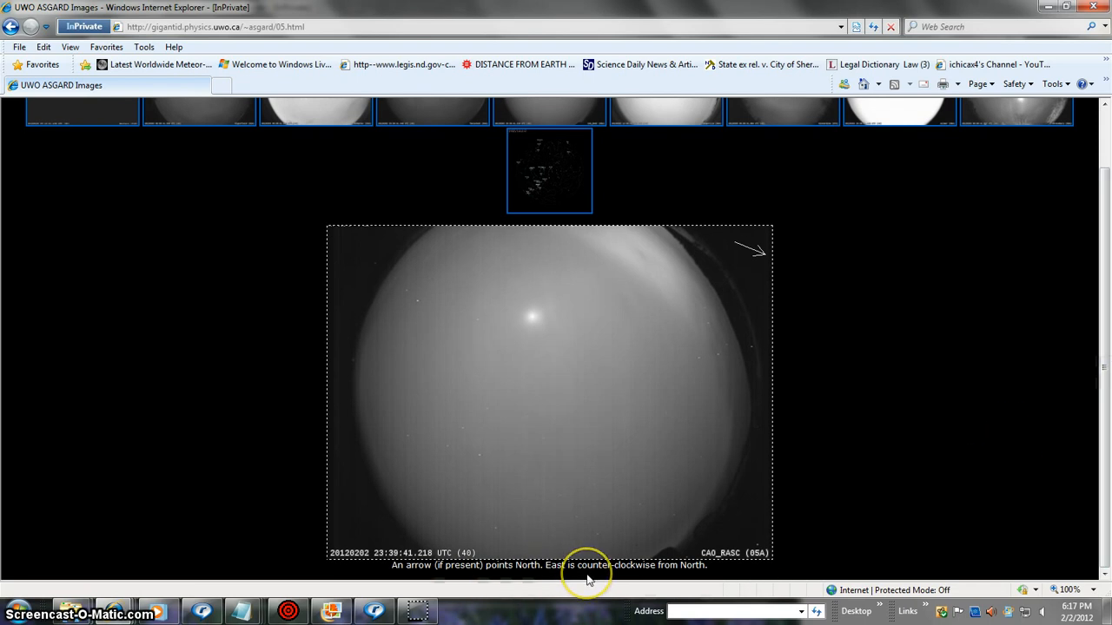
mouse_move(773, 527)
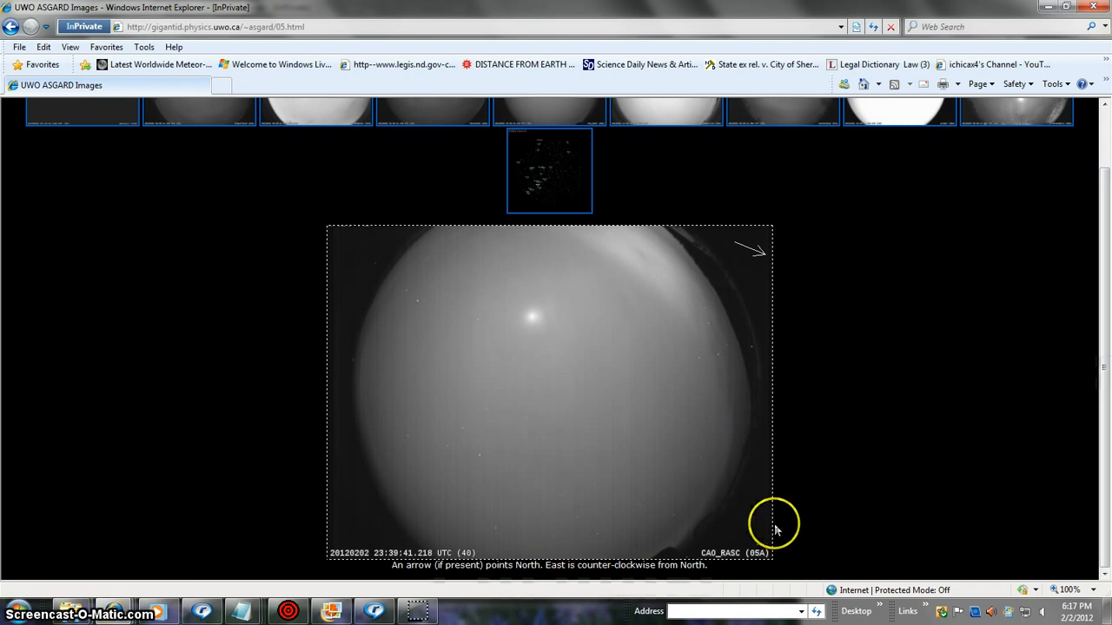
mouse_move(1103, 356)
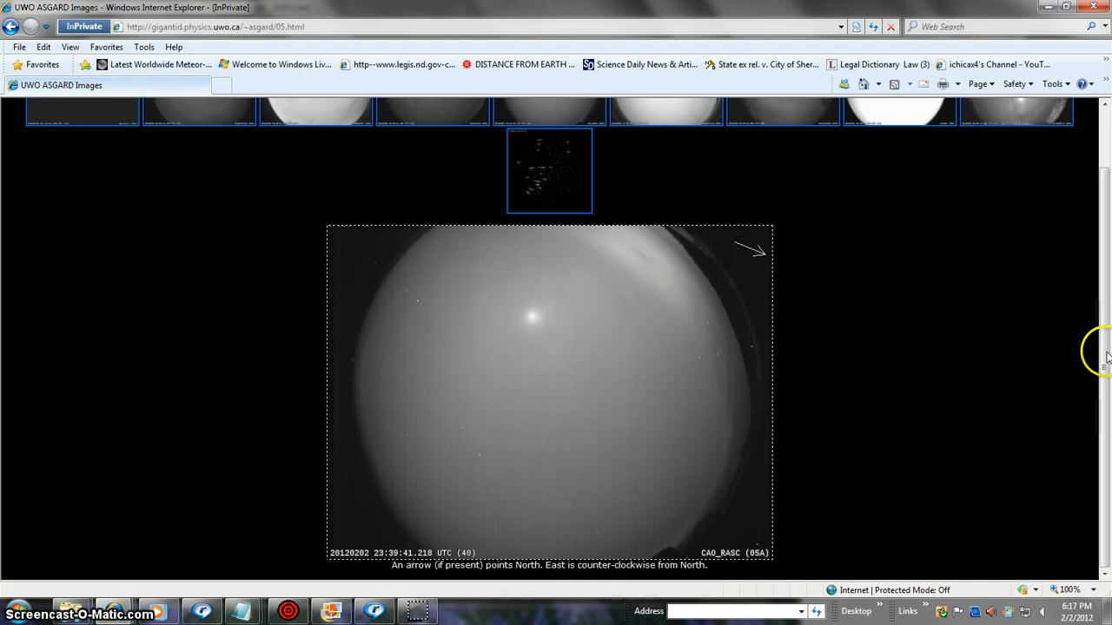
scroll("up", 3)
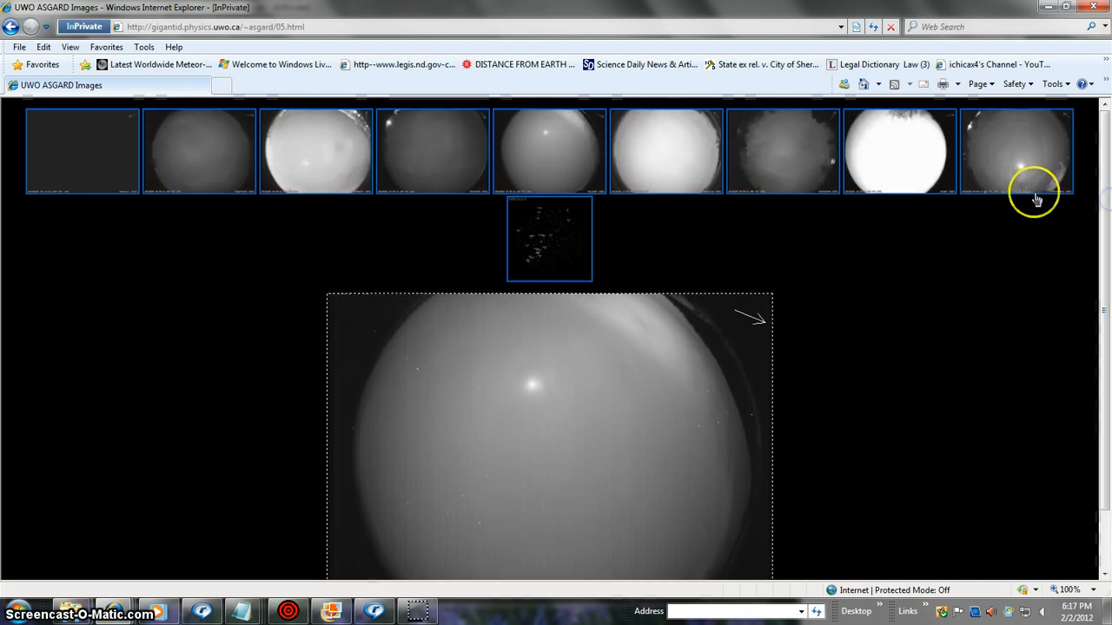
mouse_move(536, 139)
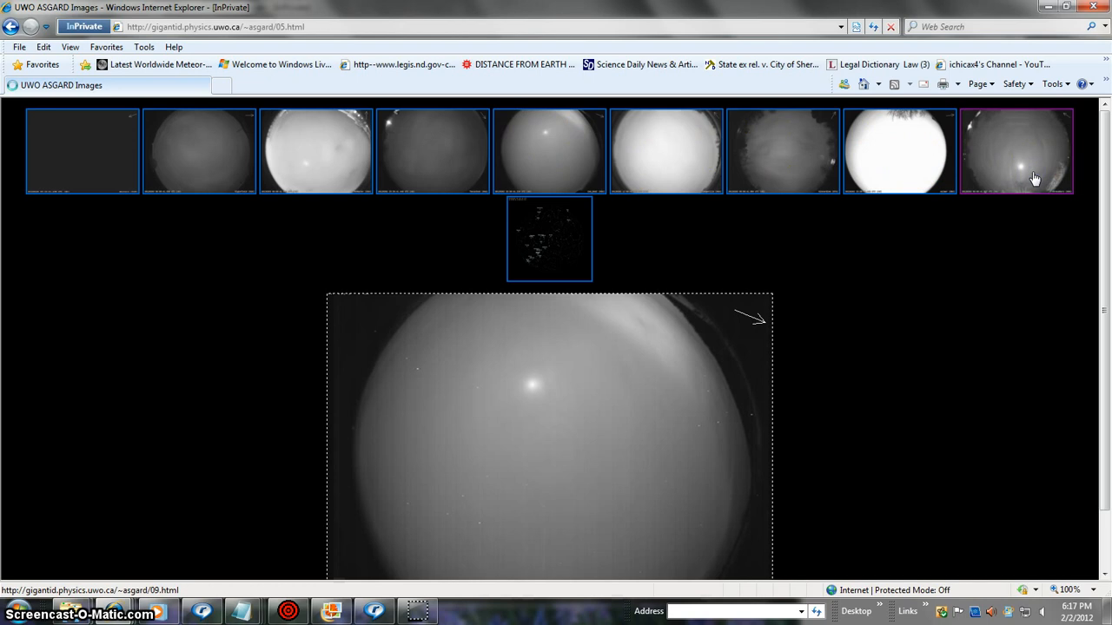
Open an all-sky camera image and scroll down to the Kincardine (07A) frame.
left_click(1016, 150)
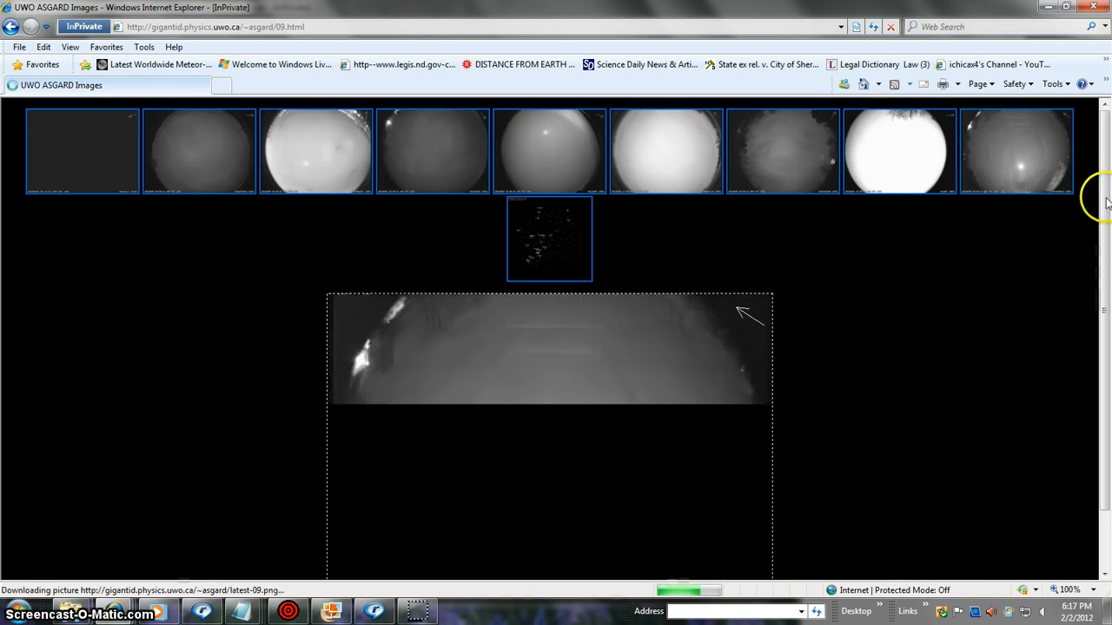
scroll("down", 3)
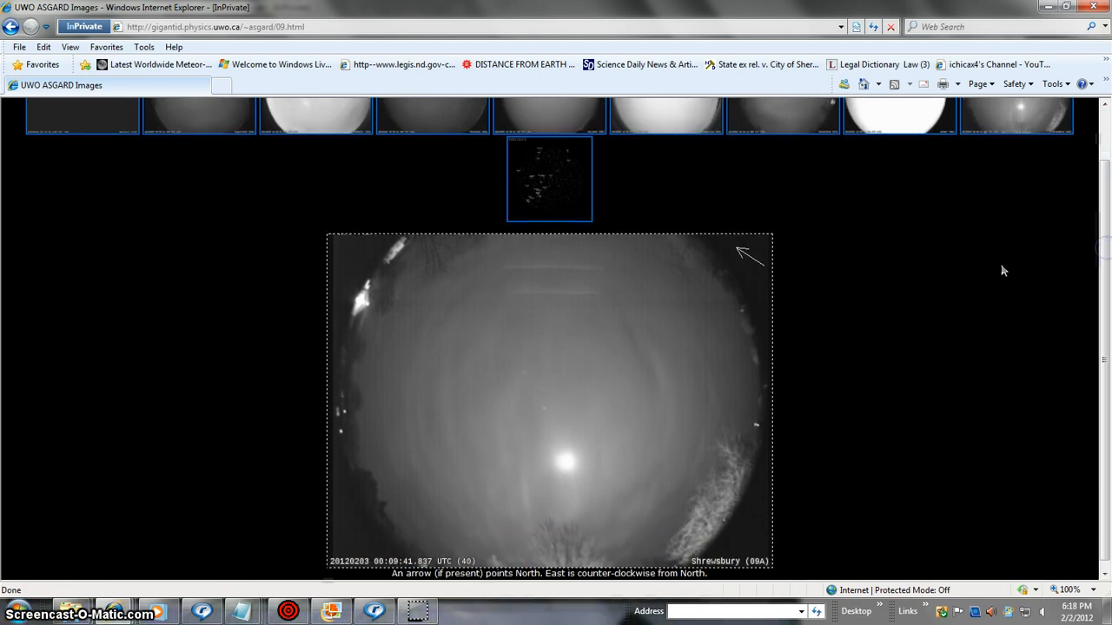
mouse_move(1103, 386)
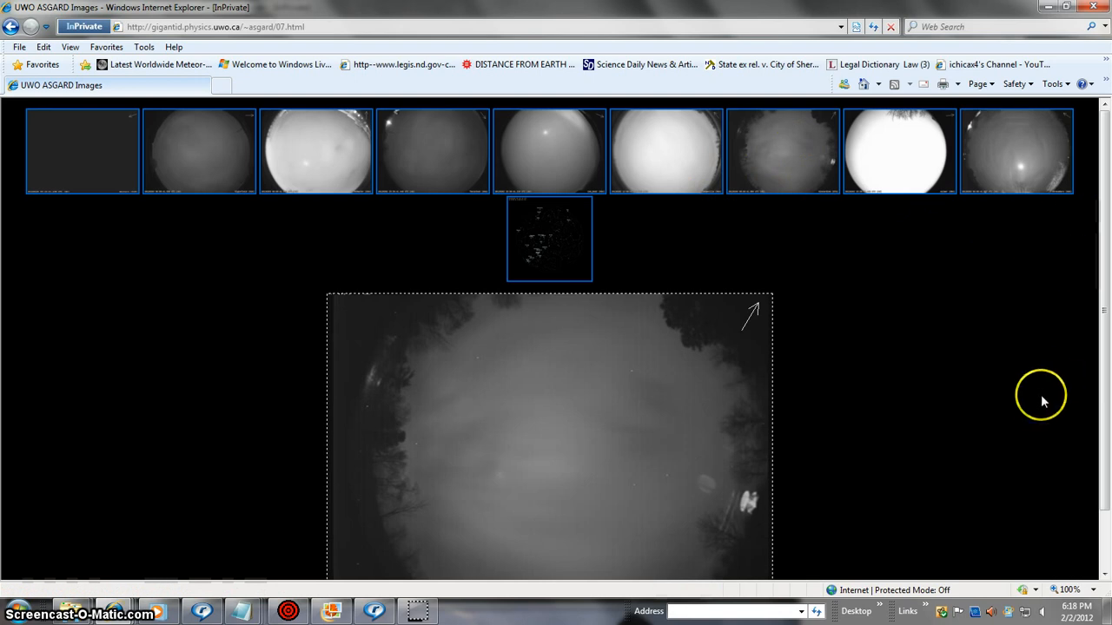
mouse_move(1047, 441)
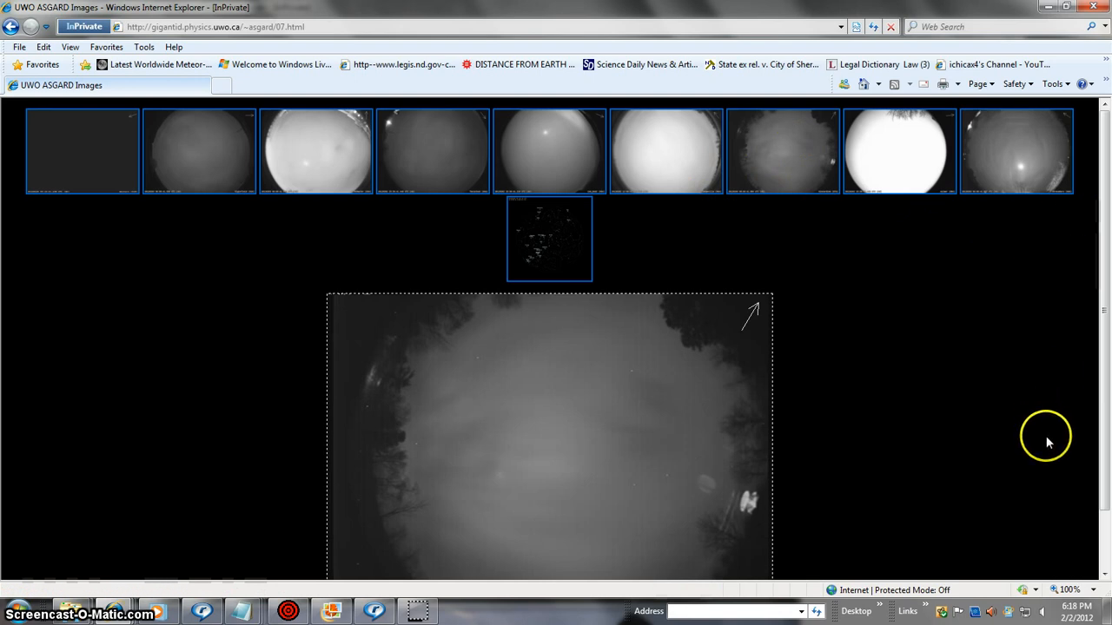
mouse_move(999, 465)
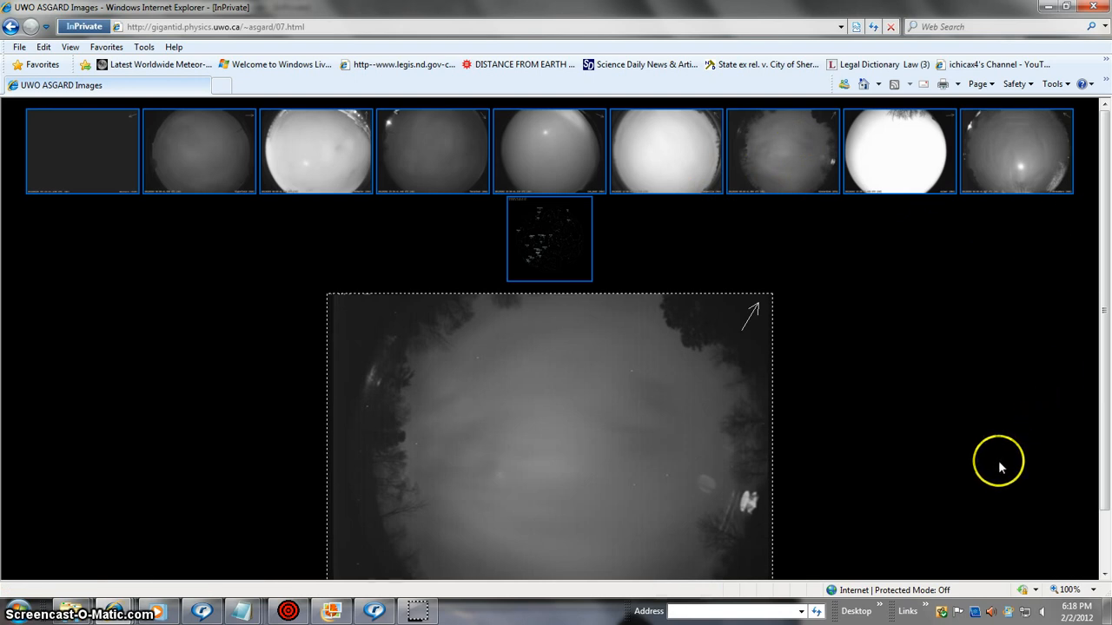
mouse_move(847, 487)
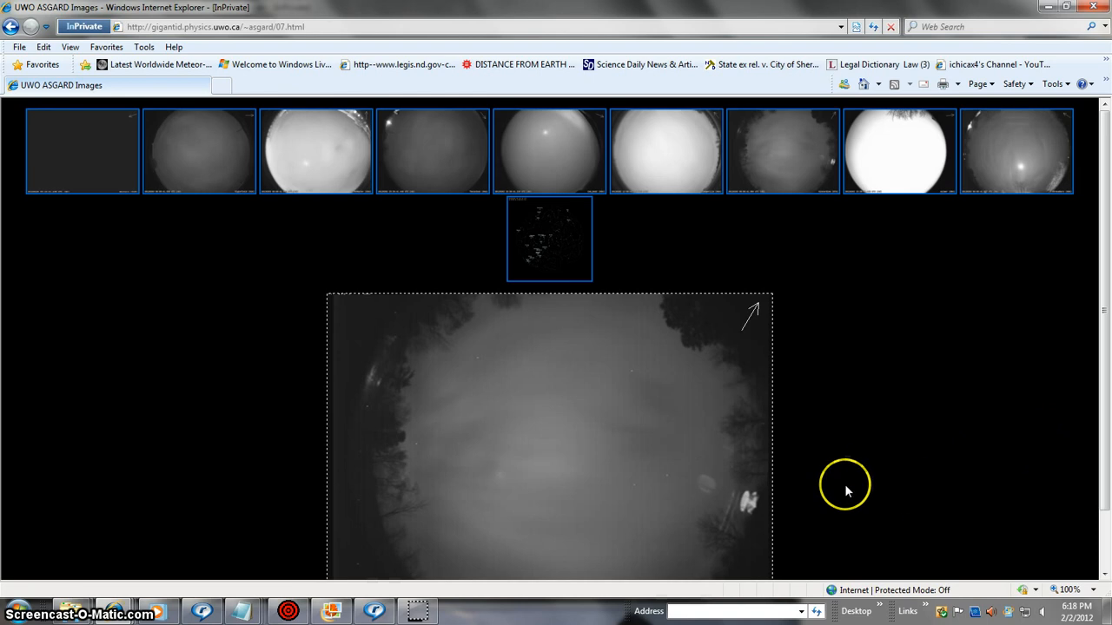
mouse_move(798, 524)
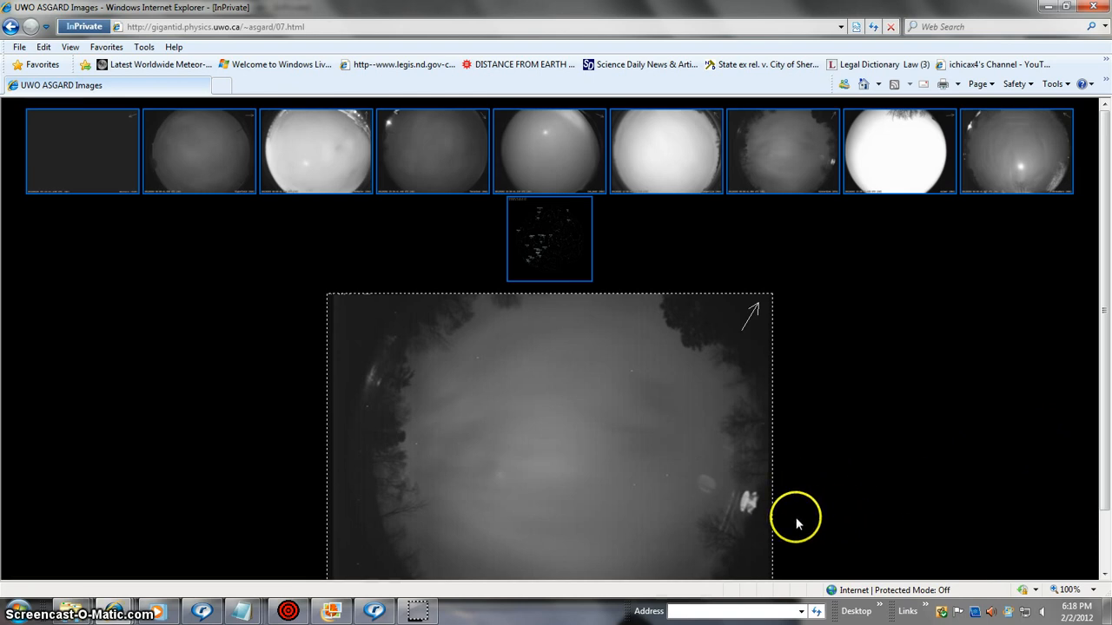
mouse_move(814, 526)
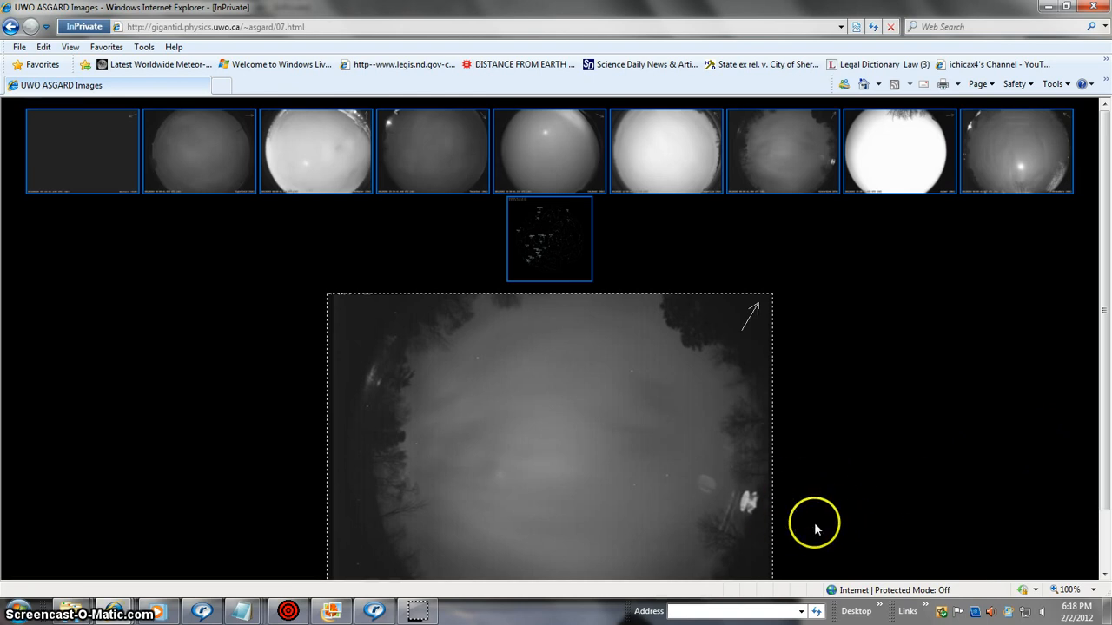
mouse_move(1103, 232)
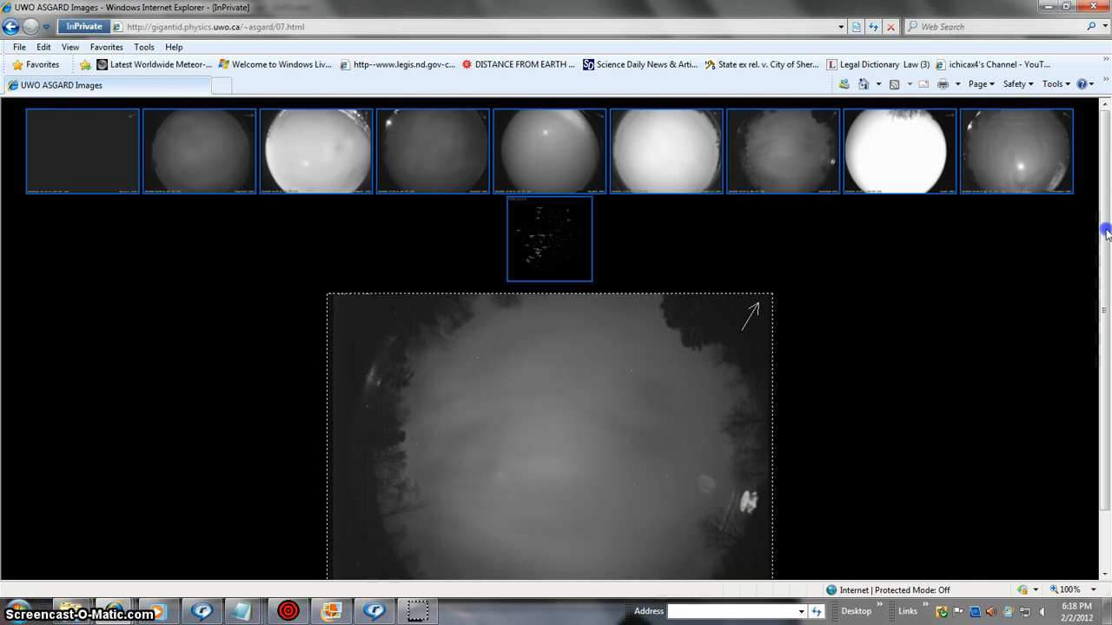
scroll("down", 3)
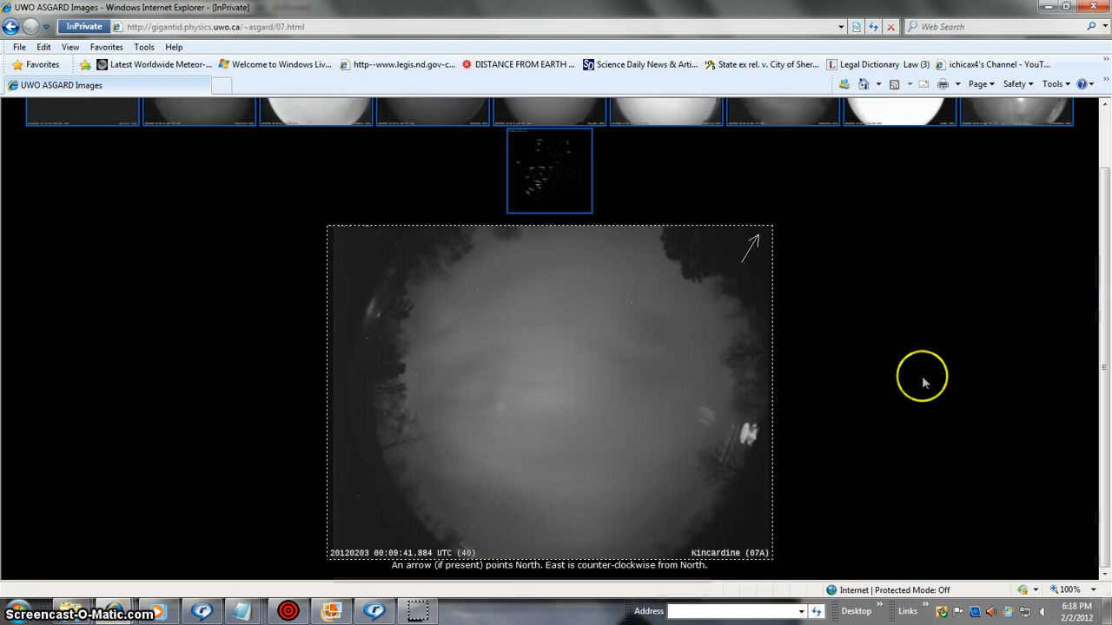
mouse_move(764, 461)
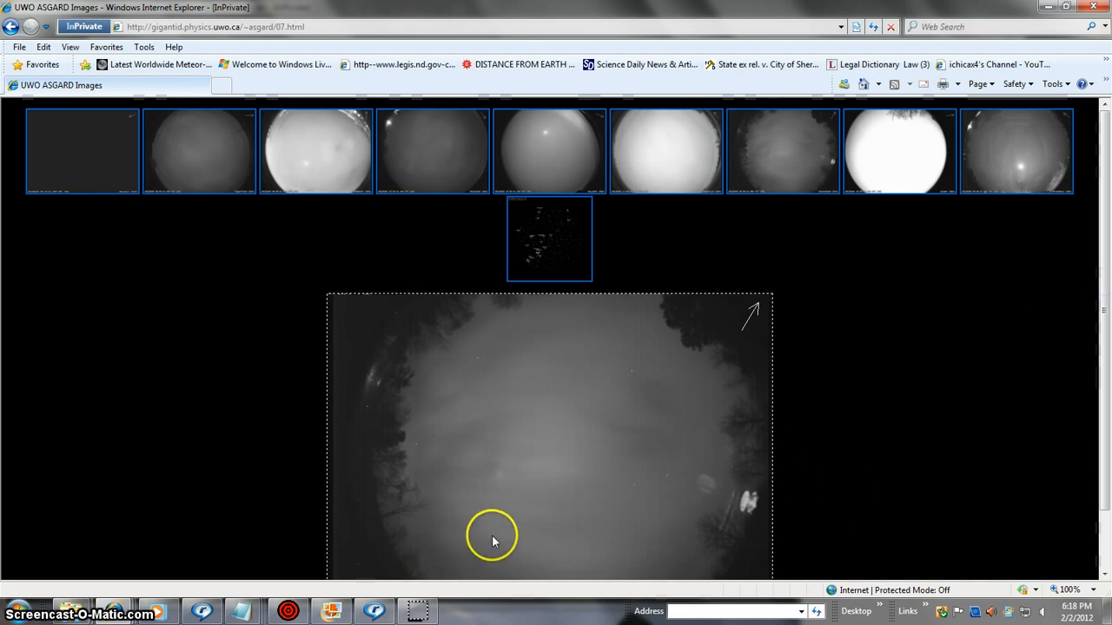
mouse_move(673, 511)
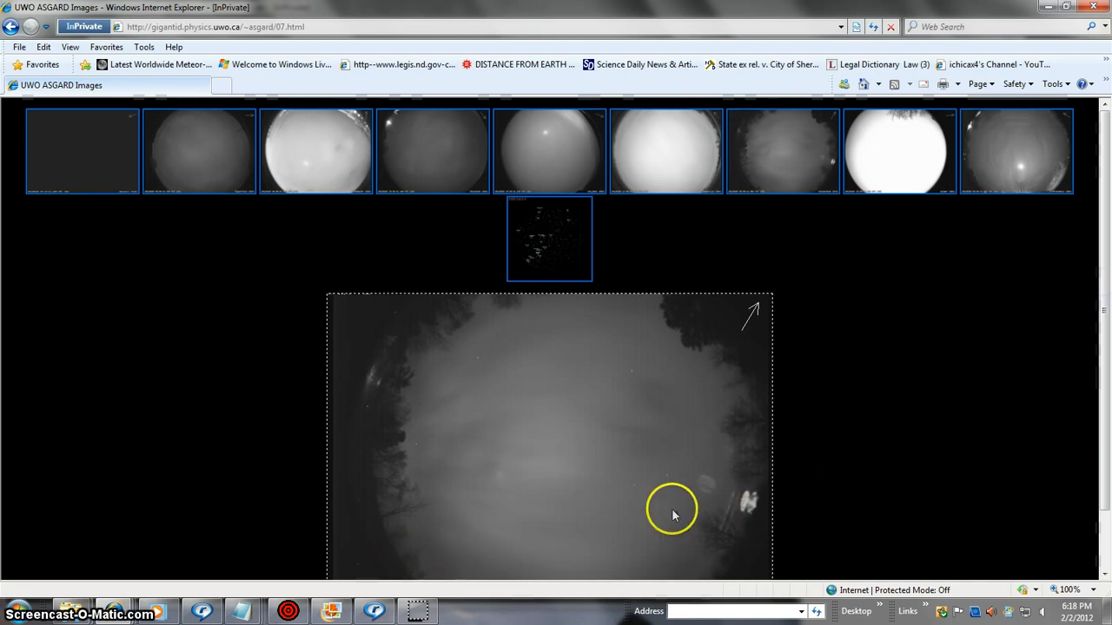
mouse_move(742, 511)
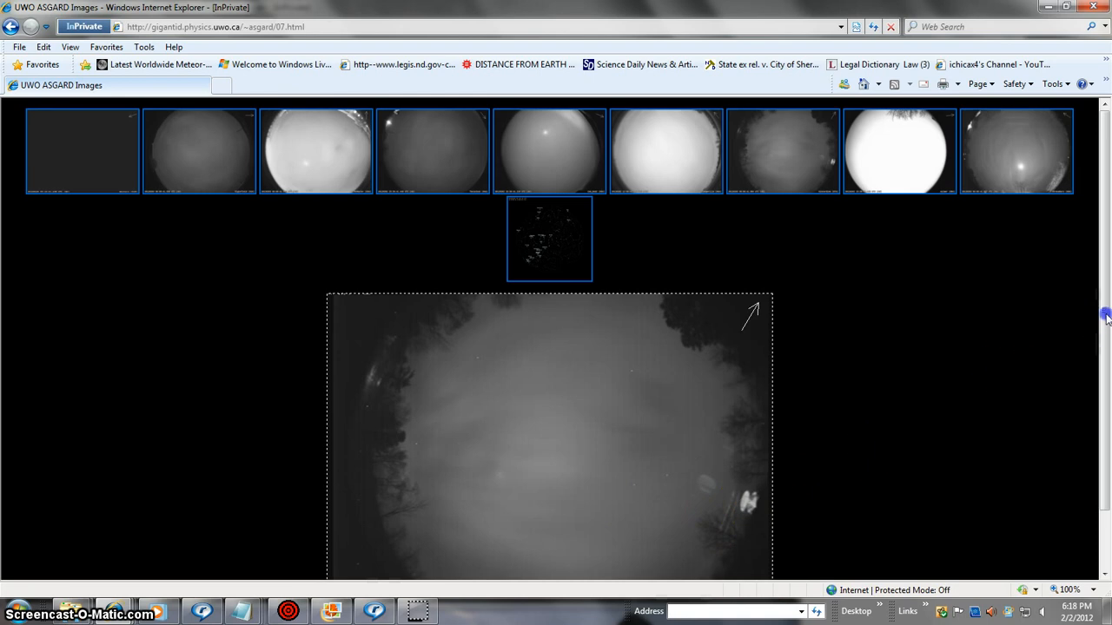
scroll("down", 3)
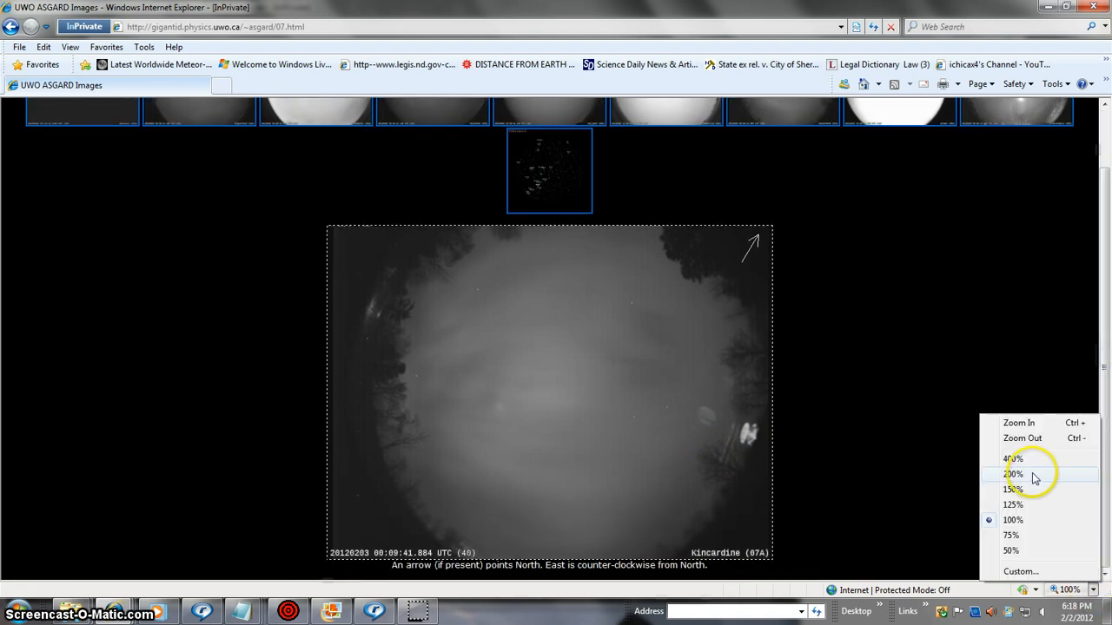
Magnify the page to 200% and scroll down to the Kincardine frame's timestamp.
left_click(1012, 474)
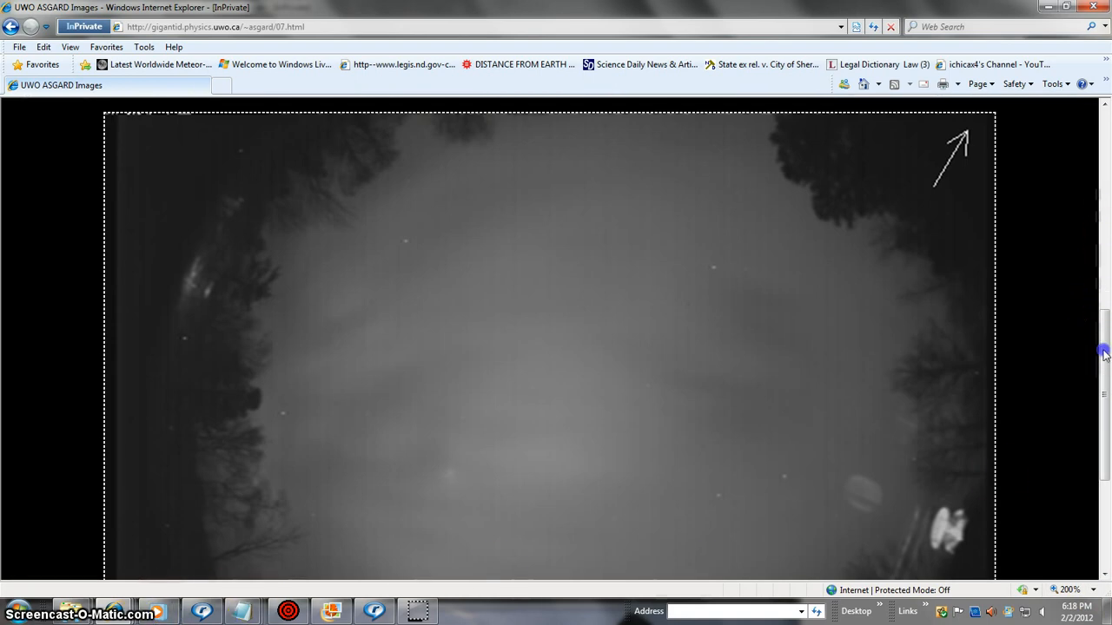
scroll("down", 3)
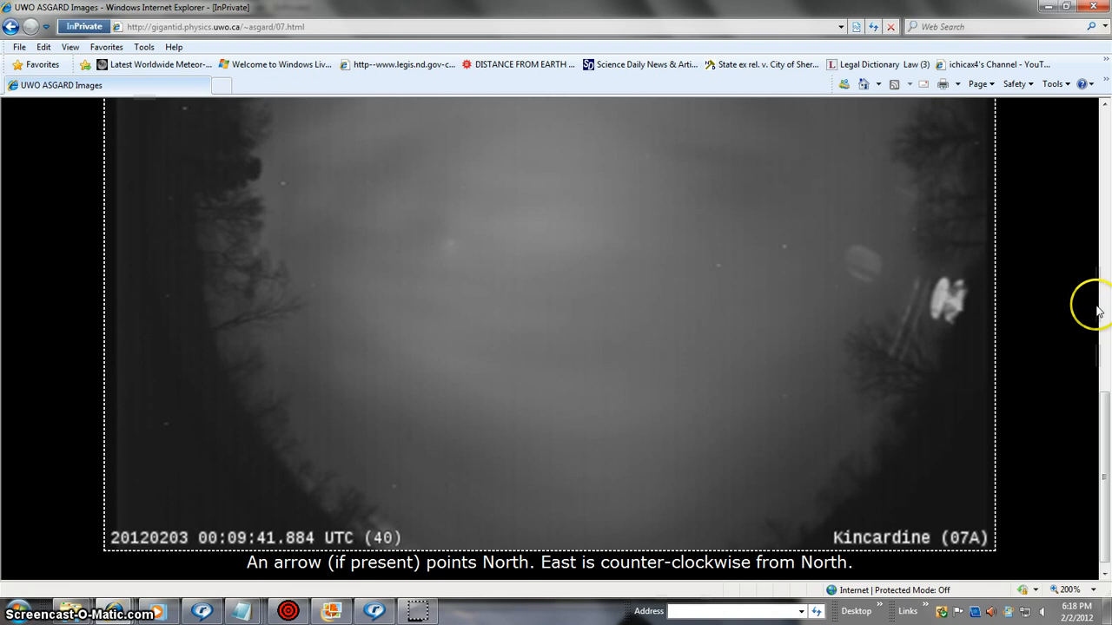
mouse_move(1103, 426)
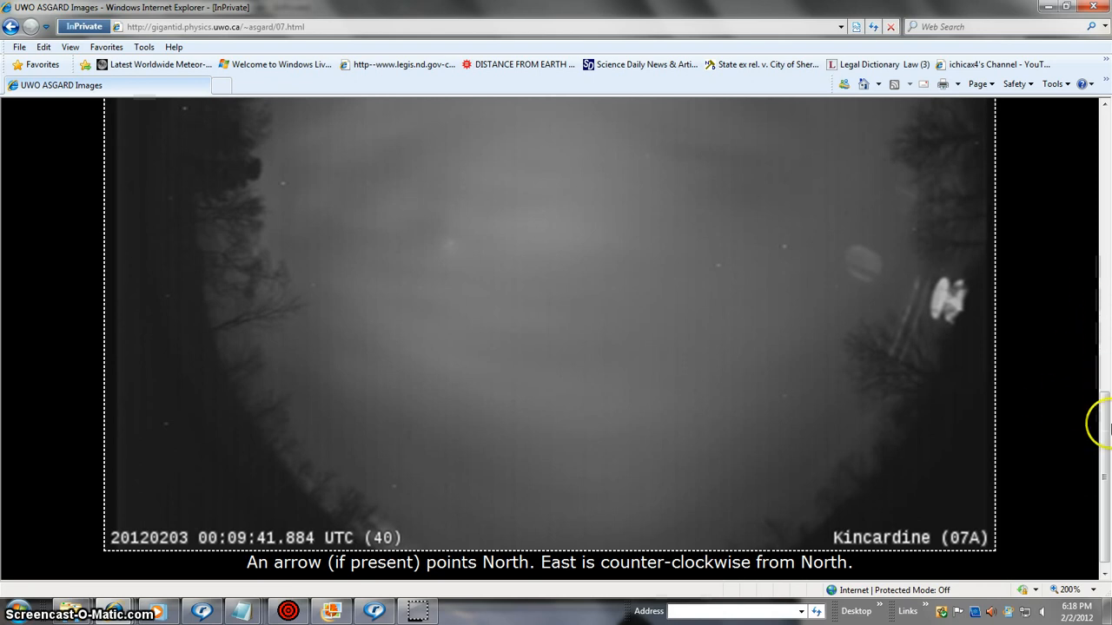
scroll("down", 3)
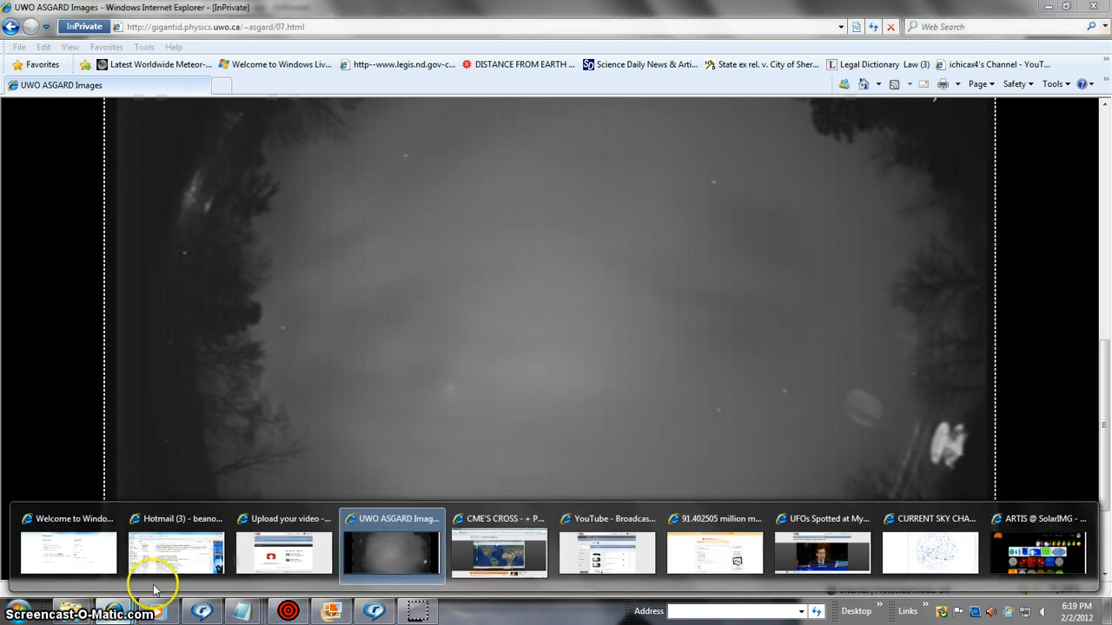
left_click(929, 554)
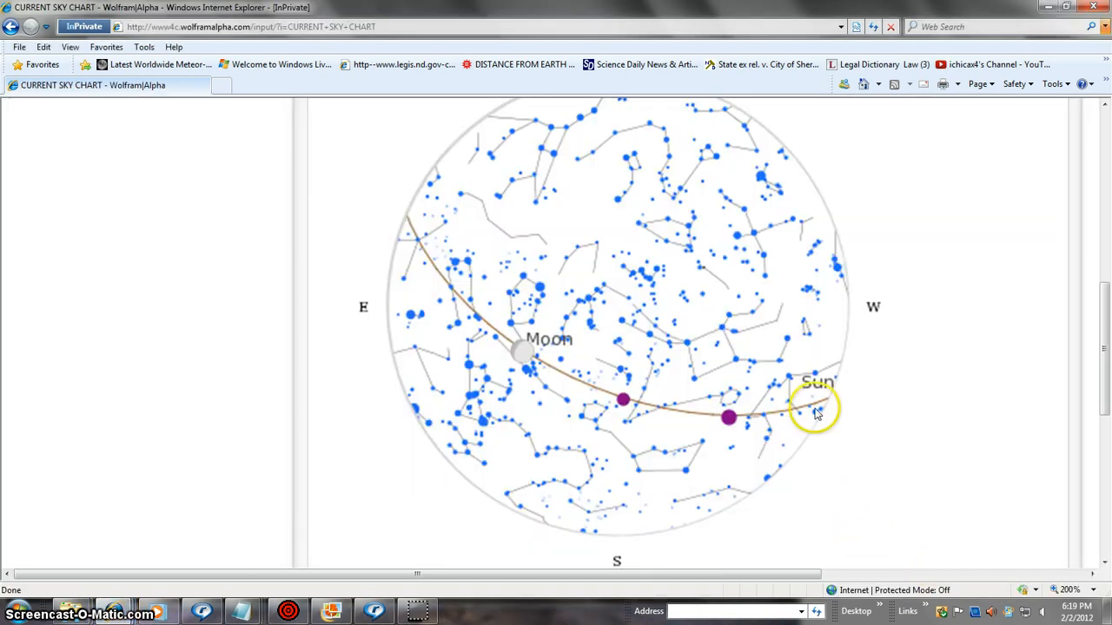
mouse_move(100, 565)
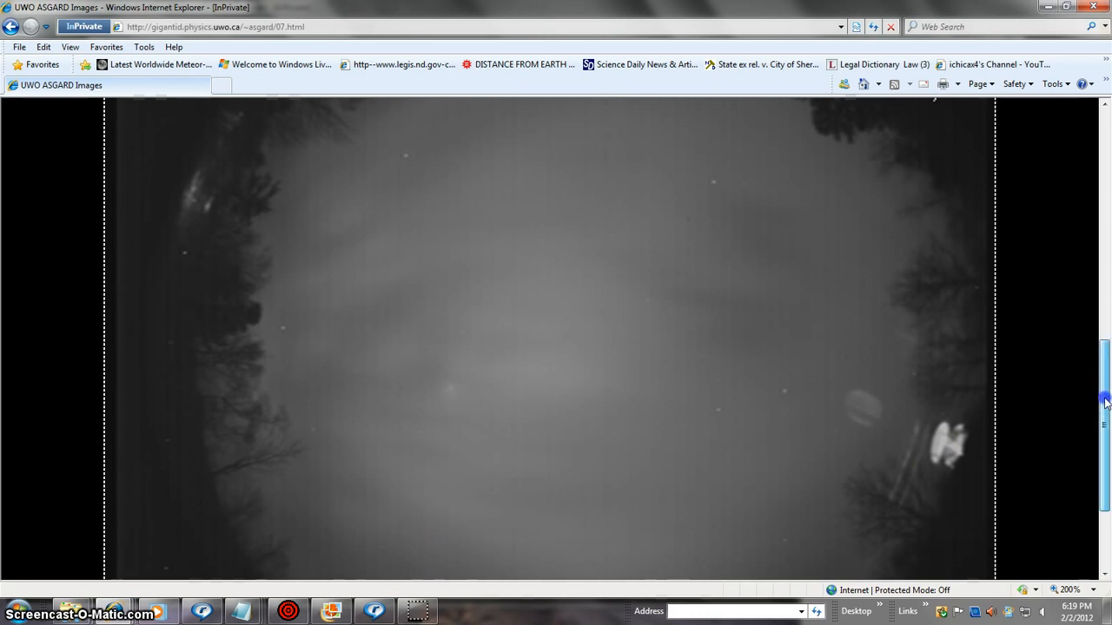
scroll("up", 3)
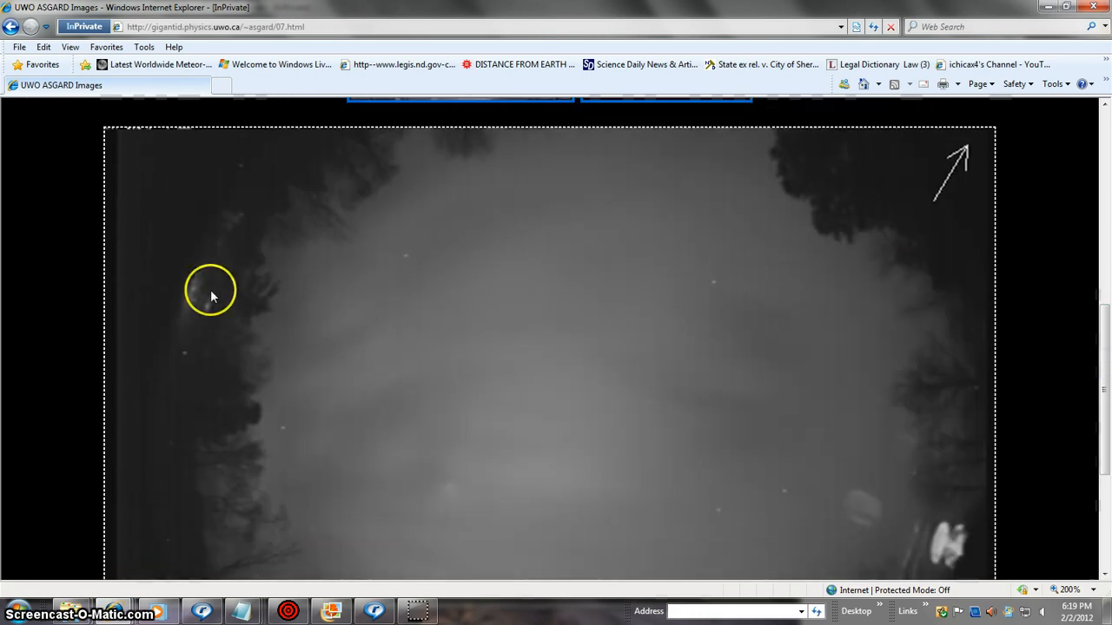
mouse_move(878, 489)
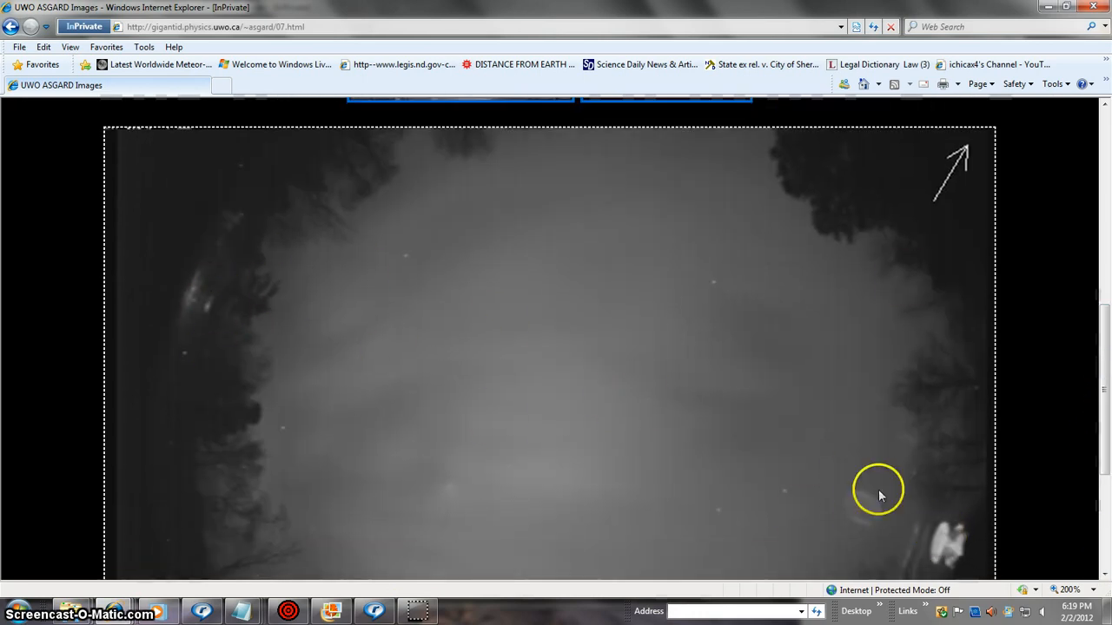
scroll("down", 3)
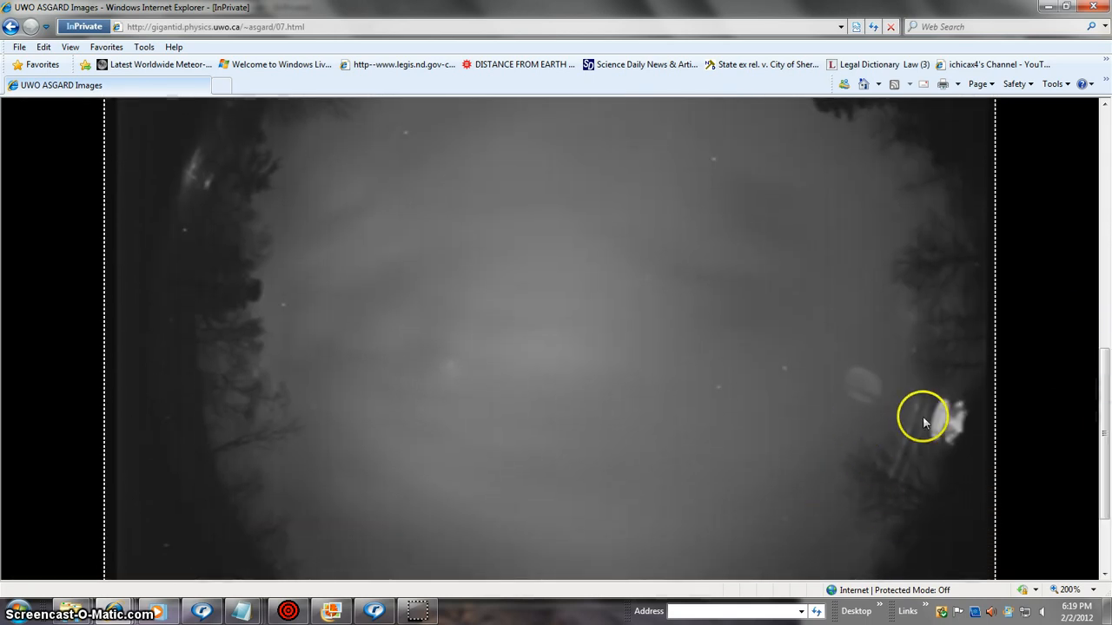
mouse_move(882, 443)
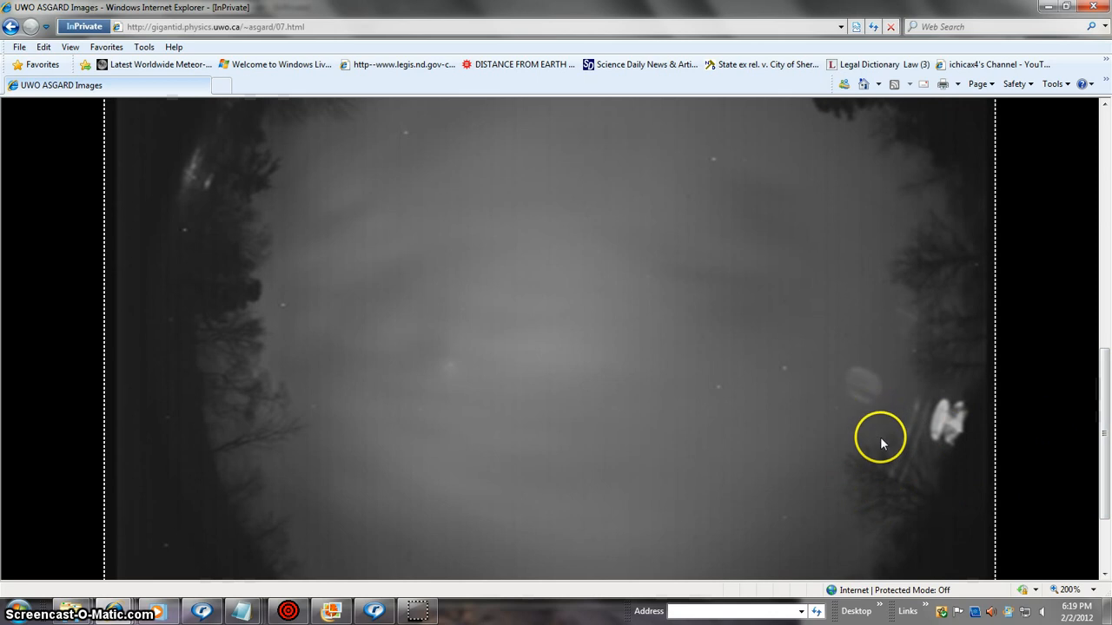
mouse_move(874, 409)
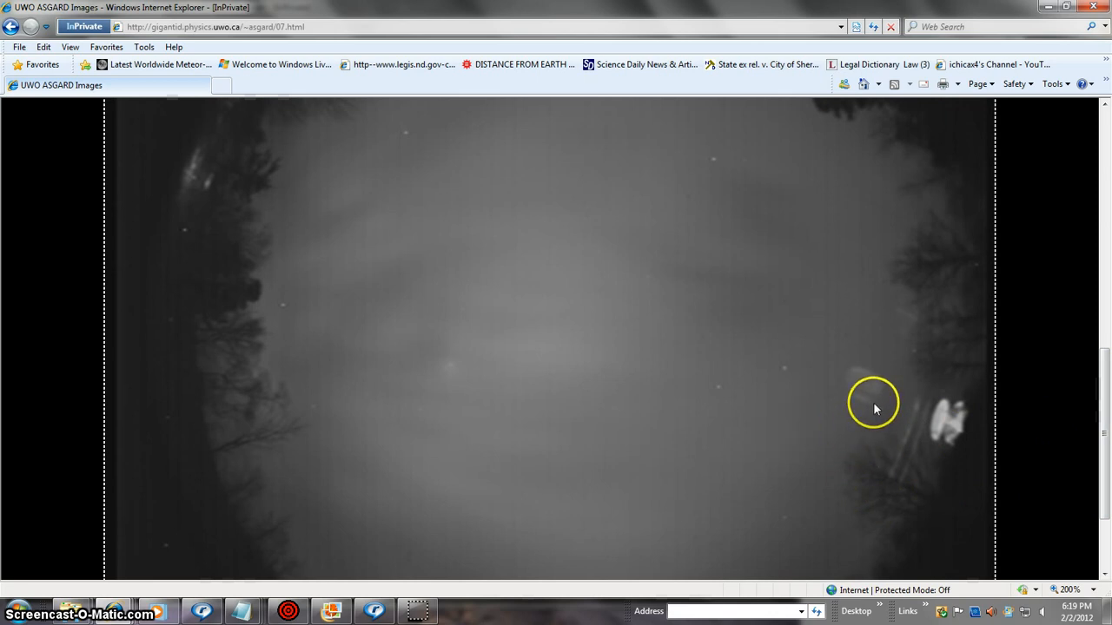
mouse_move(974, 495)
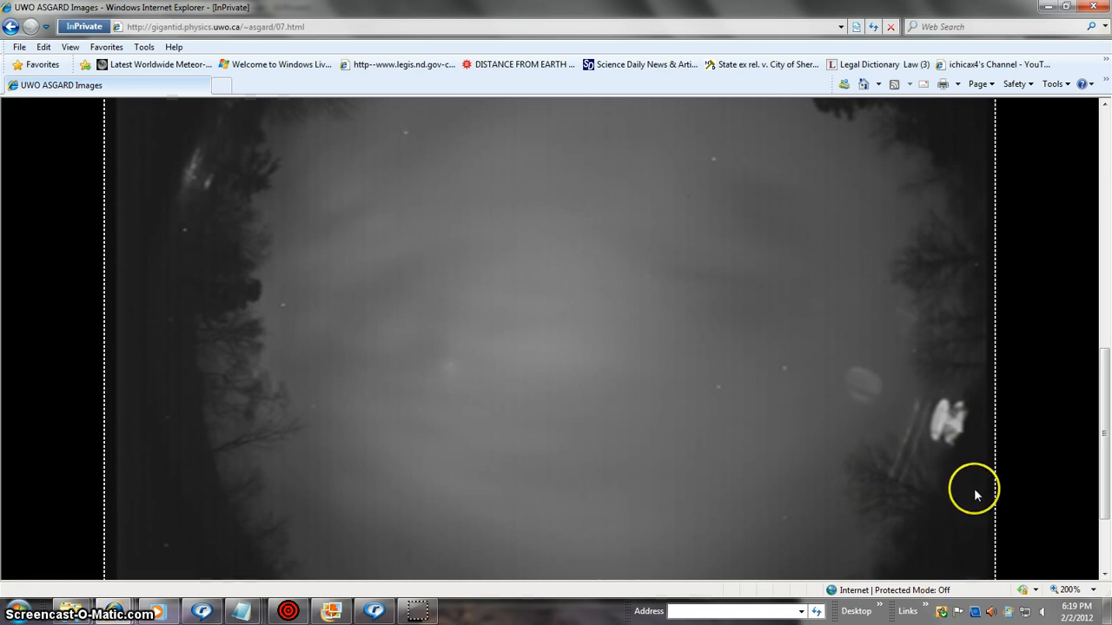
mouse_move(1102, 415)
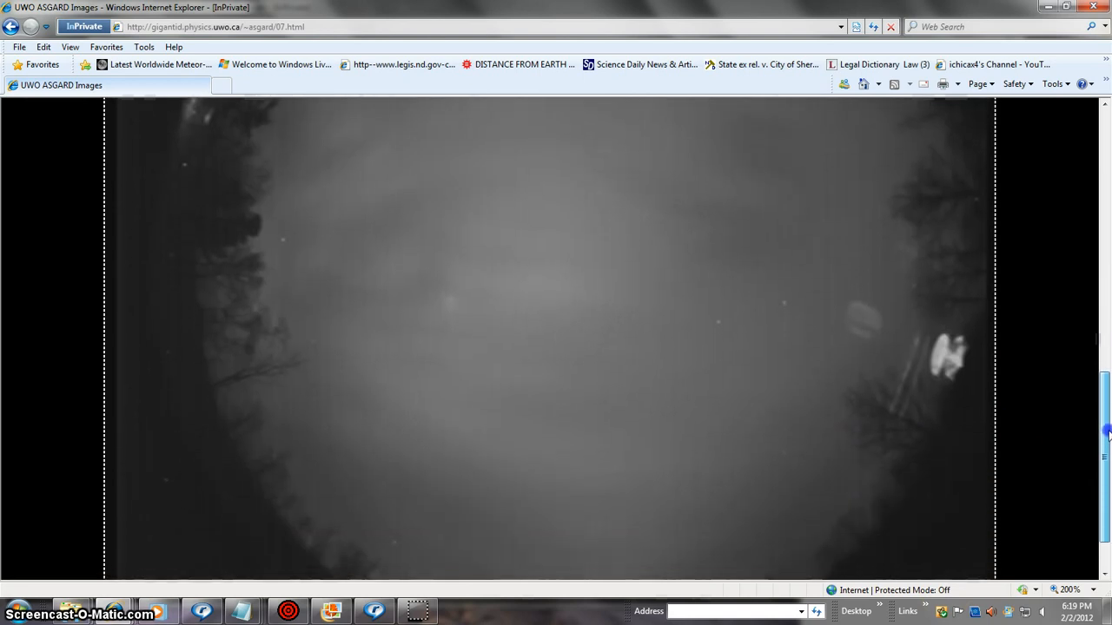
scroll("down", 3)
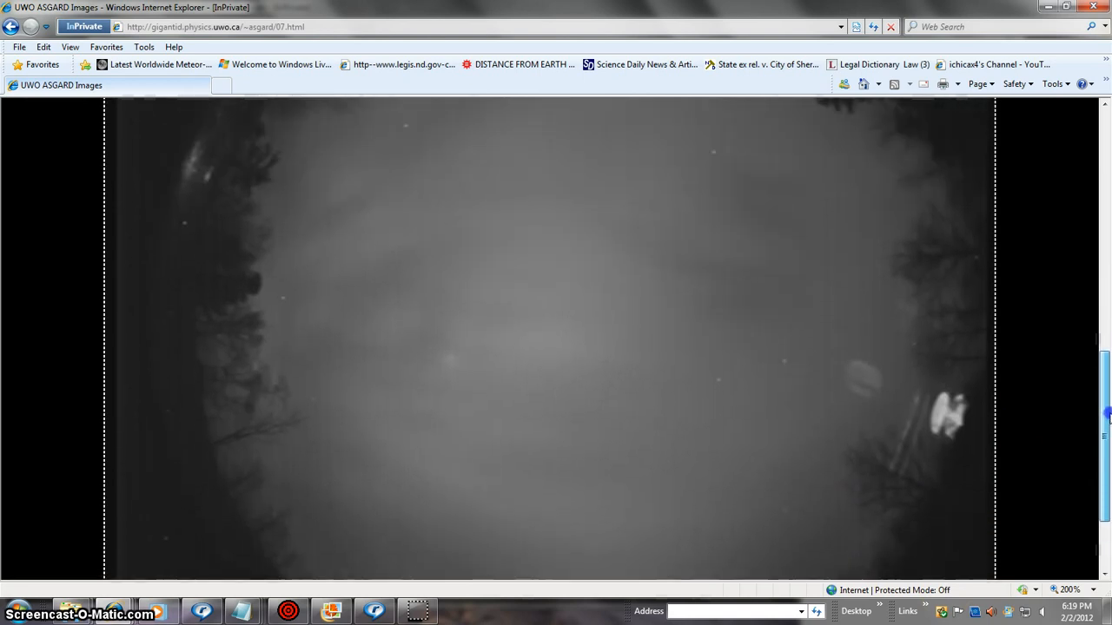
scroll("up", 3)
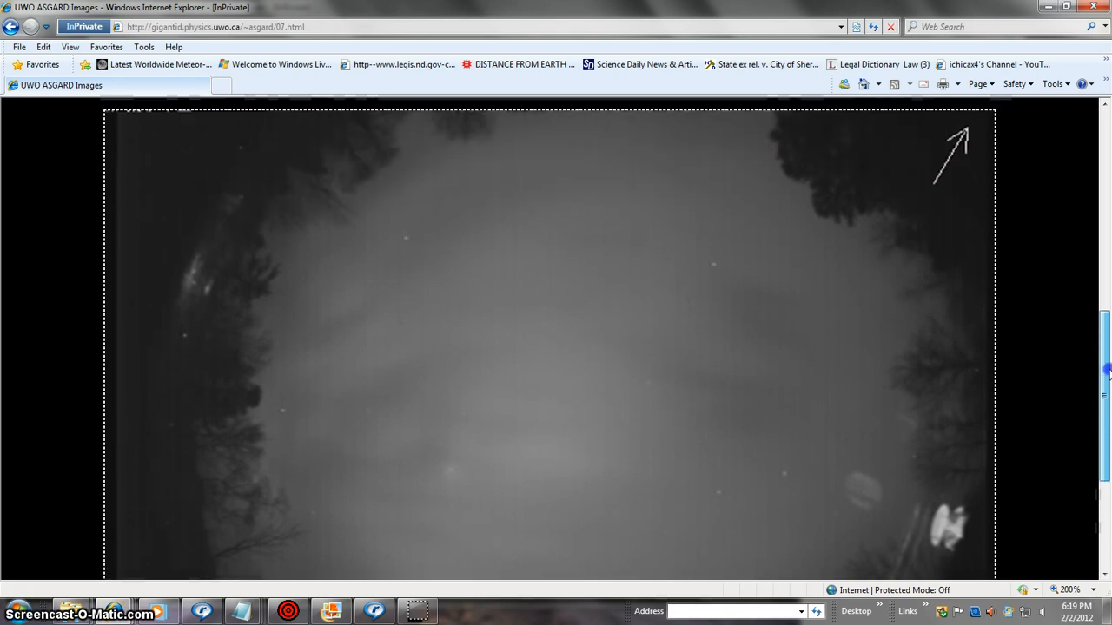
scroll("down", 3)
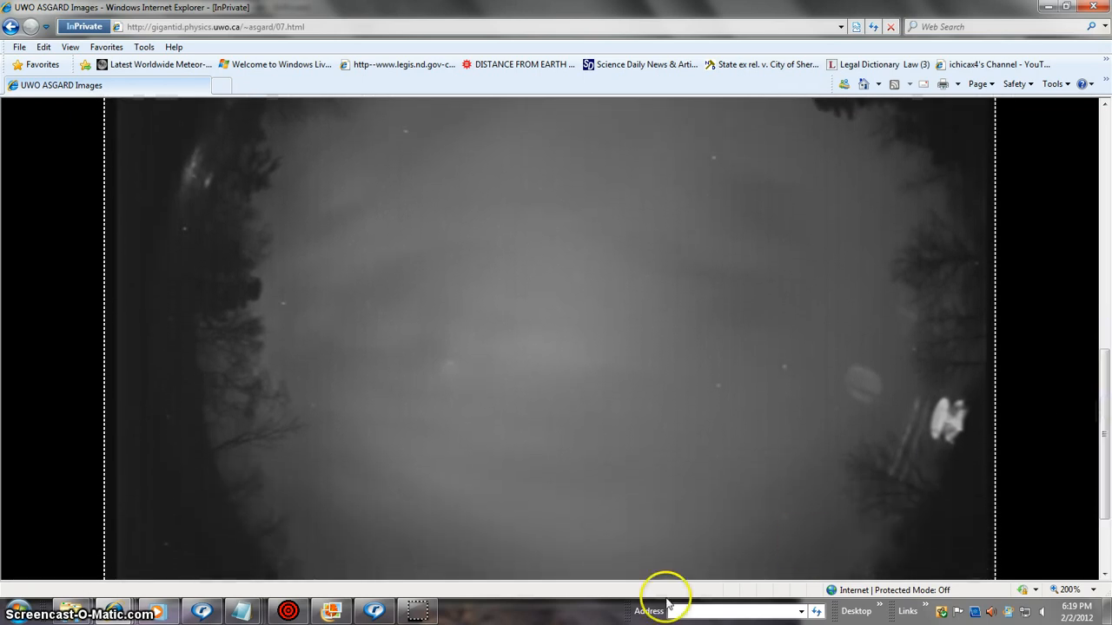
mouse_move(1106, 379)
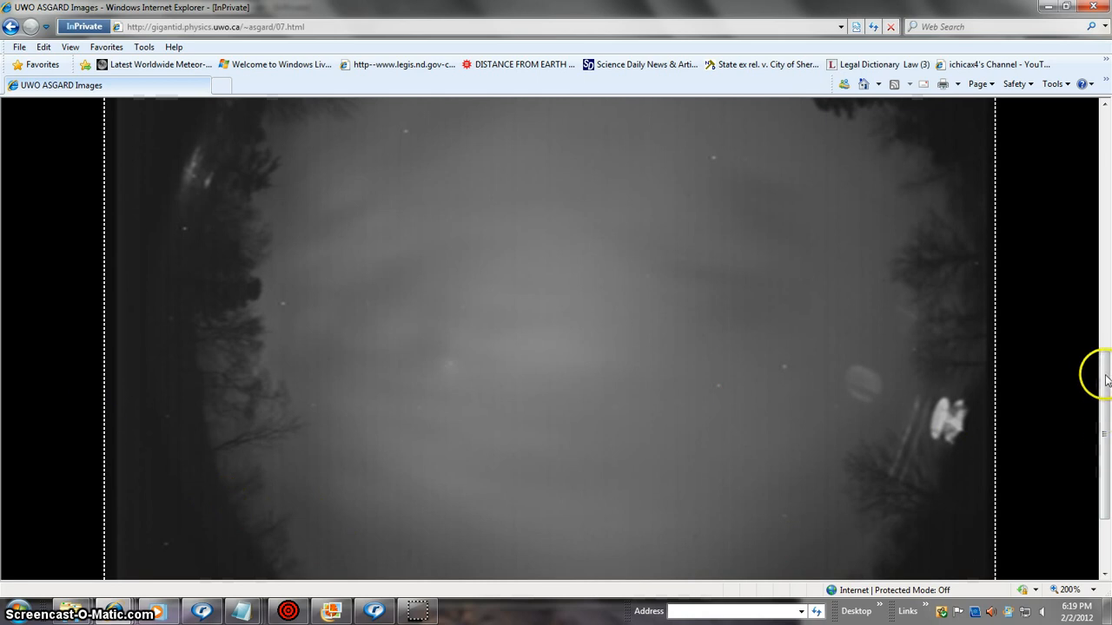
scroll("down", 3)
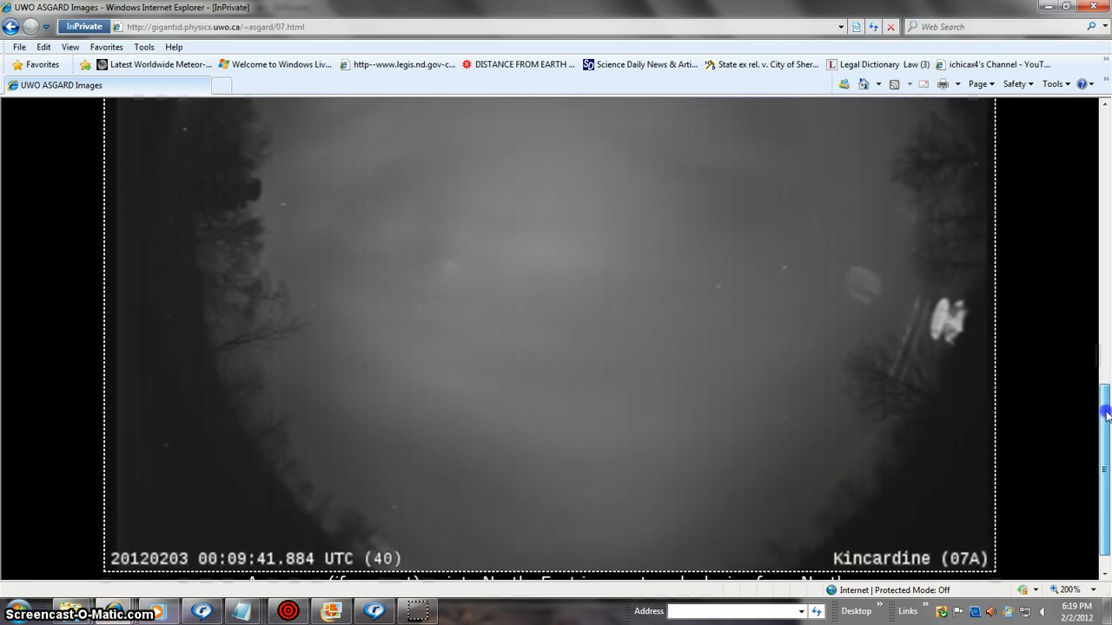
scroll("down", 3)
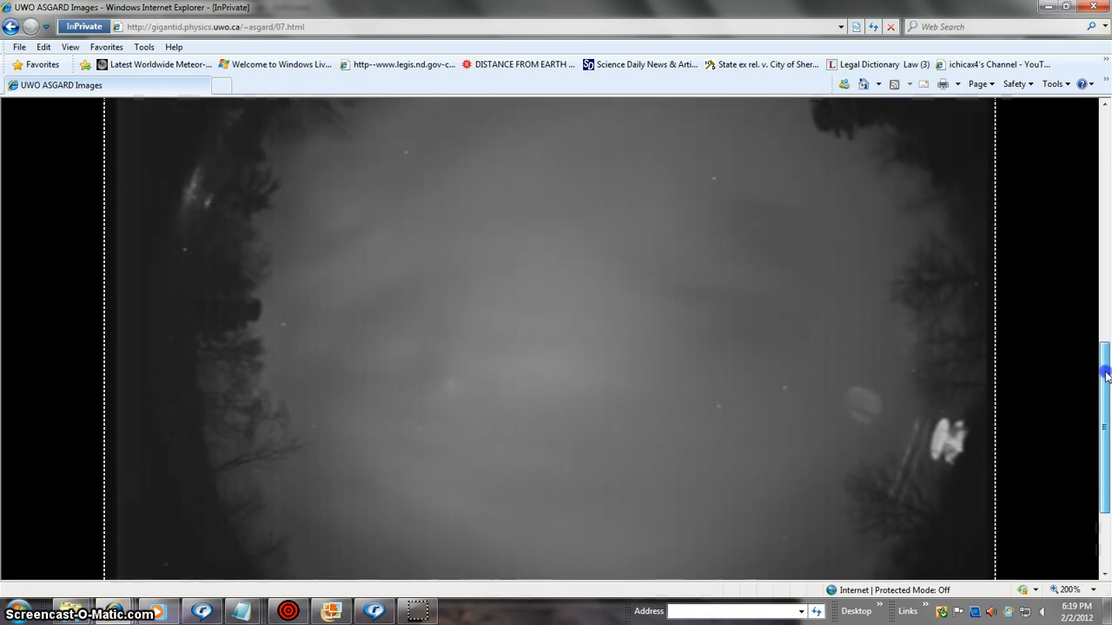
scroll("up", 3)
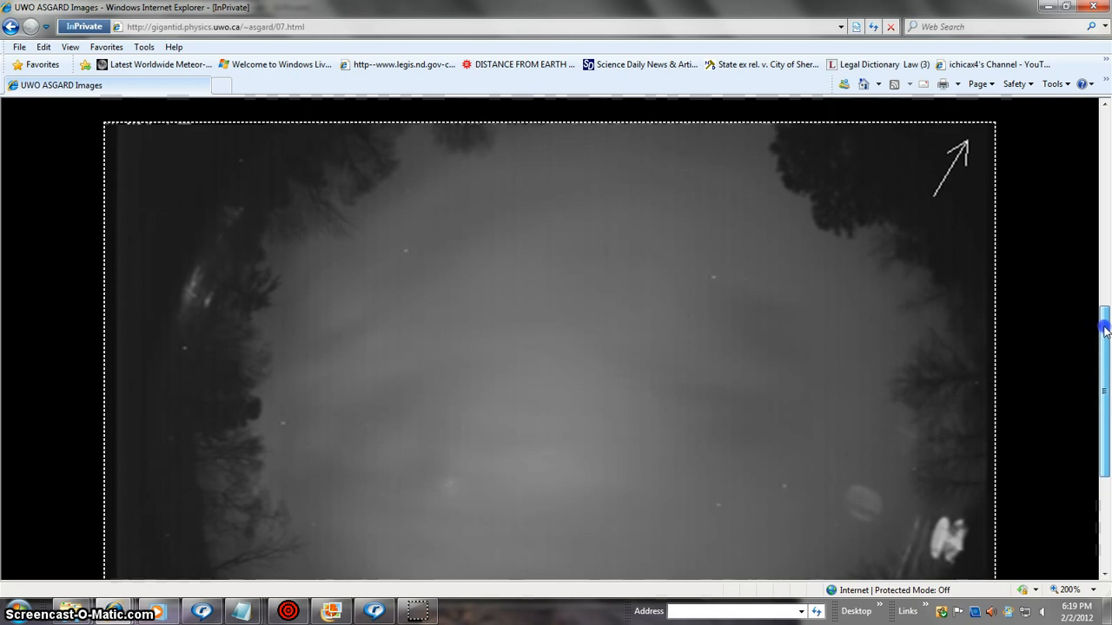
scroll("up", 3)
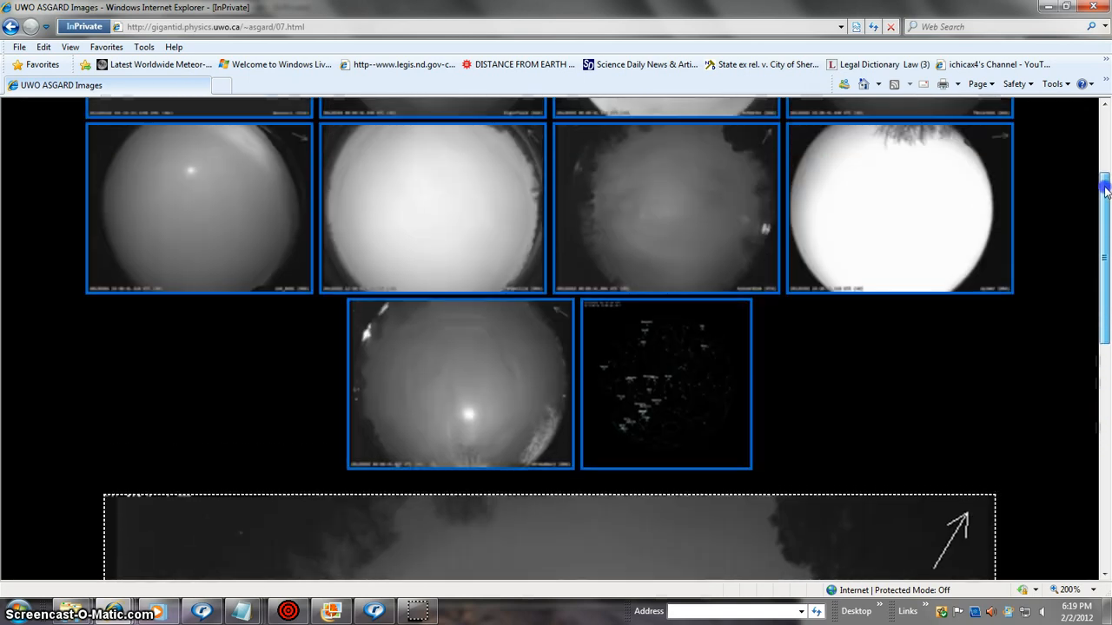
scroll("up", 3)
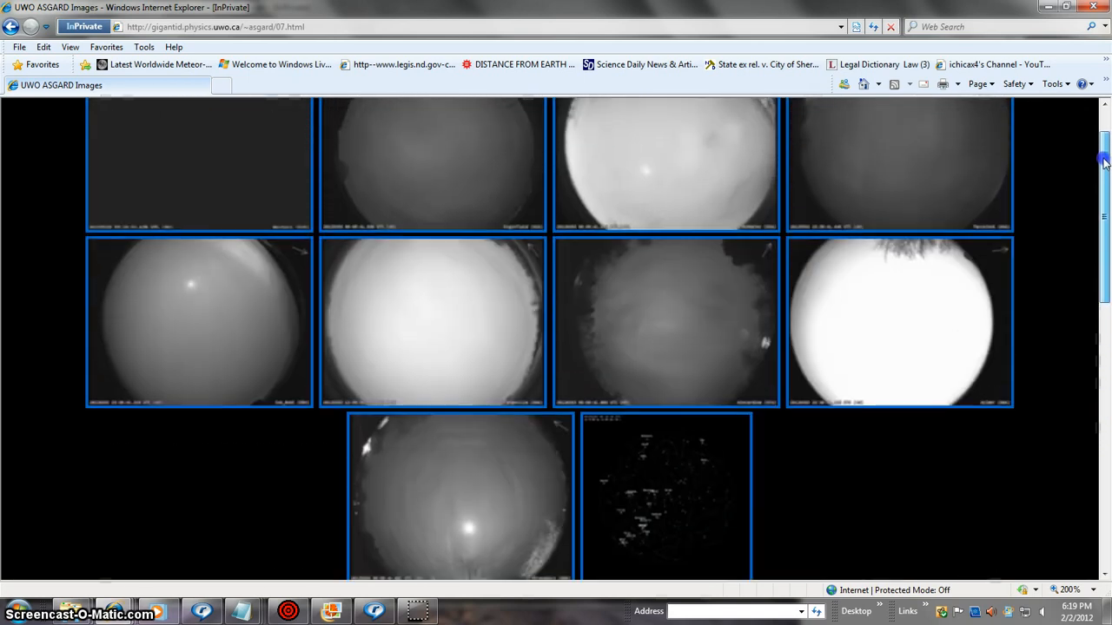
mouse_move(440, 543)
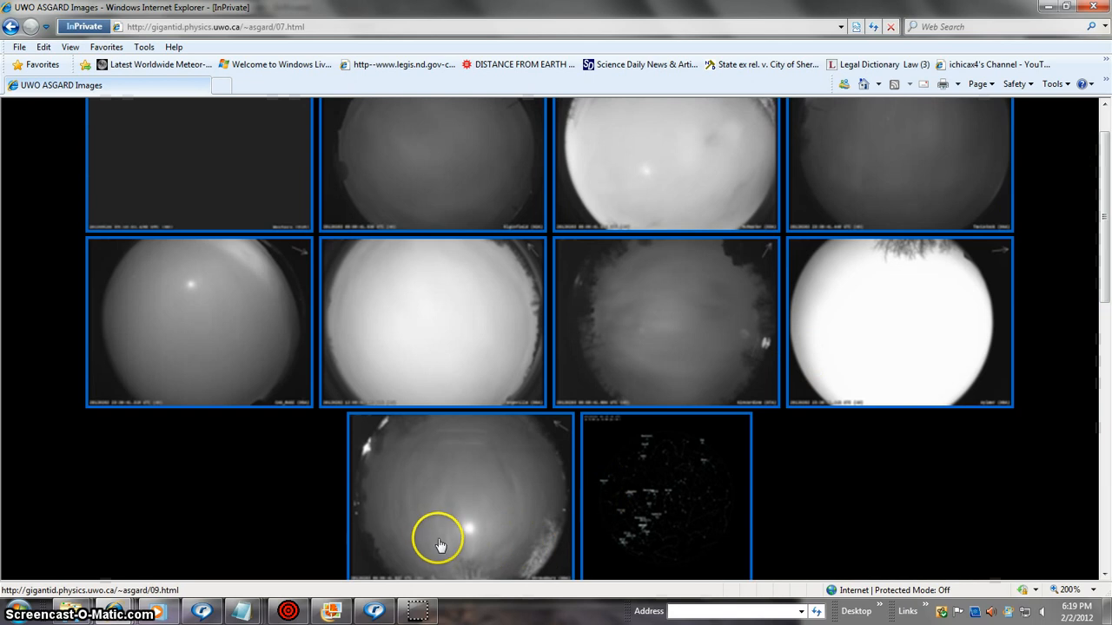
mouse_move(300, 287)
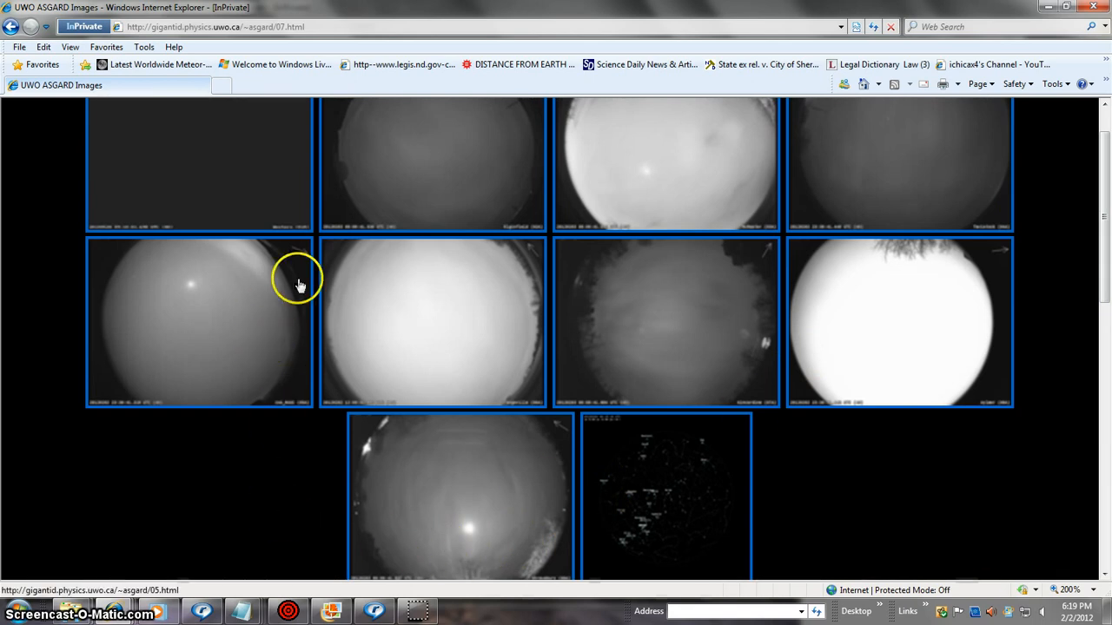
mouse_move(472, 547)
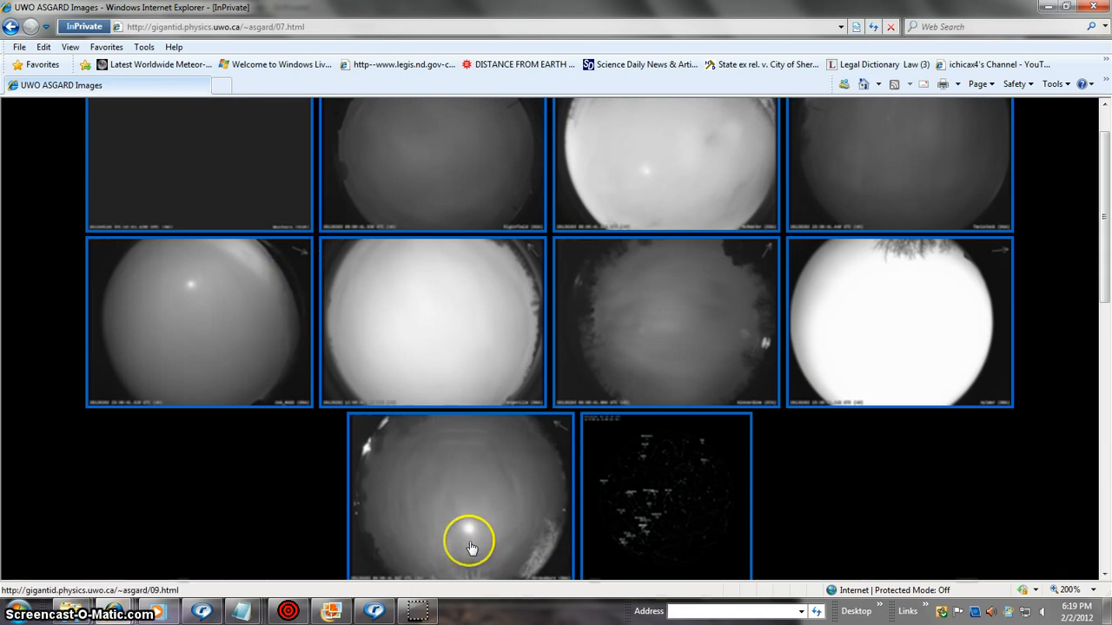
mouse_move(786, 339)
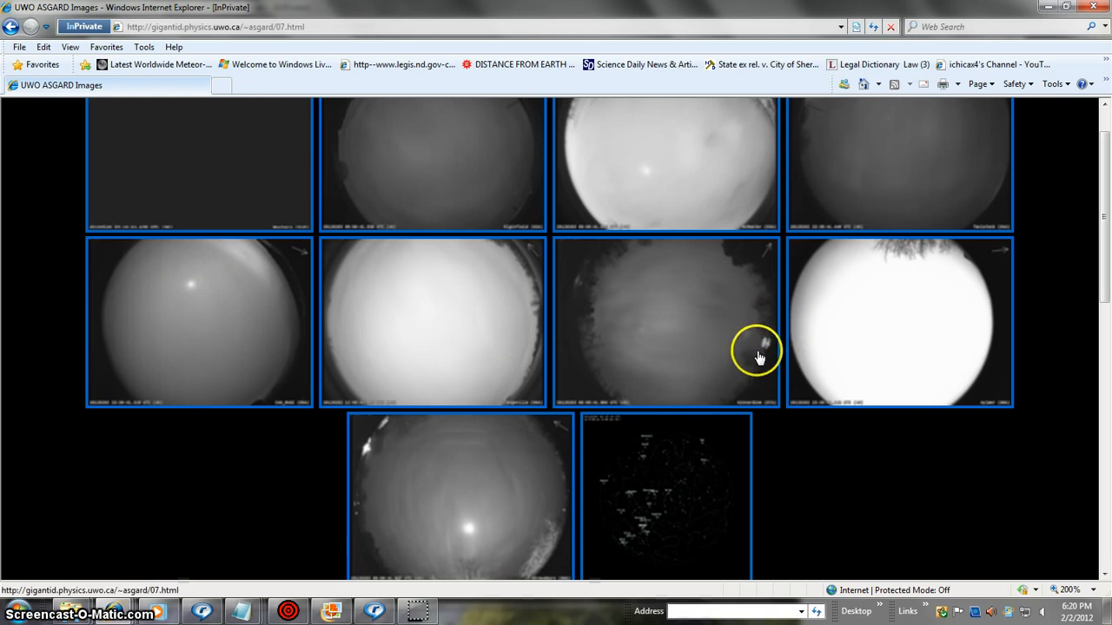
mouse_move(750, 395)
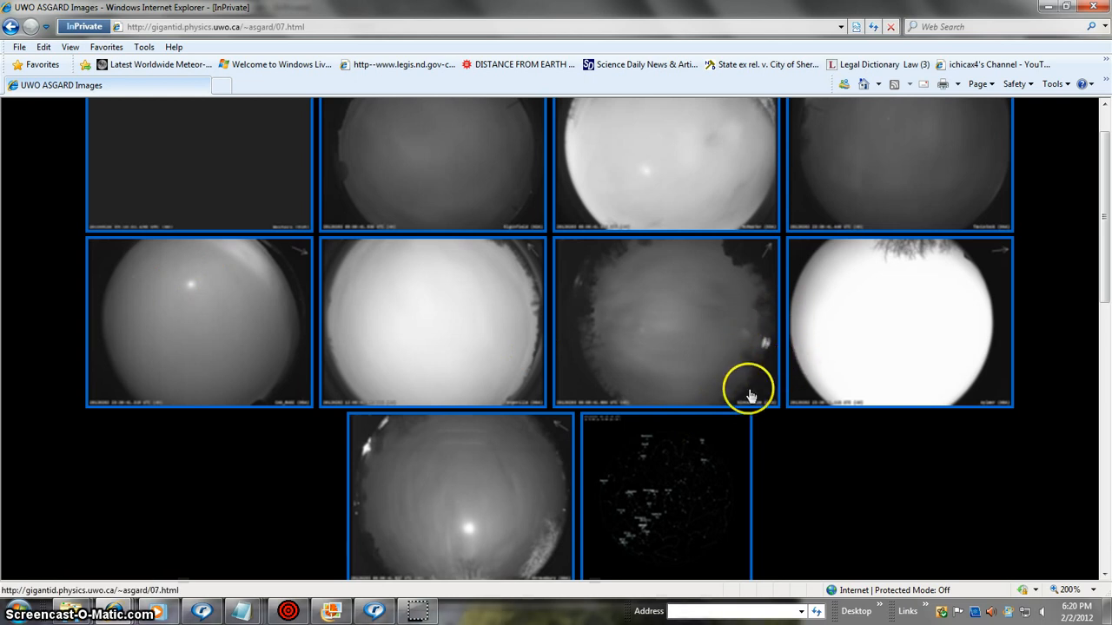
mouse_move(1103, 242)
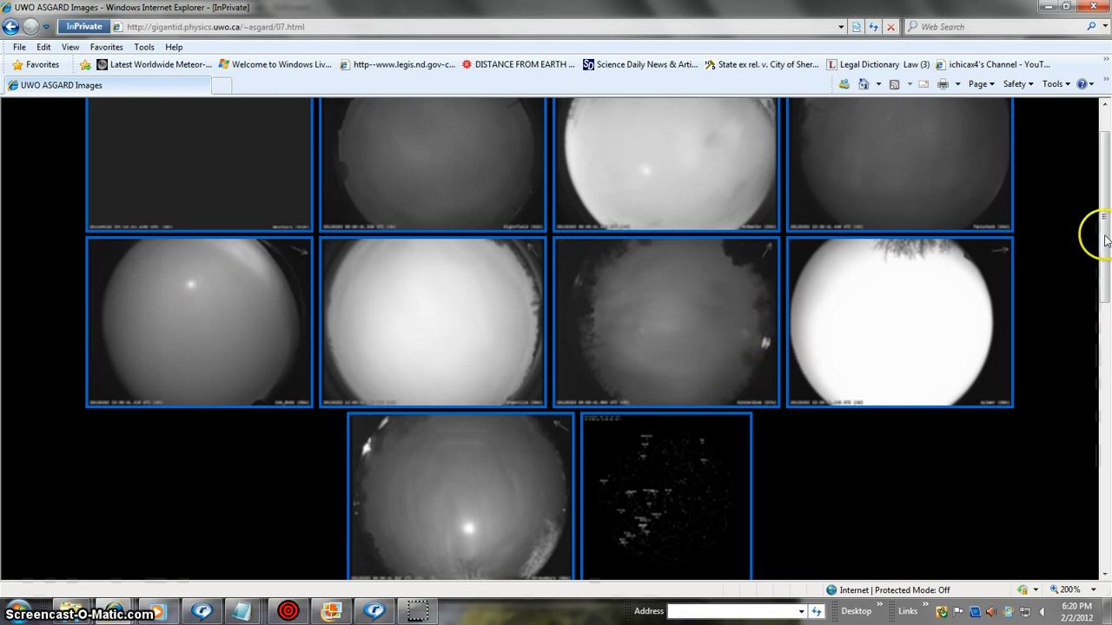
scroll("down", 3)
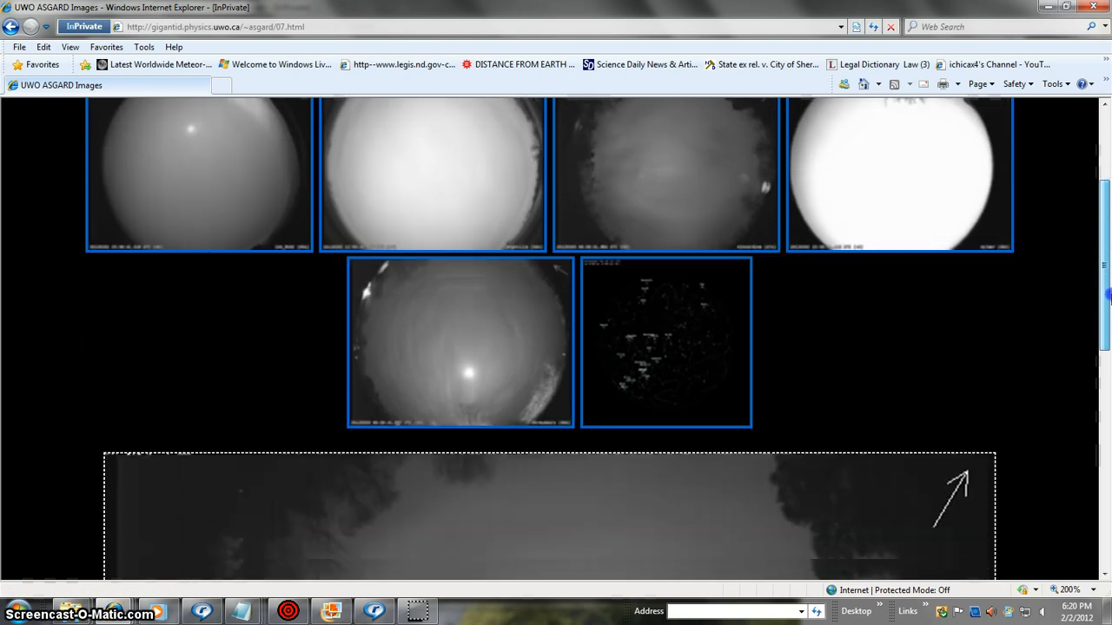
scroll("down", 3)
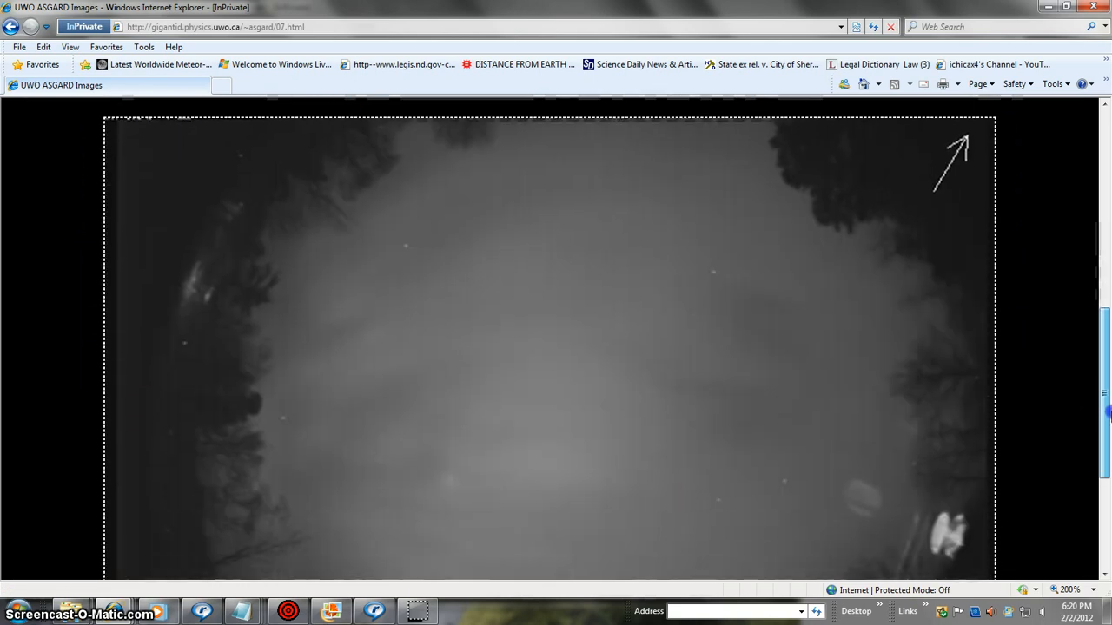
scroll("up", 3)
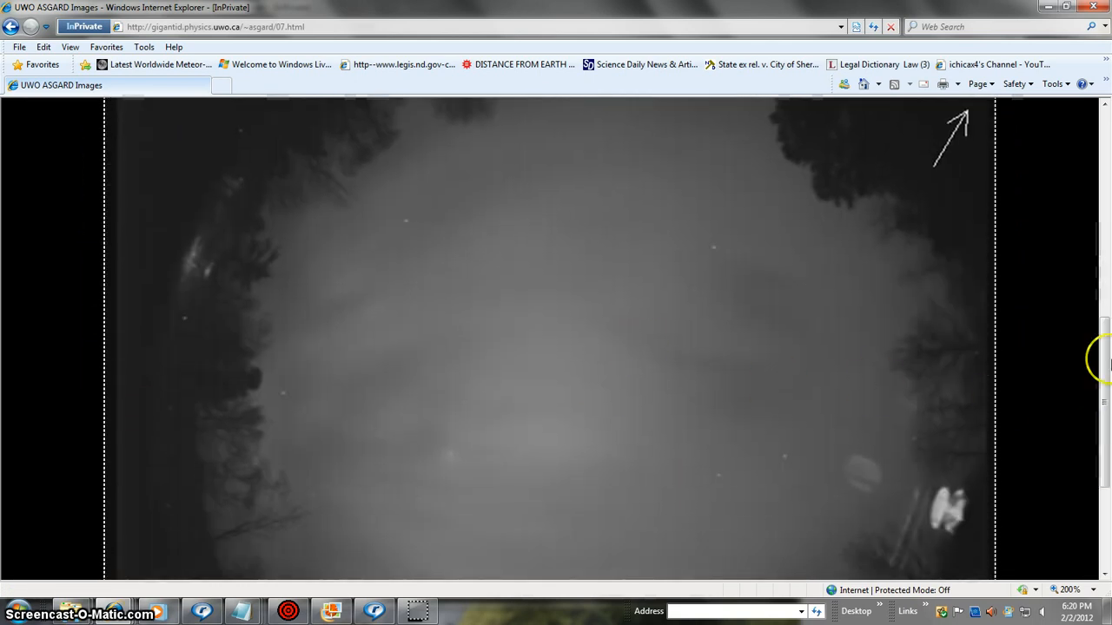
scroll("up", 3)
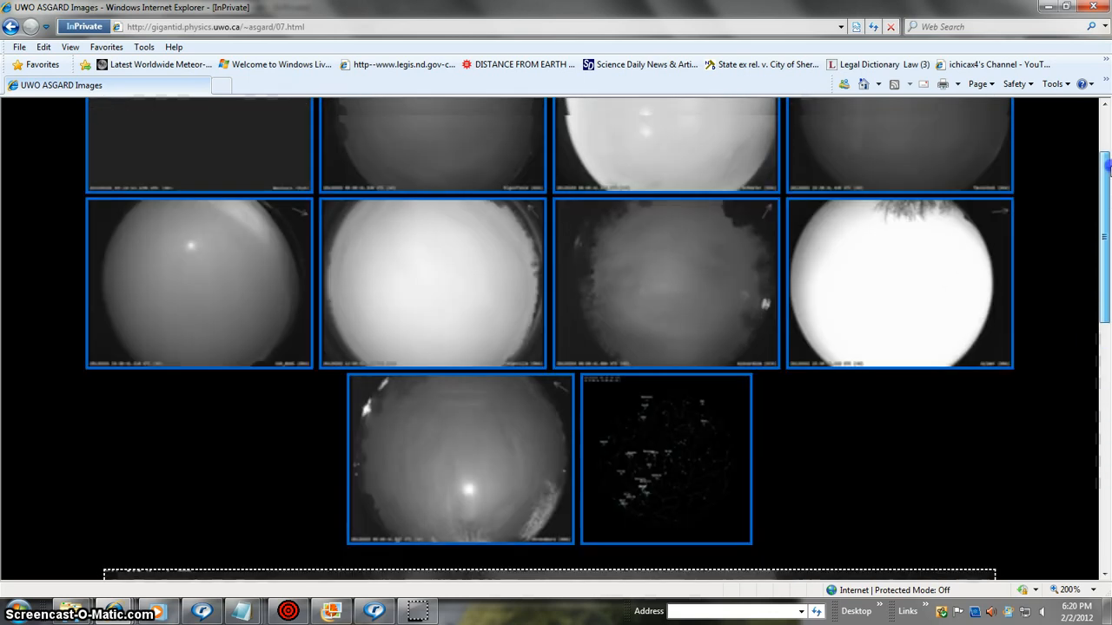
scroll("up", 3)
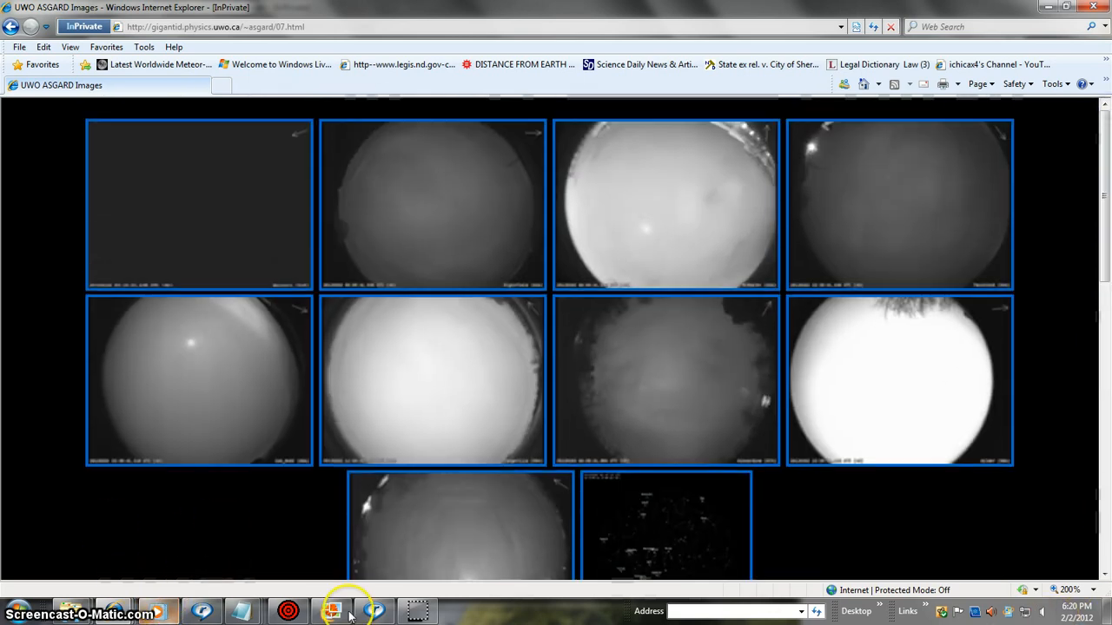
mouse_move(165, 590)
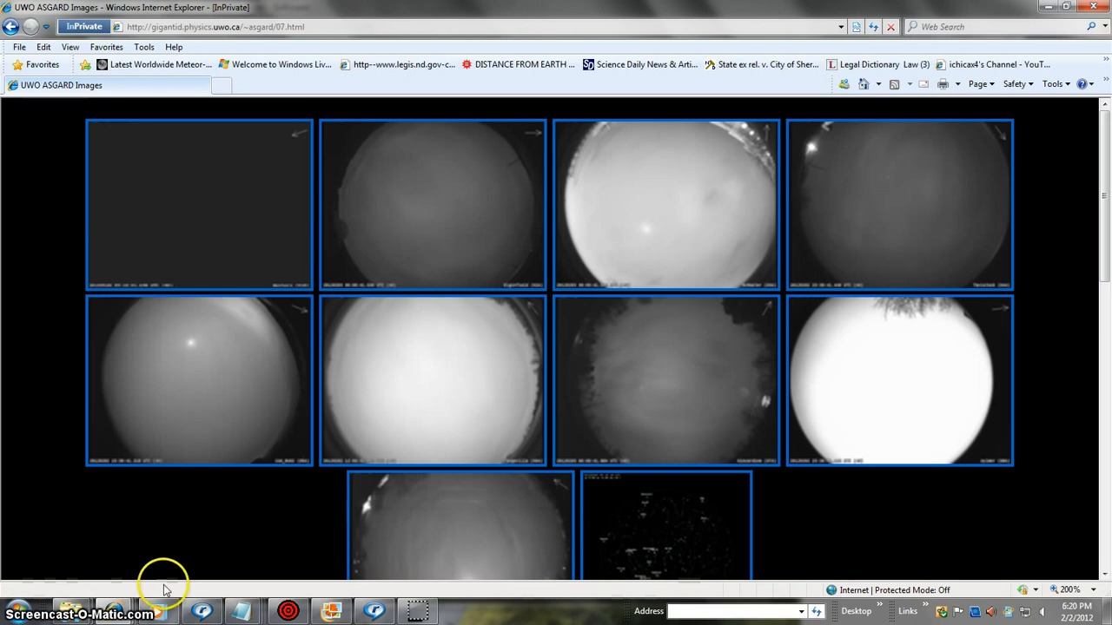
mouse_move(884, 541)
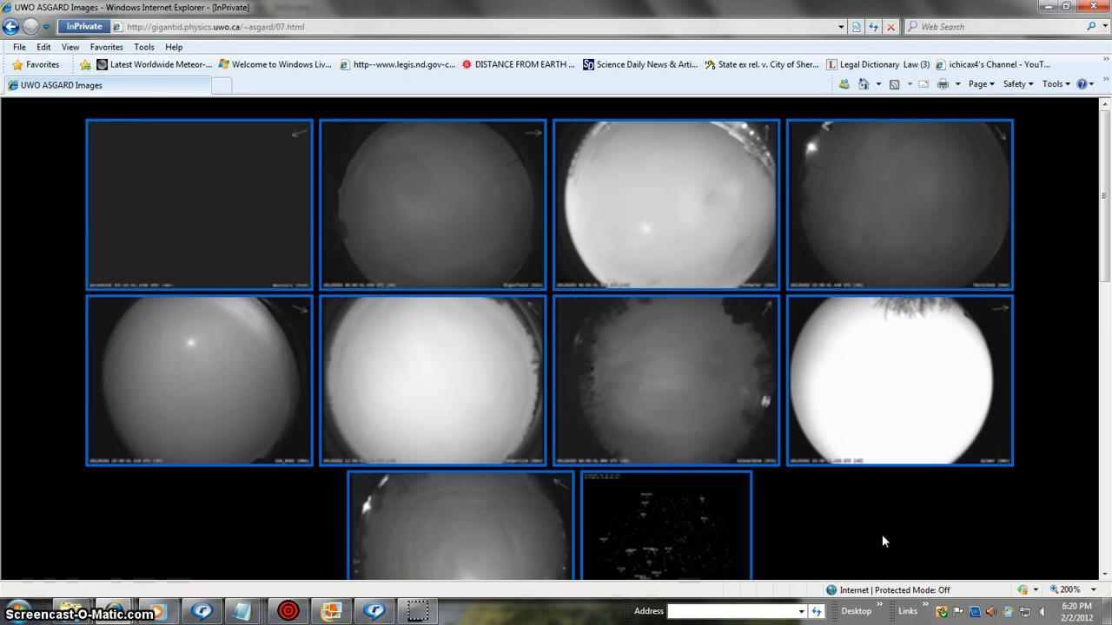
mouse_move(485, 449)
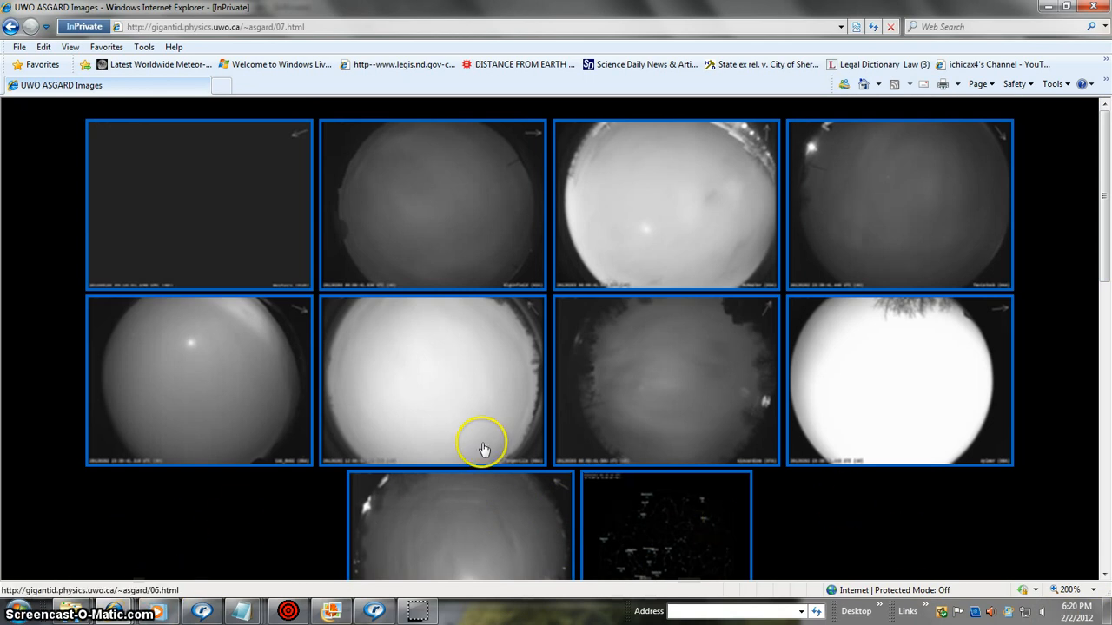
mouse_move(171, 508)
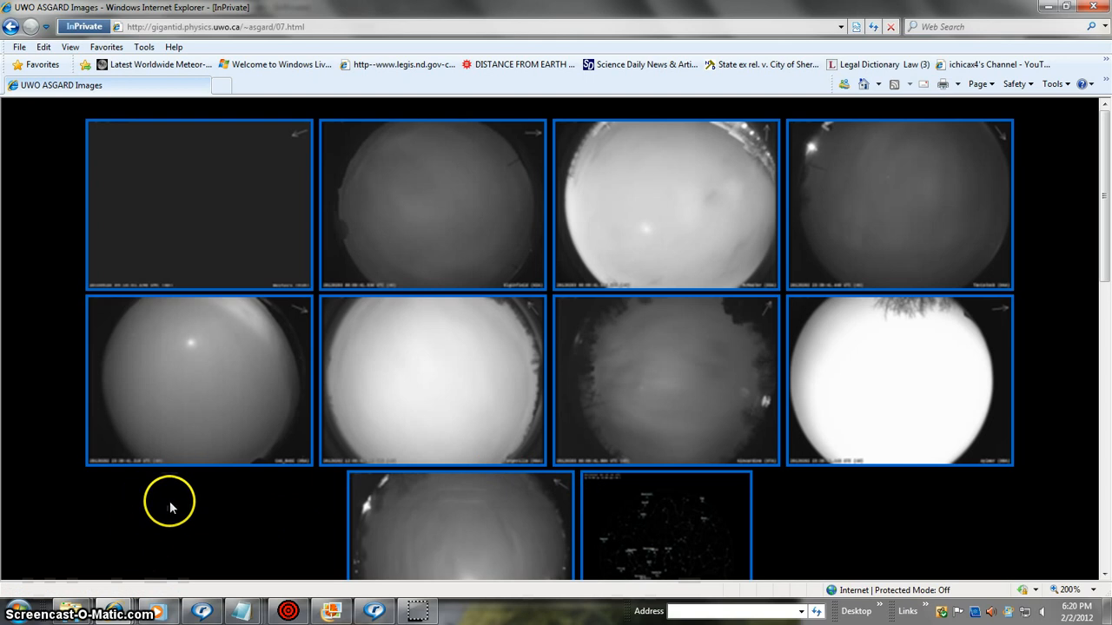
mouse_move(208, 502)
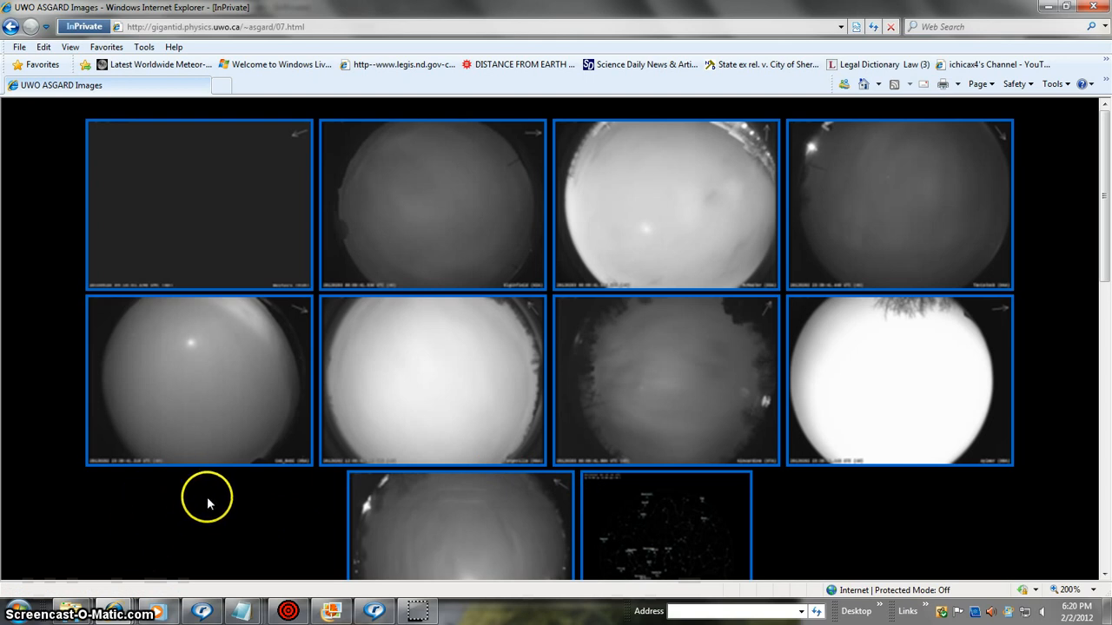
mouse_move(171, 512)
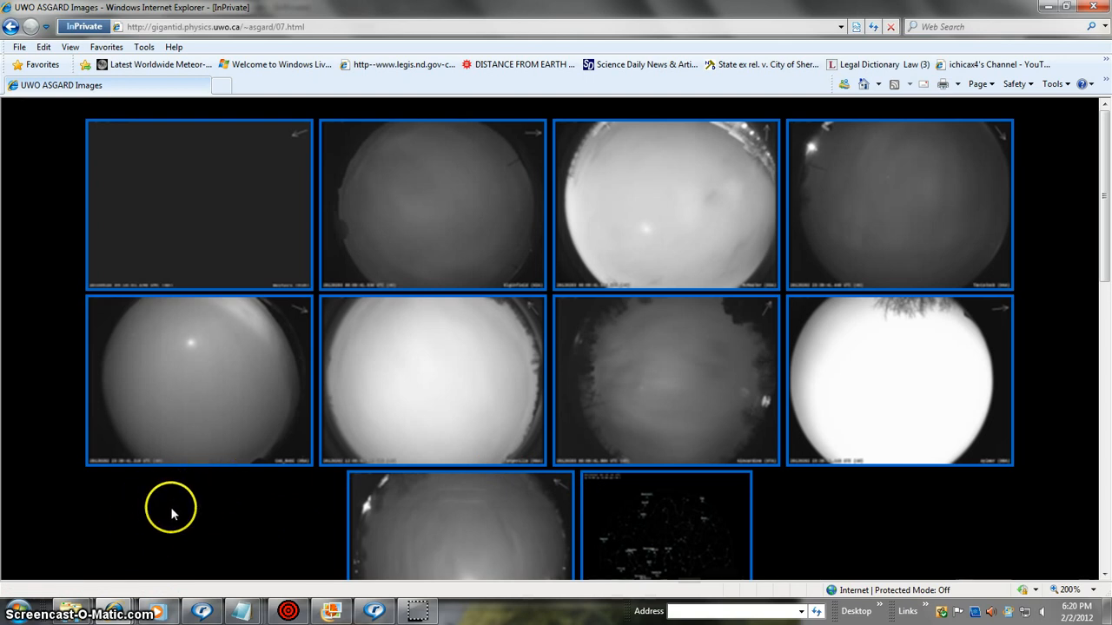
mouse_move(843, 445)
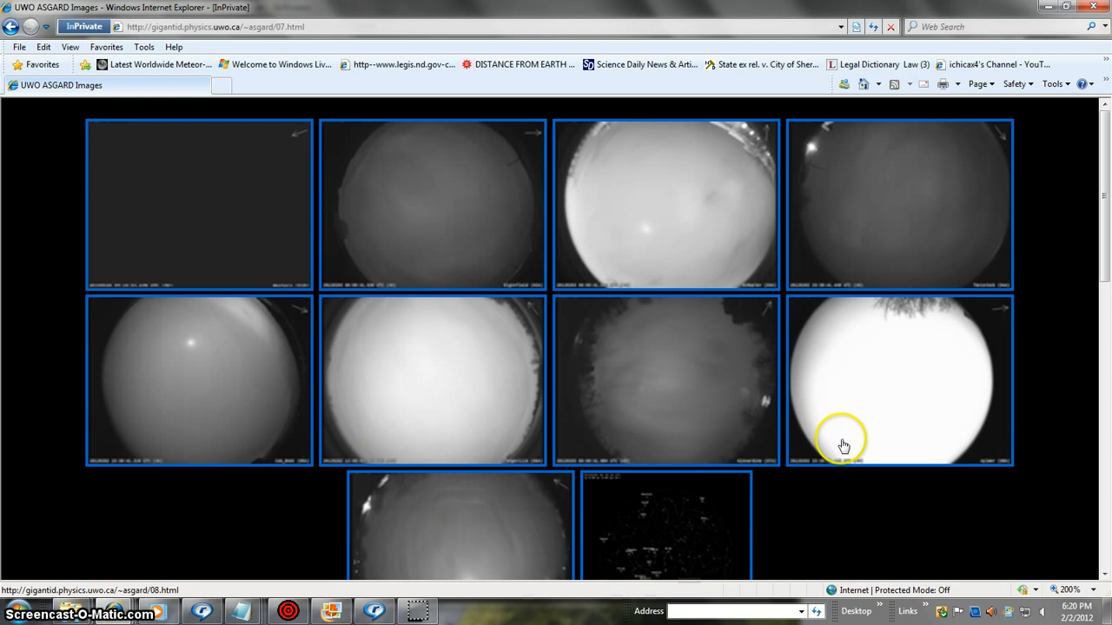
scroll("down", 3)
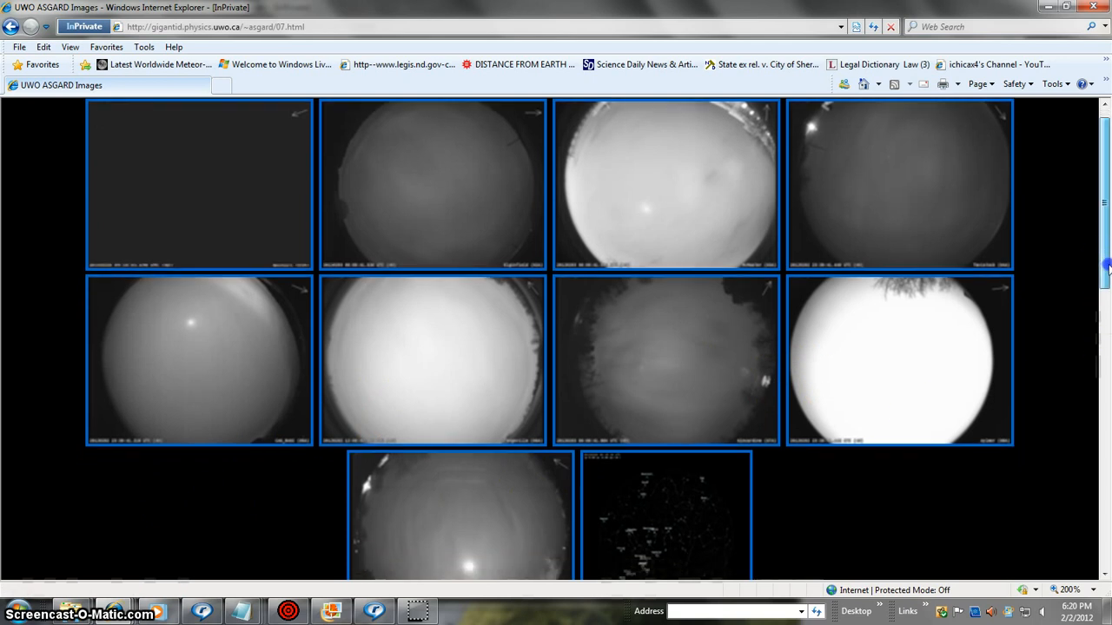
Scroll around the enlarged Kincardine (07A) frame from 00:09:41 UTC to inspect it.
scroll("down", 3)
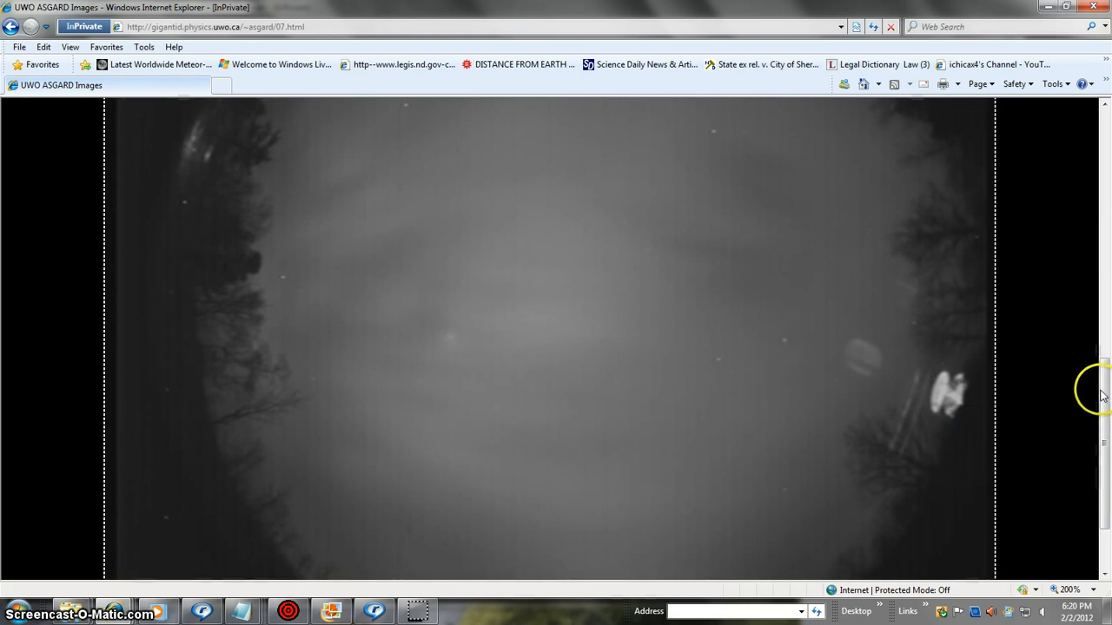
scroll("up", 3)
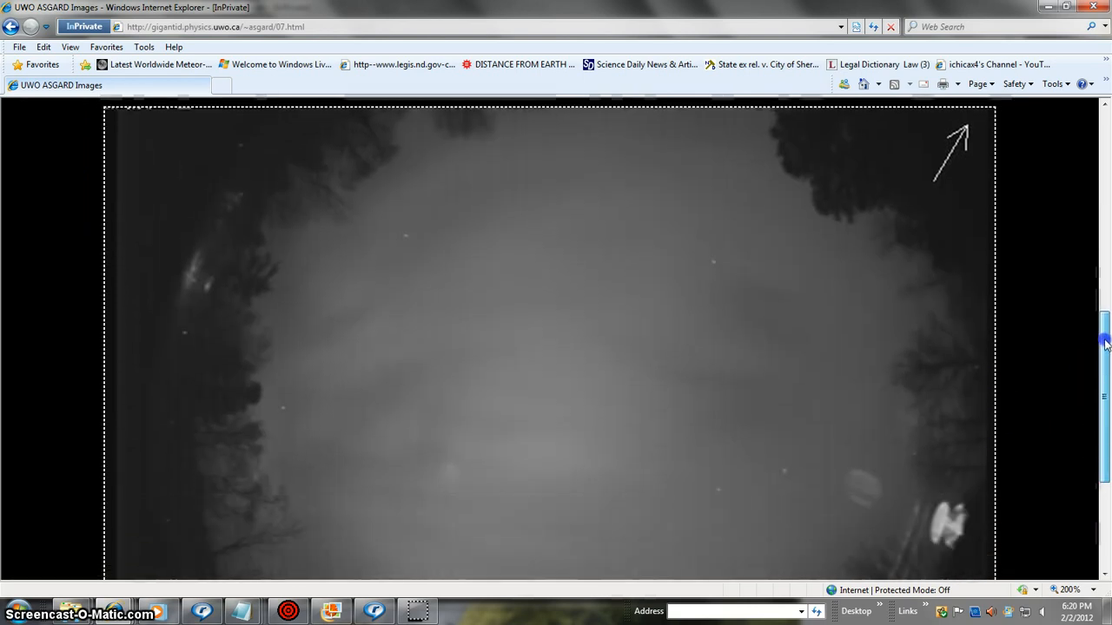
scroll("down", 3)
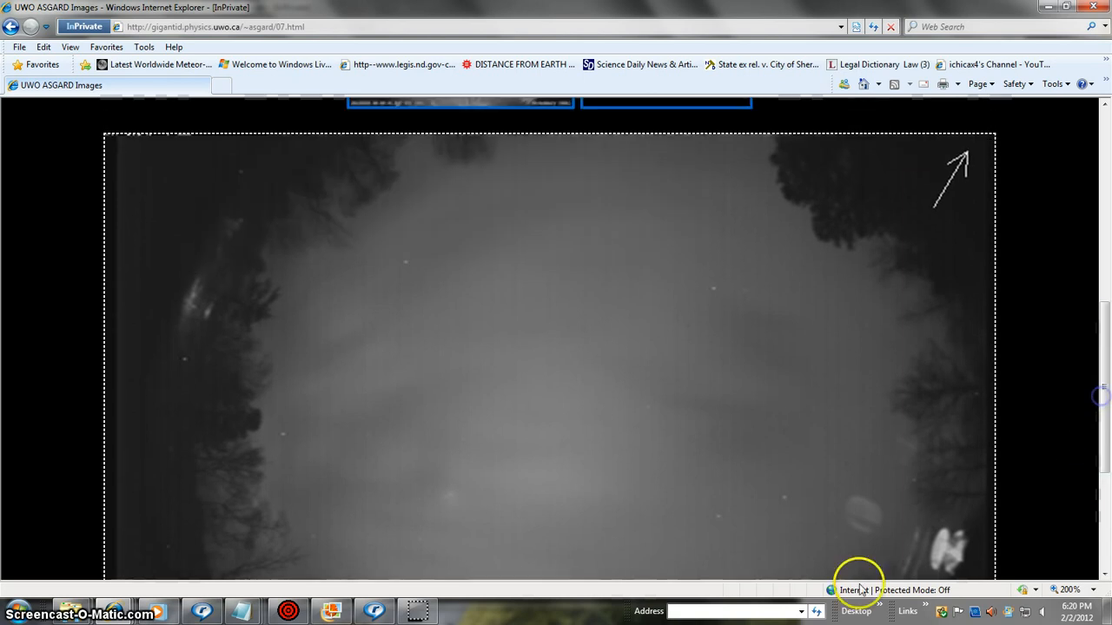
mouse_move(877, 531)
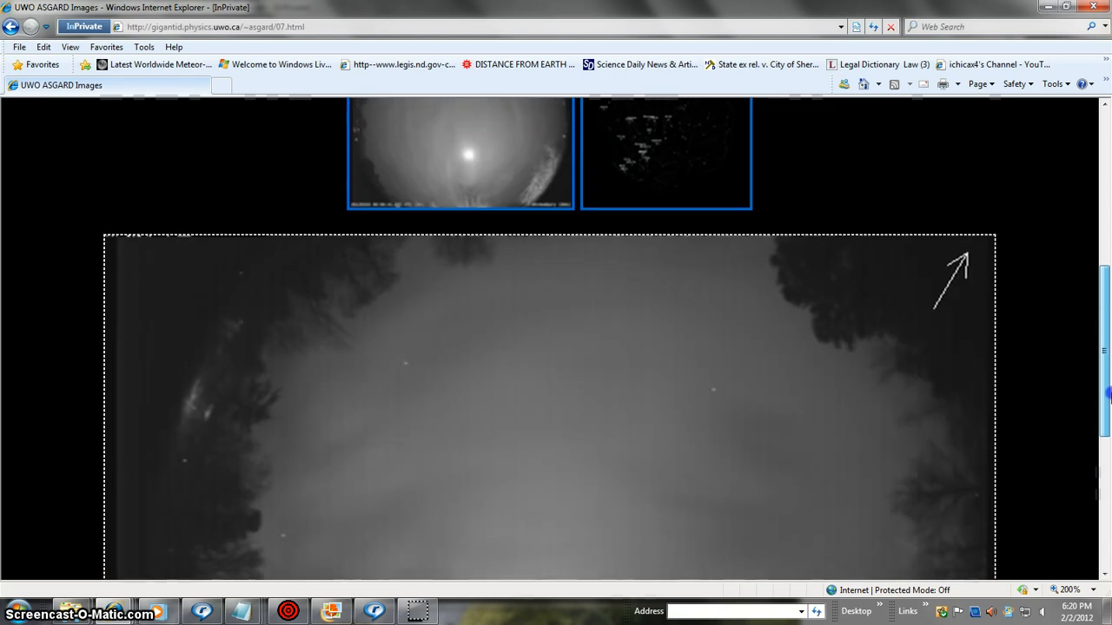
scroll("down", 3)
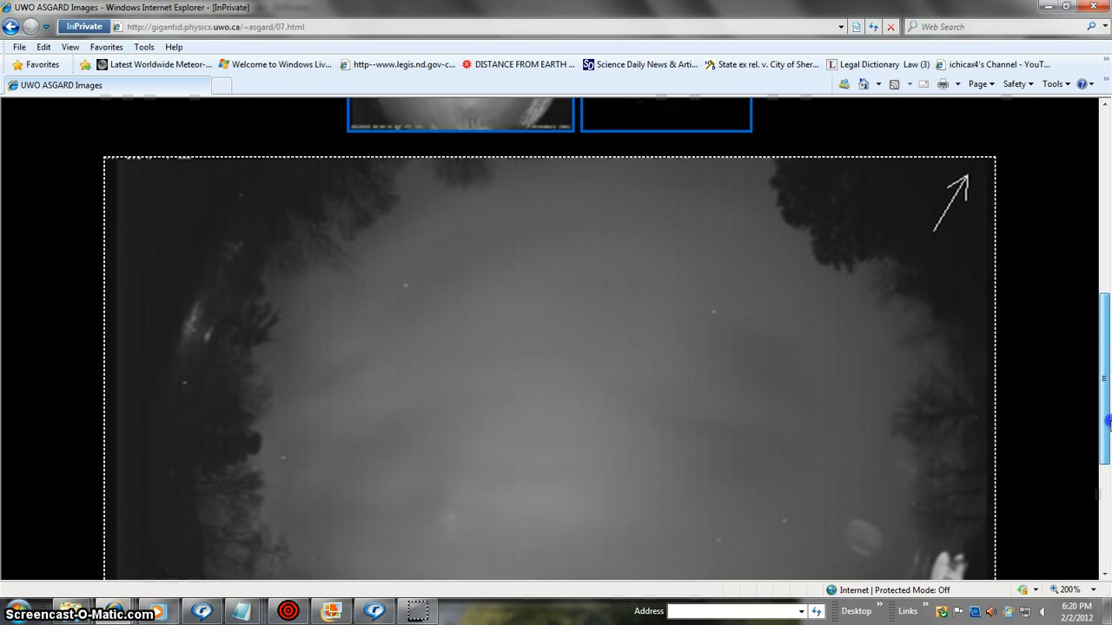
scroll("down", 3)
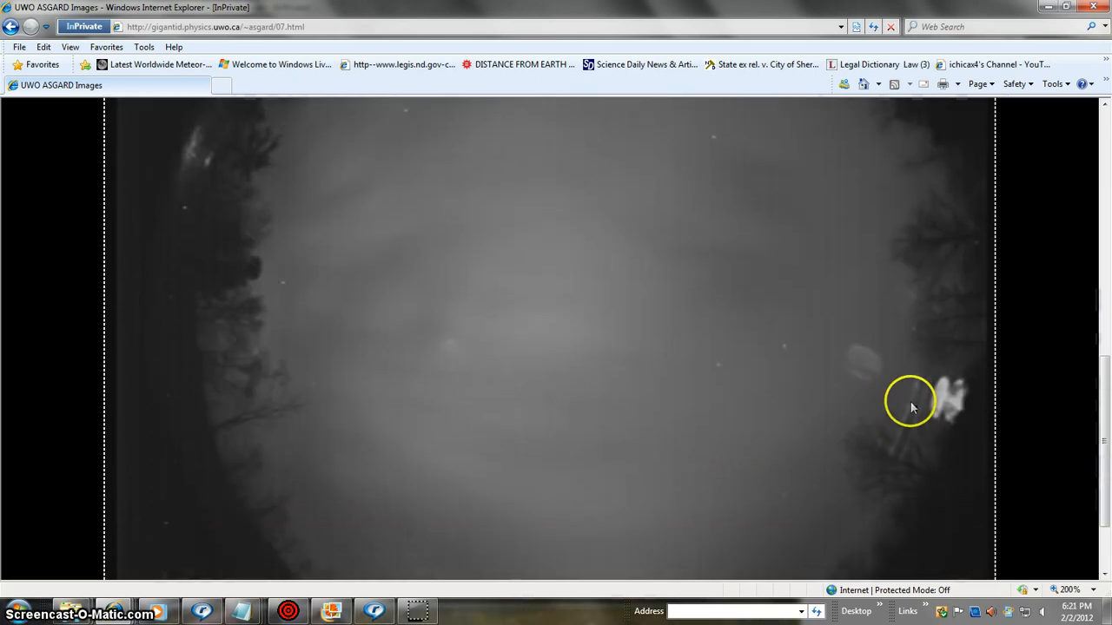
scroll("down", 3)
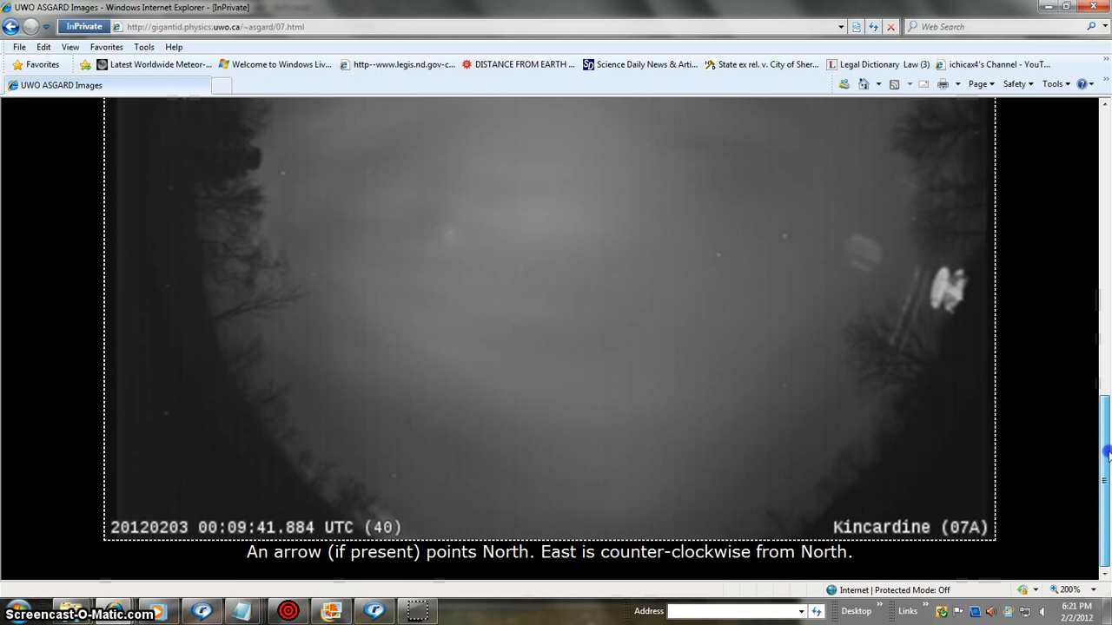
scroll("up", 3)
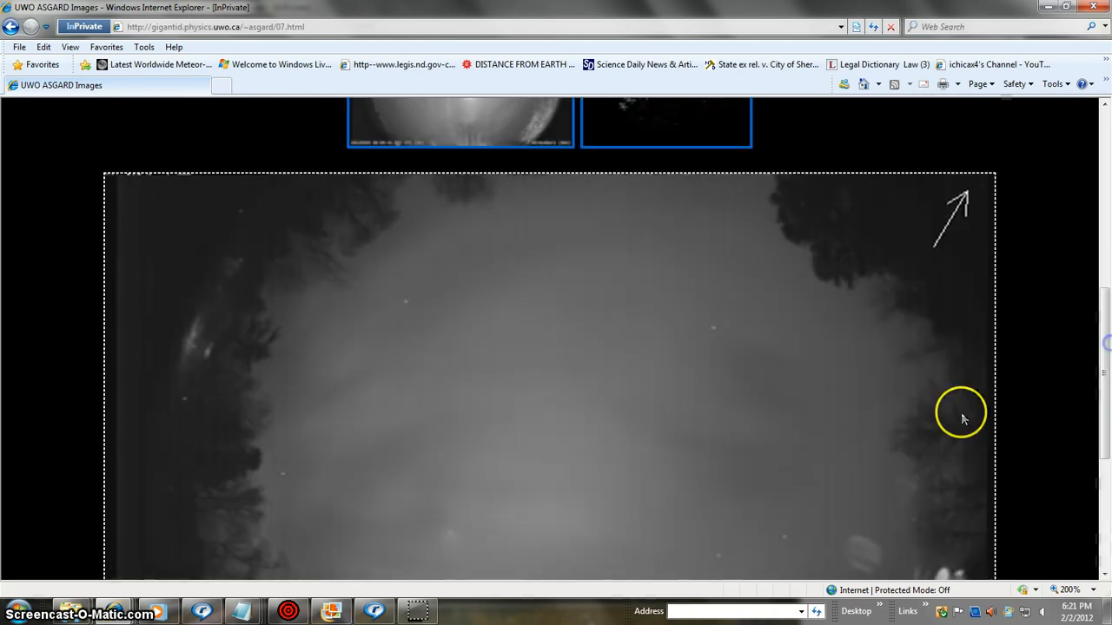
mouse_move(445, 226)
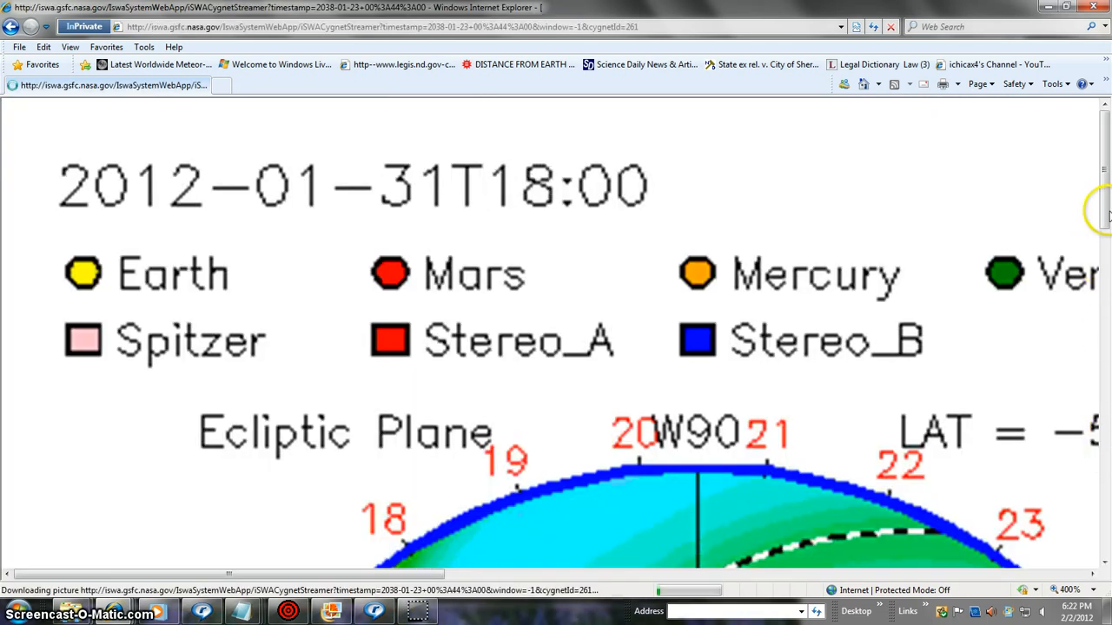
scroll("down", 3)
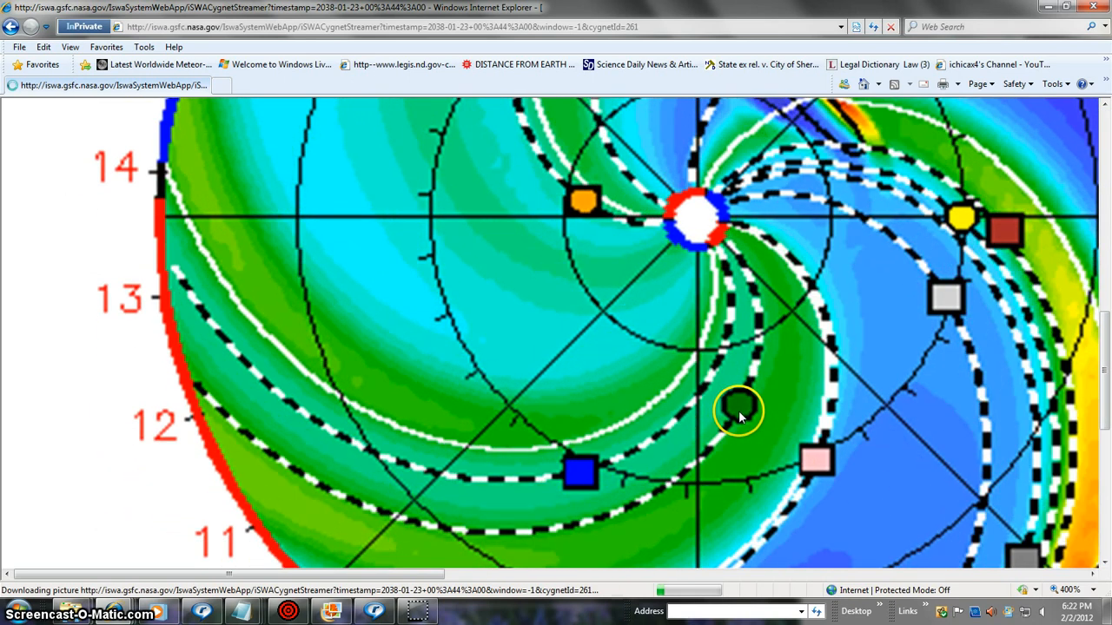
left_click(1077, 590)
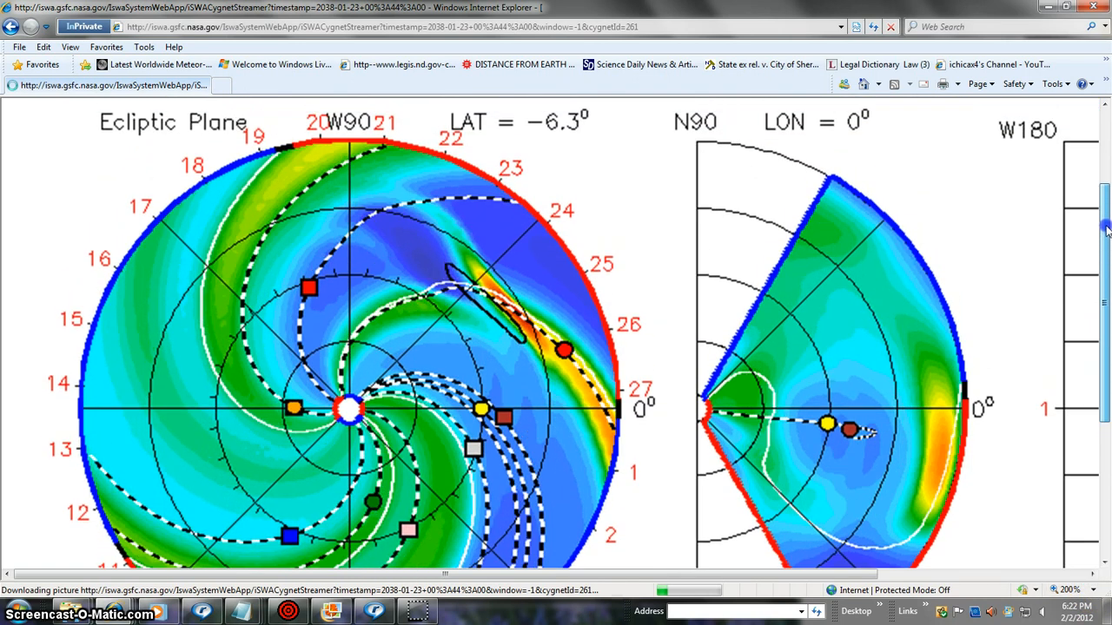
left_click(383, 26)
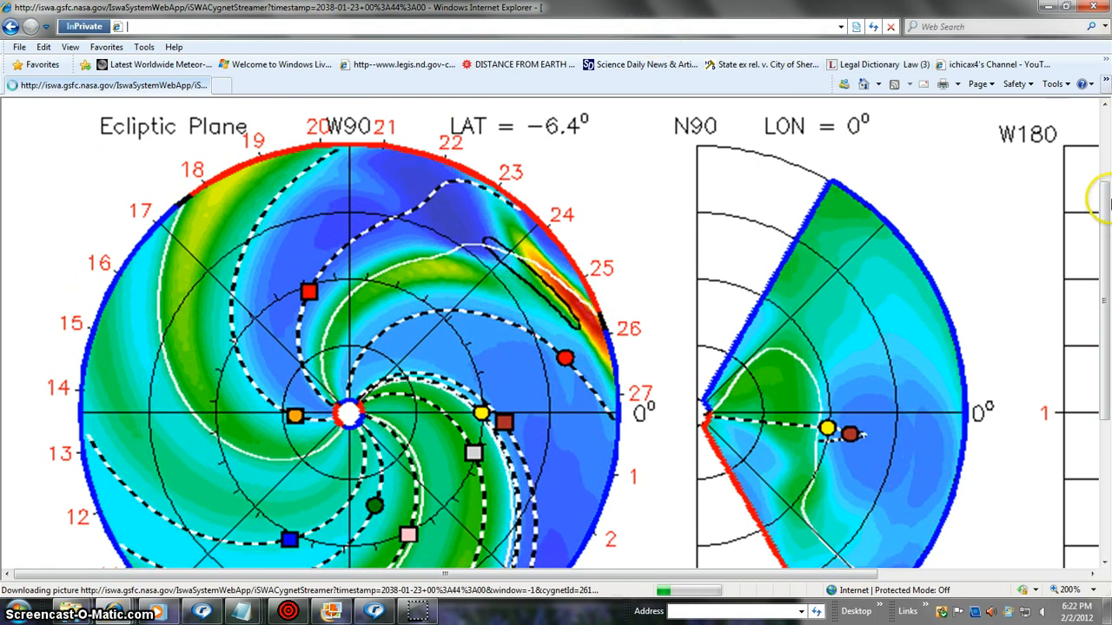
scroll("down", 3)
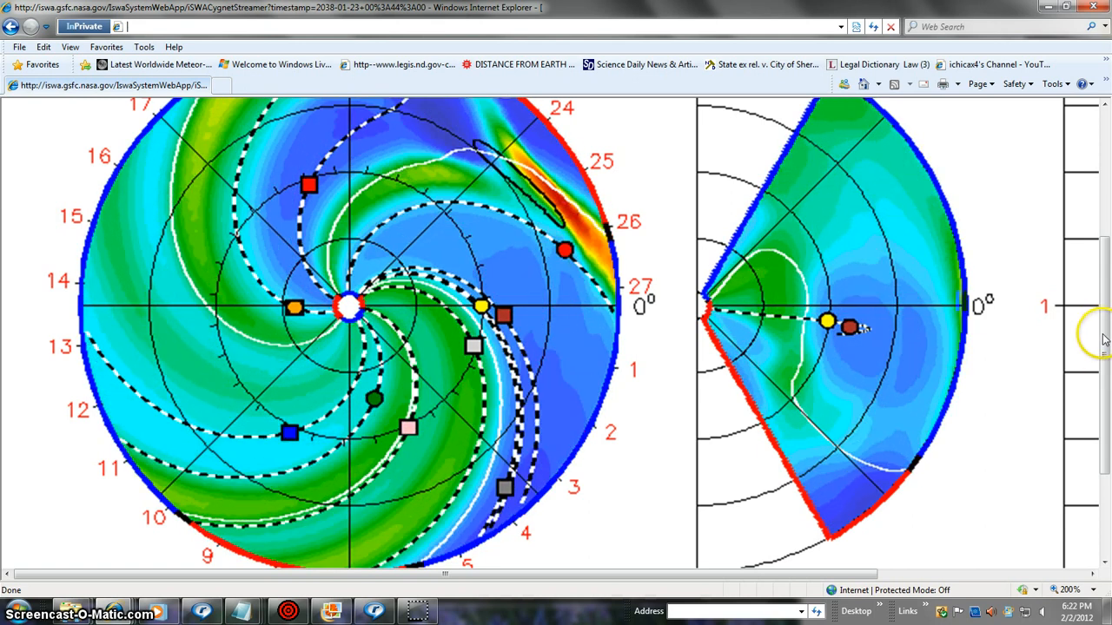
scroll("up", 3)
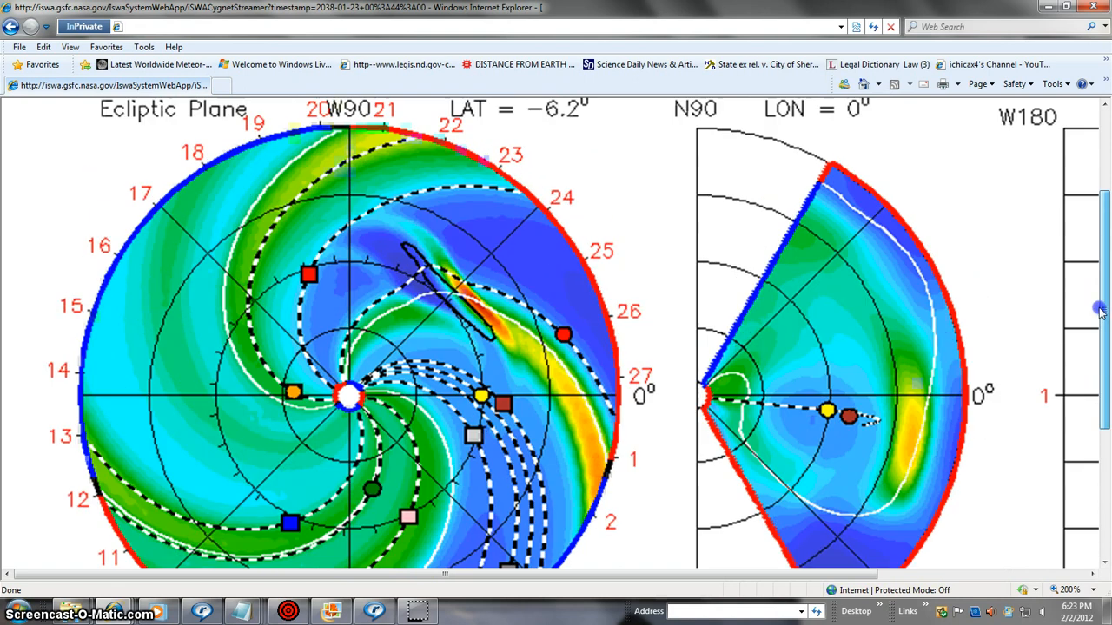
scroll("up", 3)
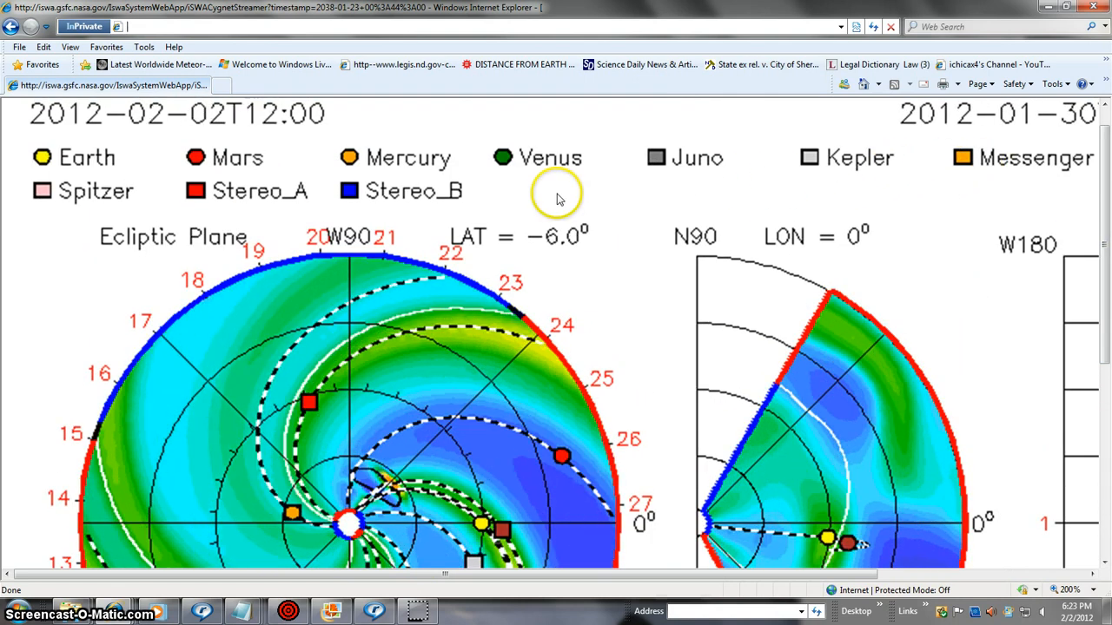
scroll("down", 3)
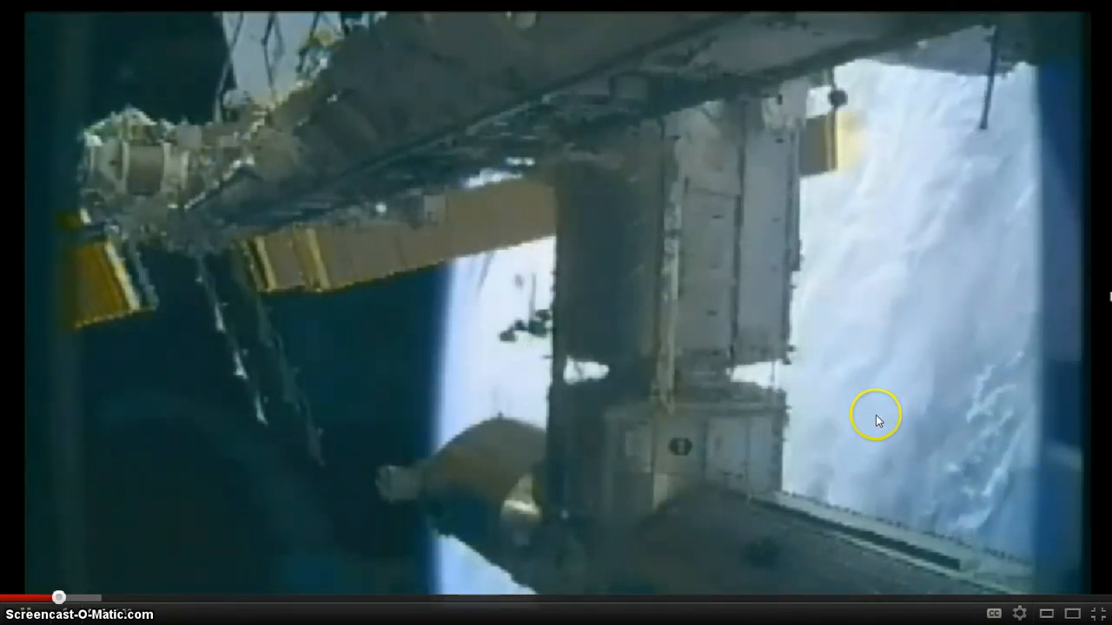
mouse_move(964, 554)
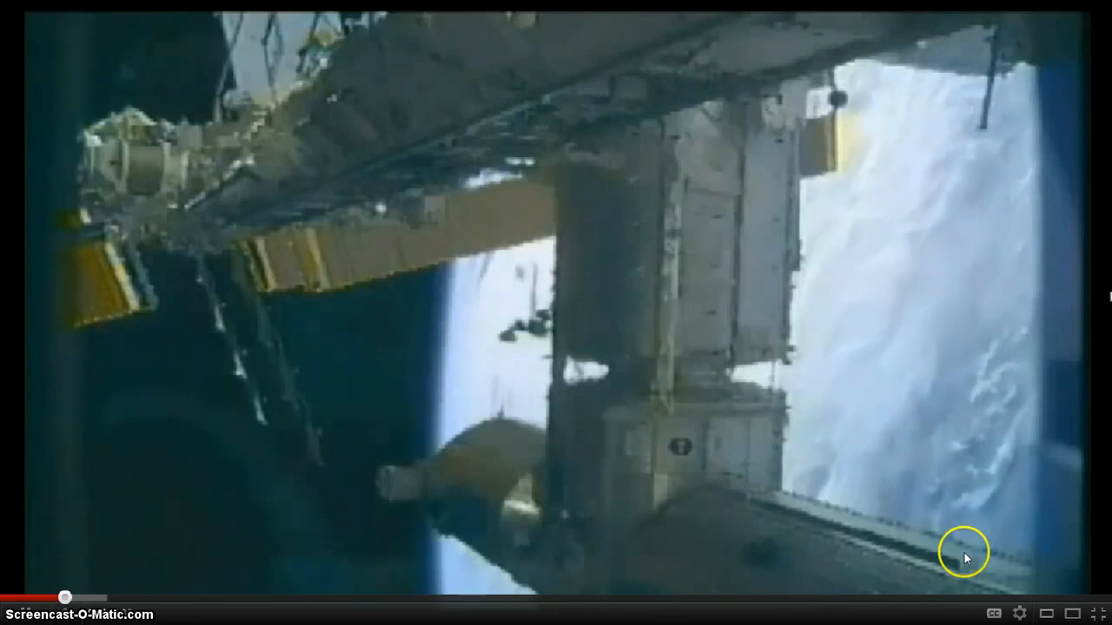